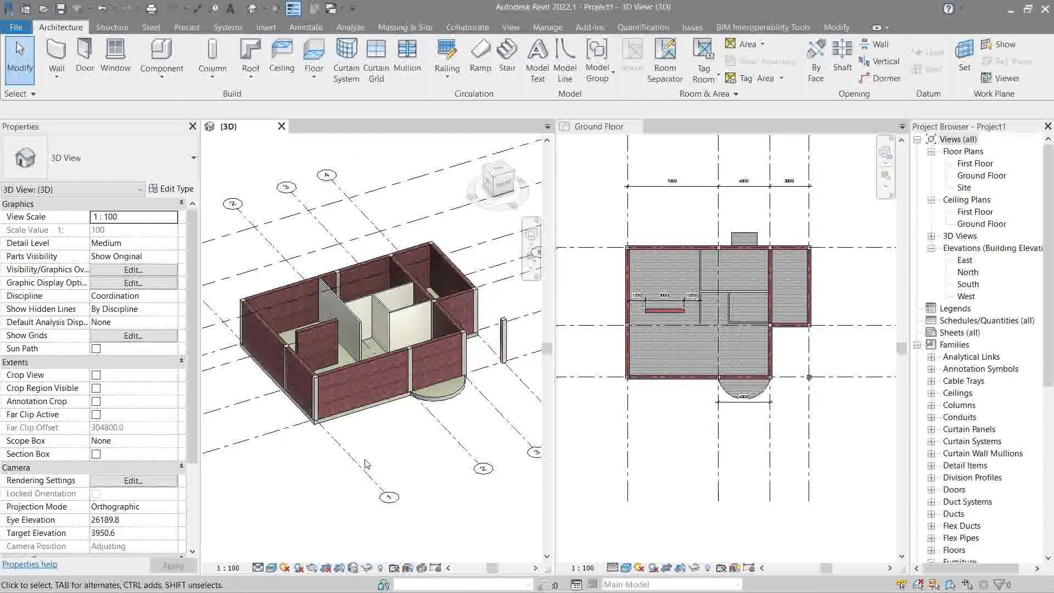
mouse_move(385, 445)
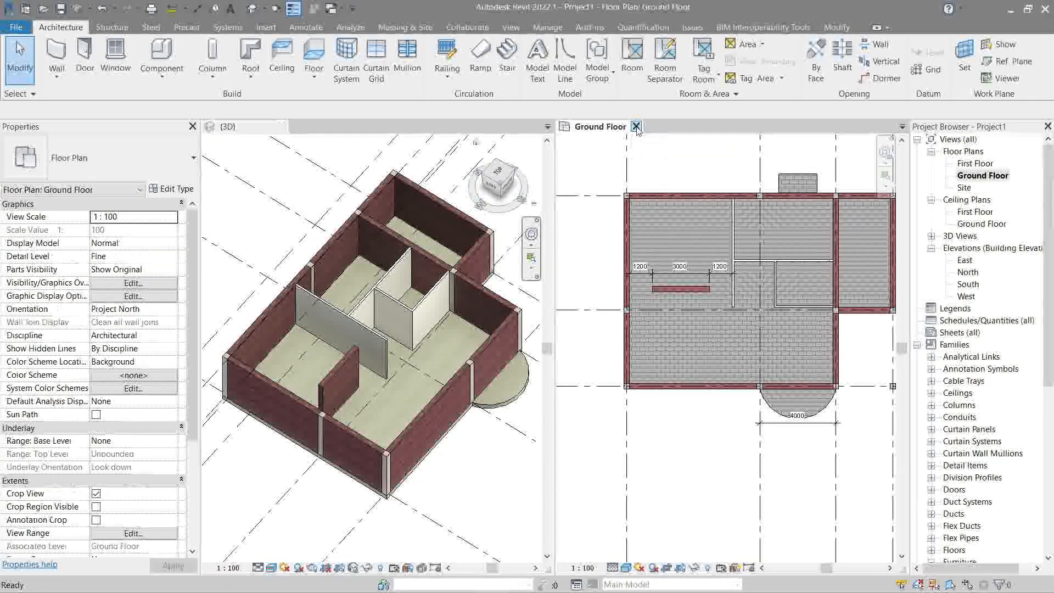
Close the Ground Floor plan view, leaving only the {3D} view of the house open
click(635, 126)
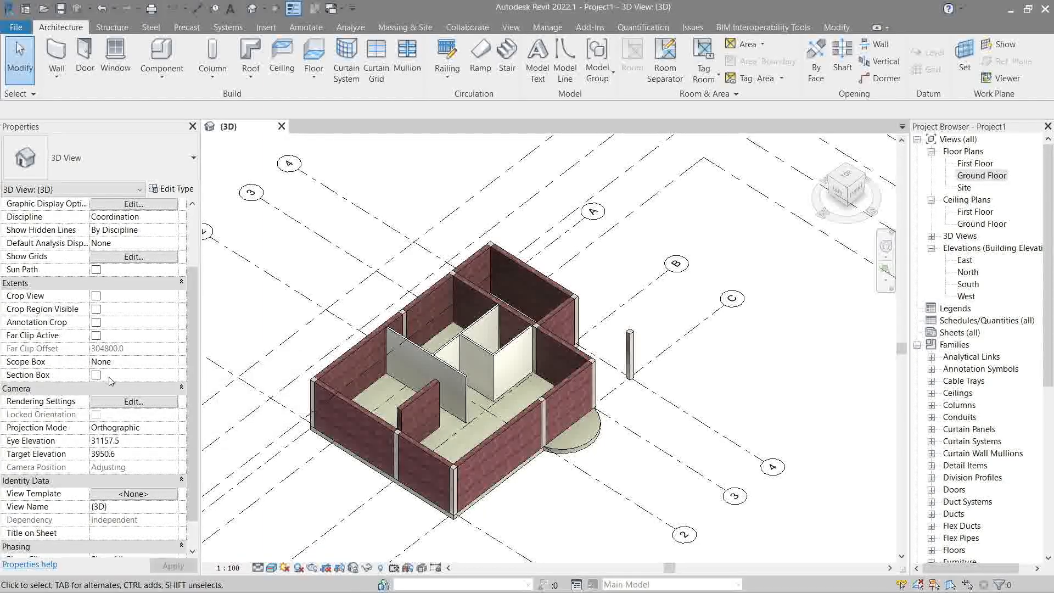
Enable Section Box in Properties and pull its faces inward so it cuts through the house
click(525, 283)
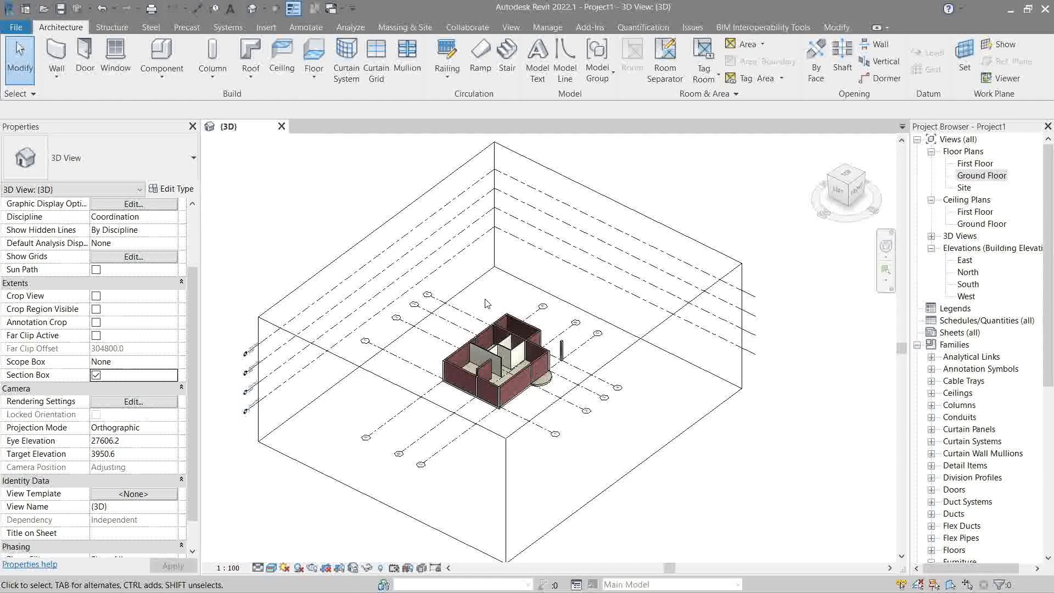
click(510, 336)
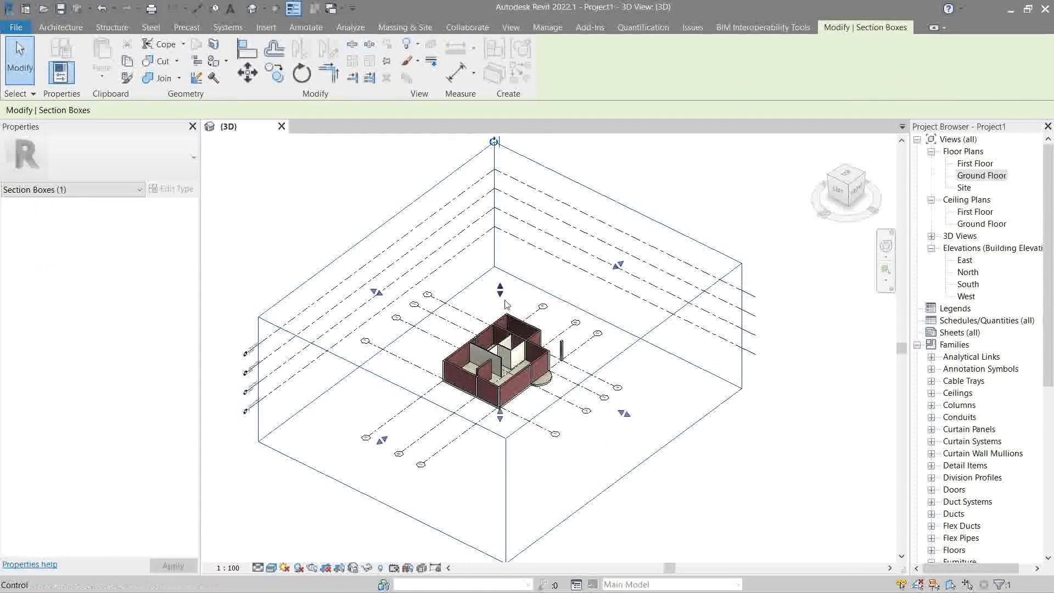
drag(498, 289, 498, 349)
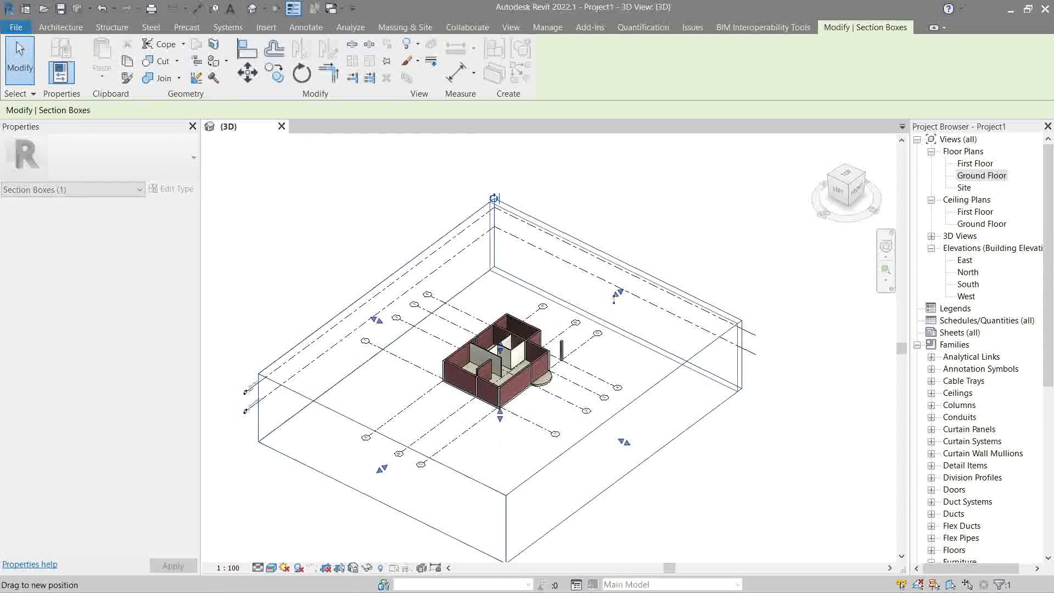
drag(492, 199, 437, 240)
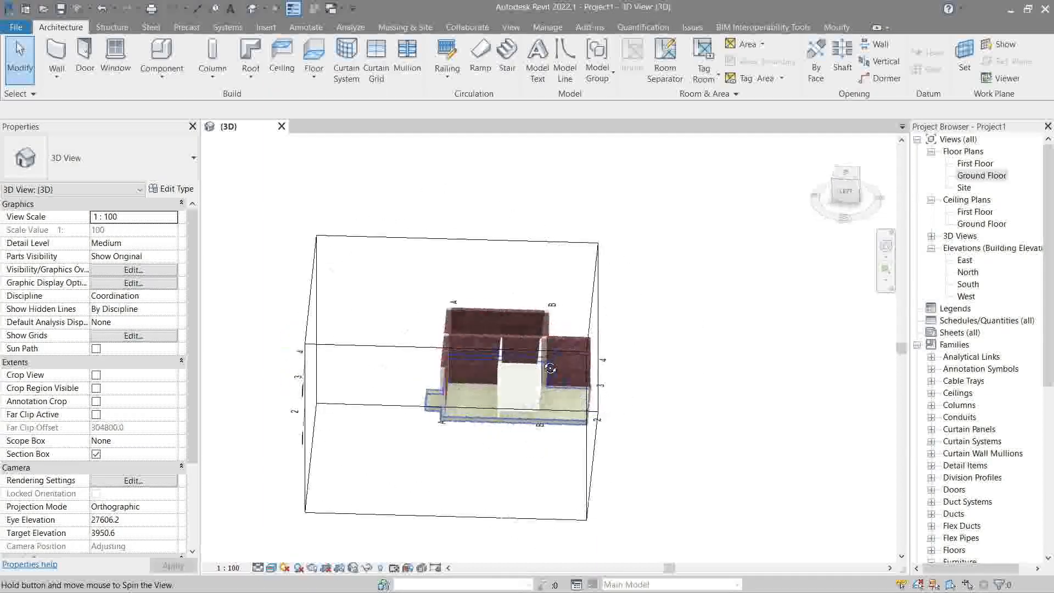
drag(550, 369, 433, 343)
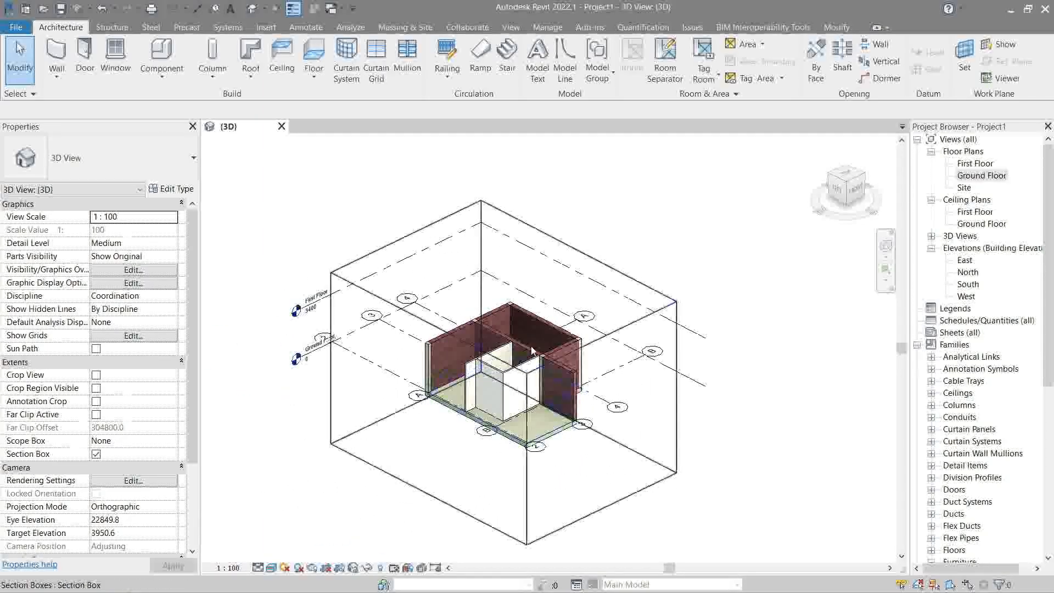
Select the section box around the house to adjust its extents
click(573, 400)
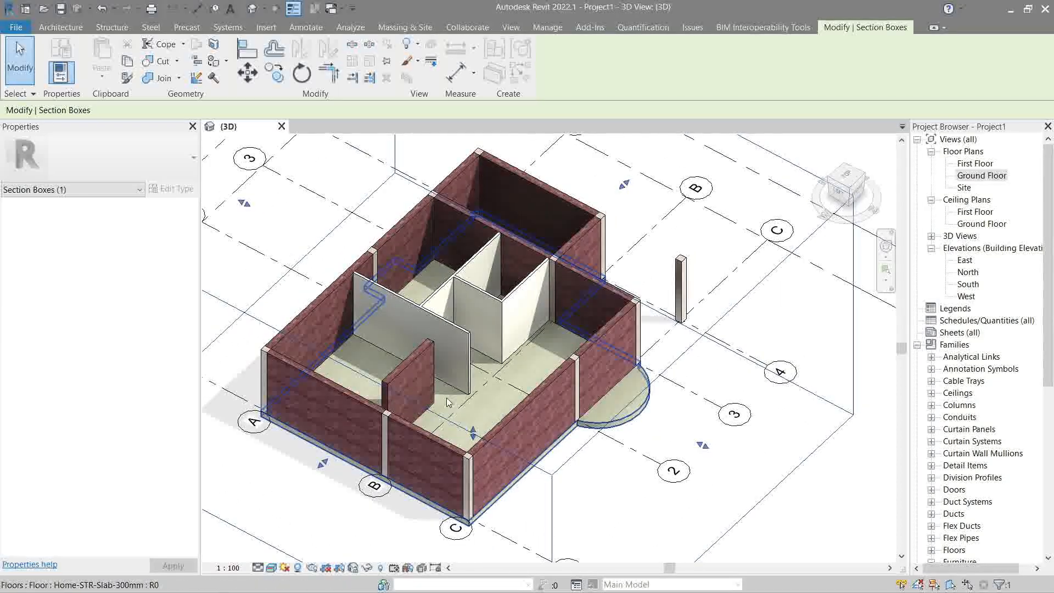
mouse_move(449, 403)
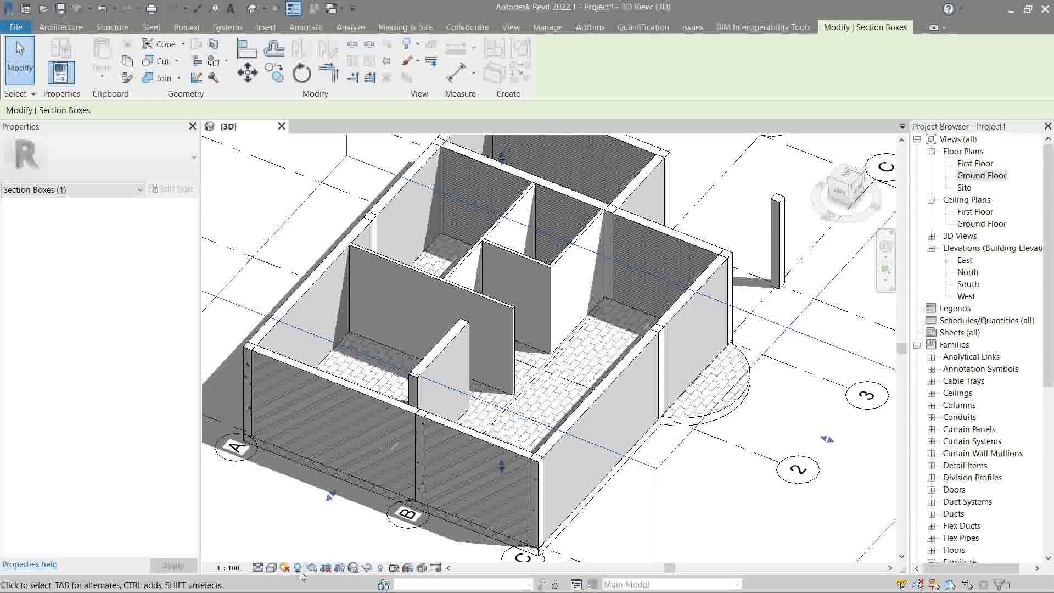
Switch the visual style from Shaded to Realistic to show brick and floor materials
click(278, 568)
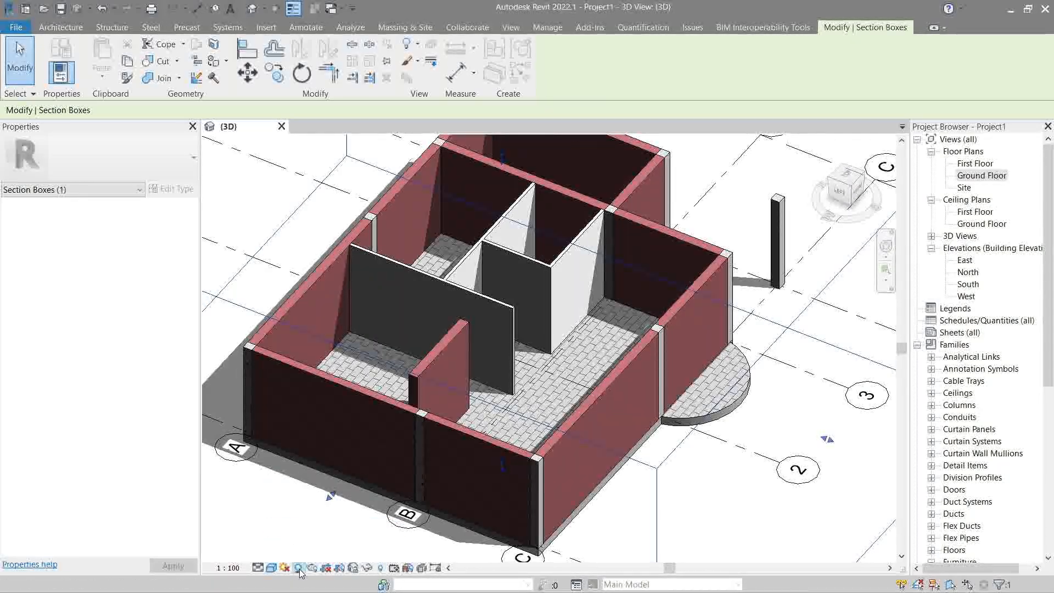
click(297, 568)
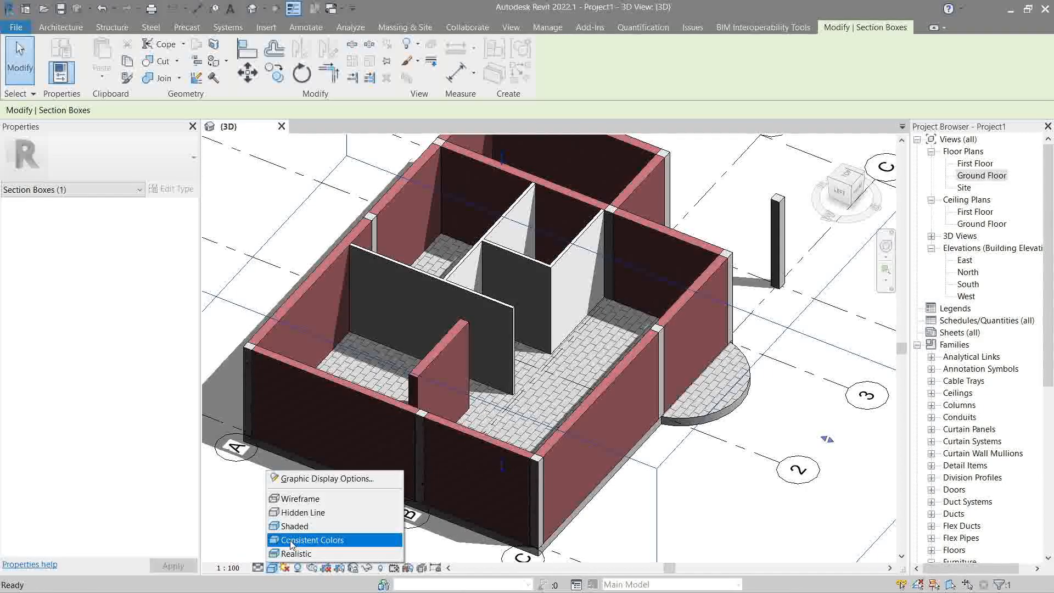
click(312, 540)
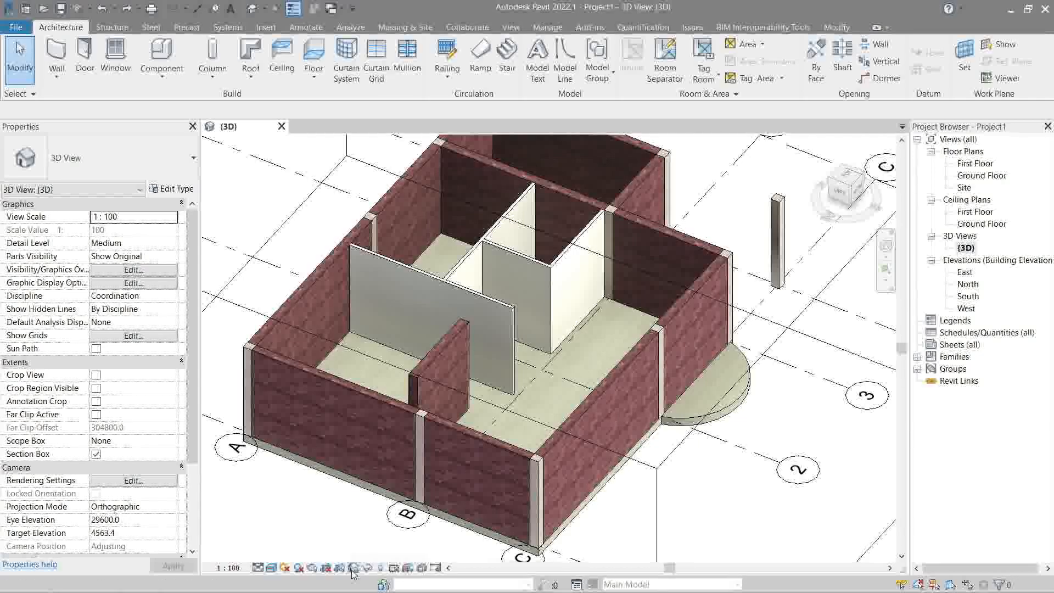
Save orientation and lock the view as '3D View', then start a fresh default 3D view
click(355, 567)
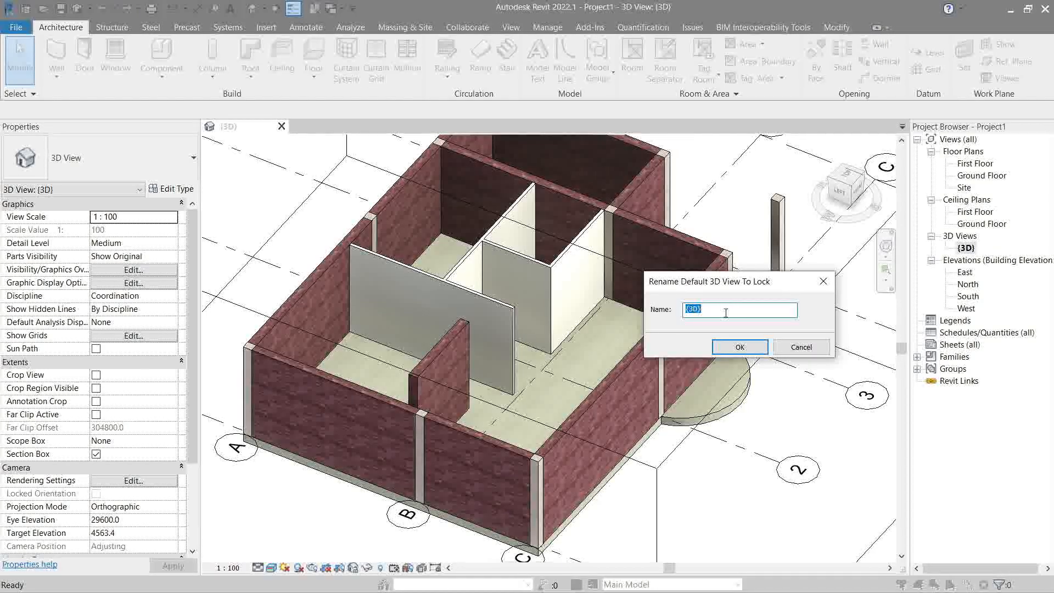
text(View)
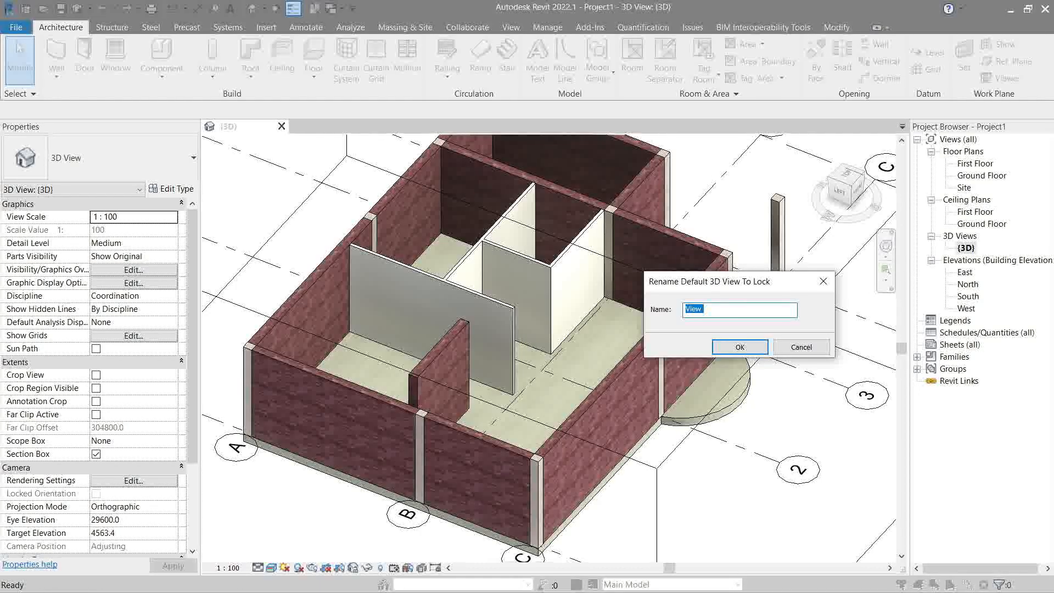
text(3D View)
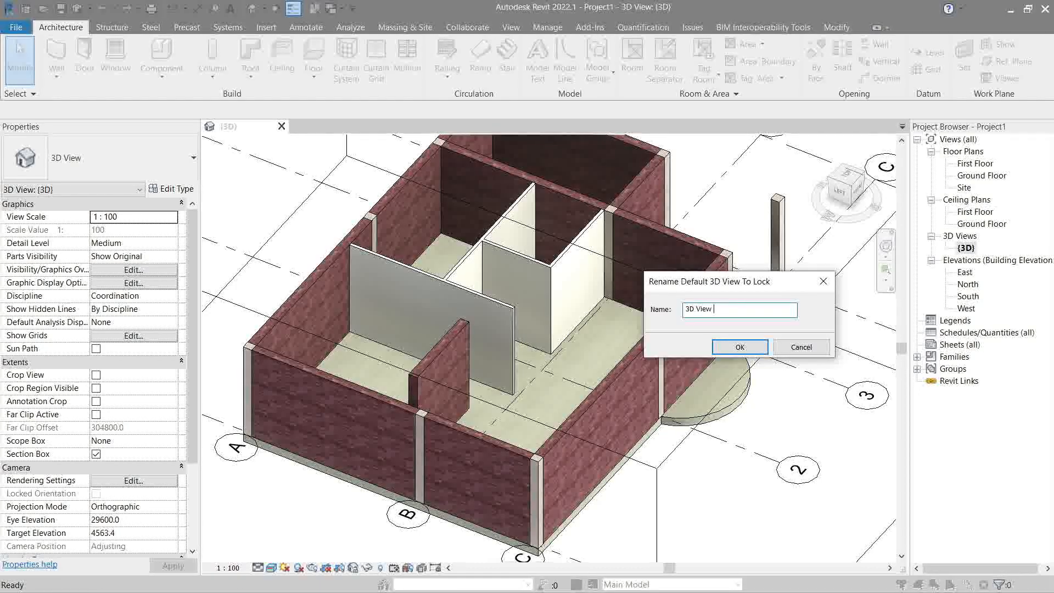
click(738, 346)
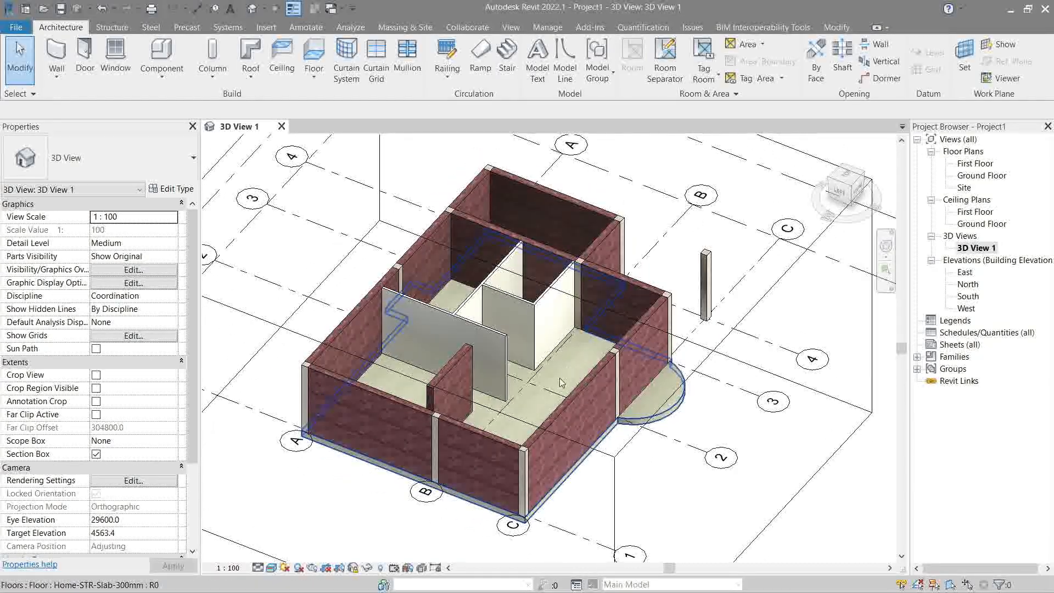
click(352, 568)
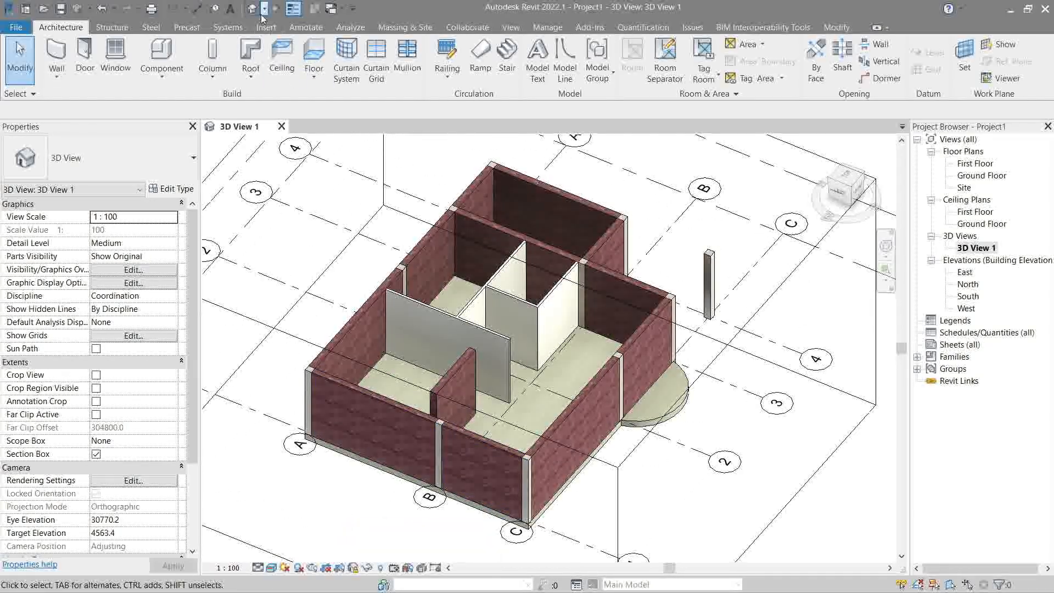
mouse_move(250, 8)
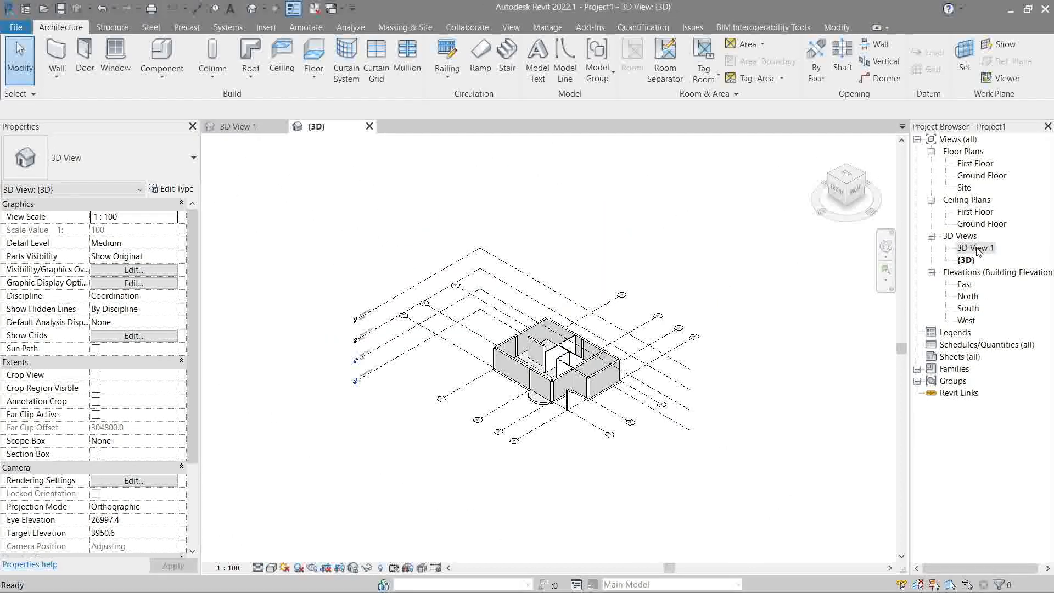
Duplicate 3D View 1 from the Project Browser to create 3D View 1 Copy 1
click(965, 260)
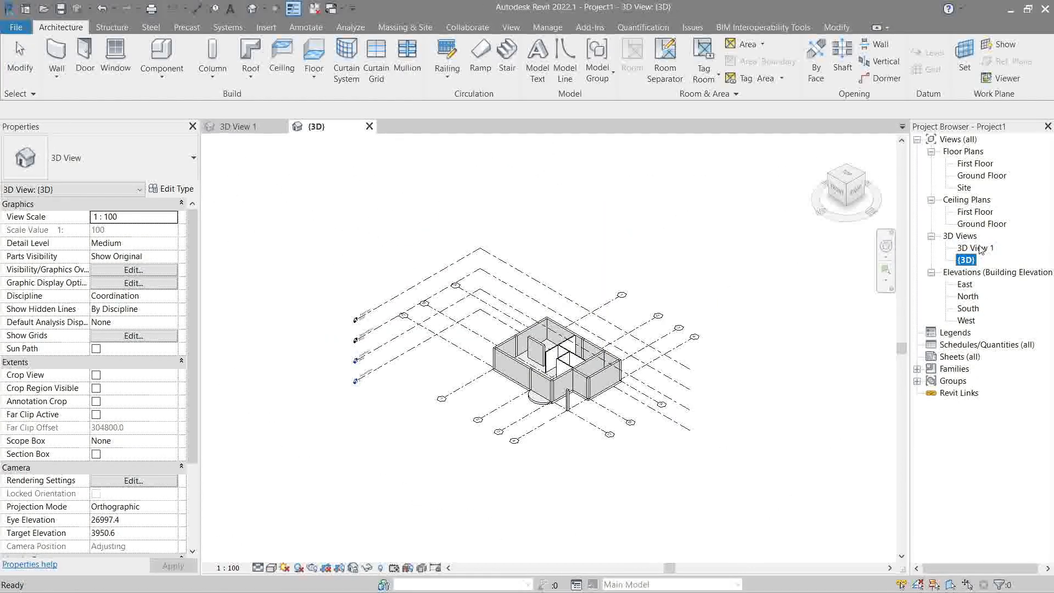
click(234, 126)
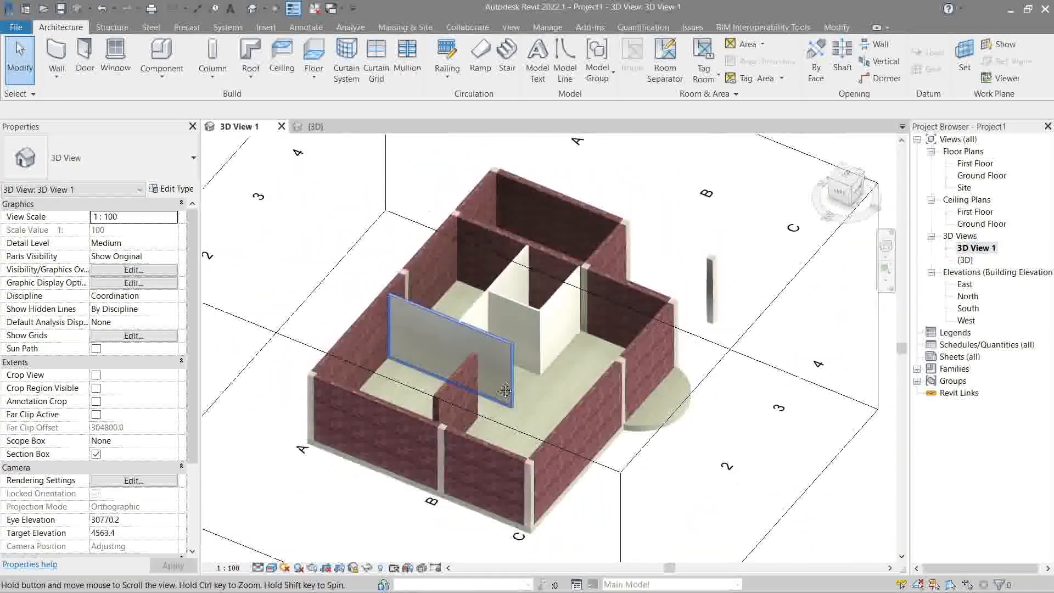
right_click(974, 247)
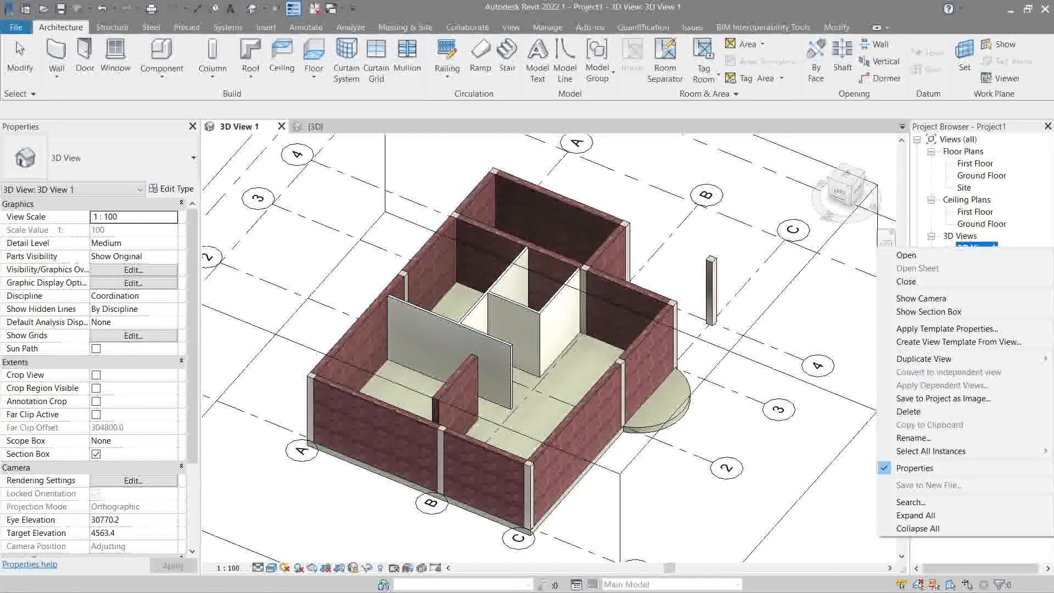
mouse_move(923, 361)
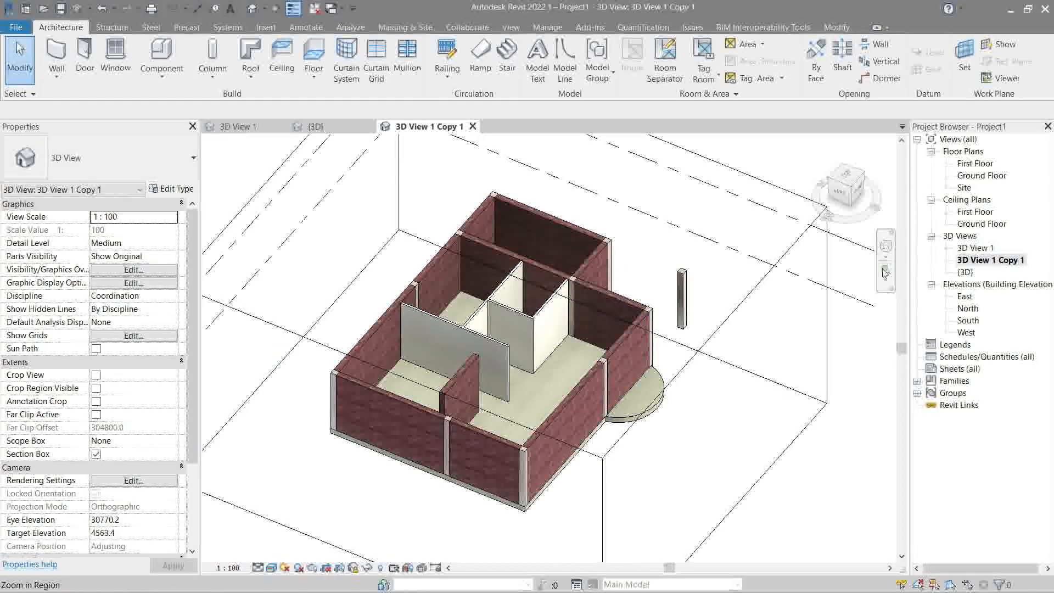
click(500, 437)
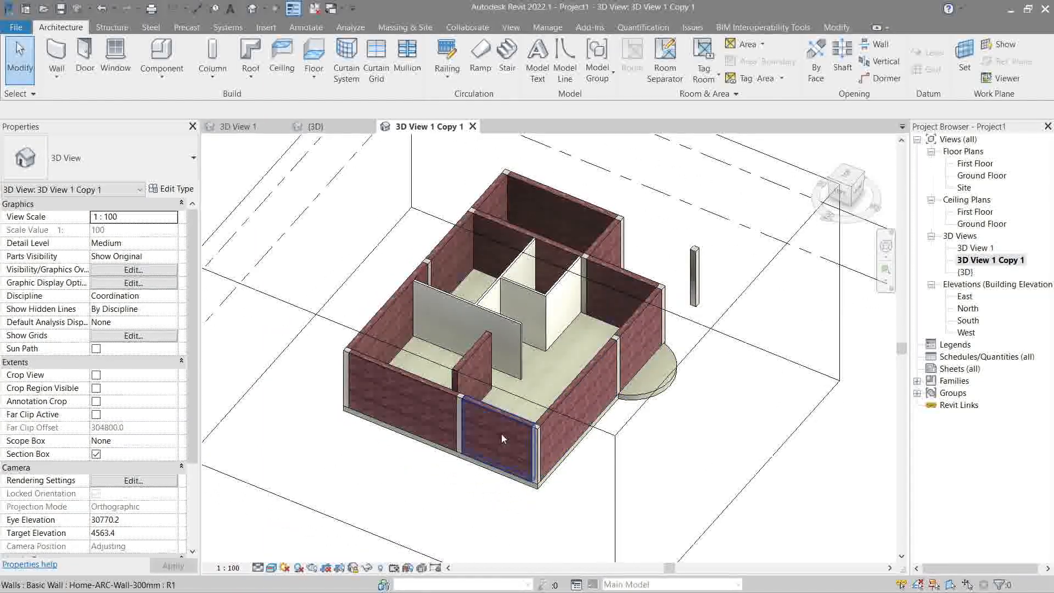
mouse_move(353, 568)
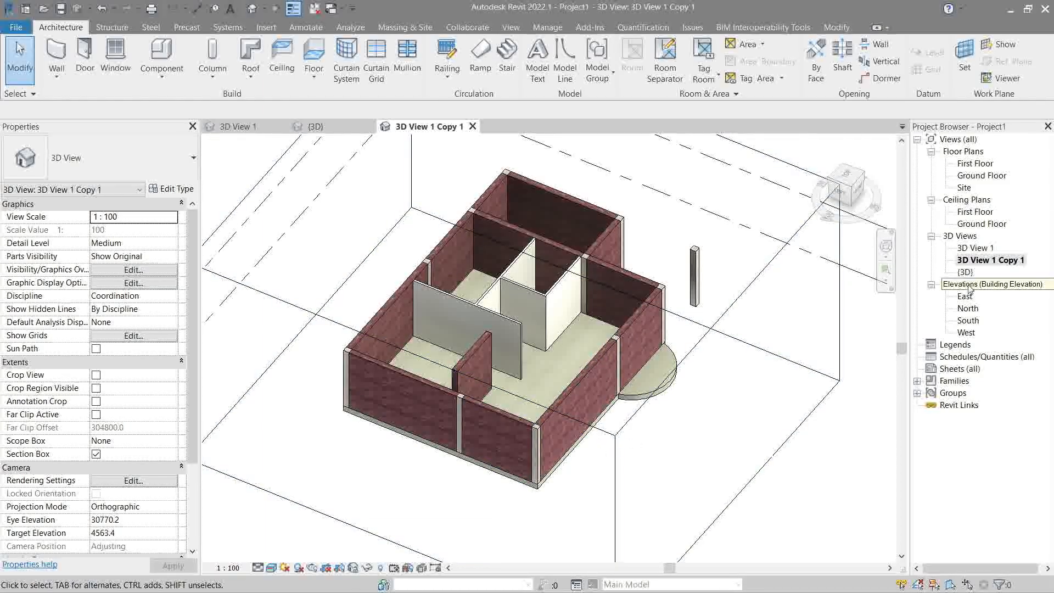
Duplicate the copied view with detailing to create 3D View 1 Copy 1 Copy 1
right_click(989, 259)
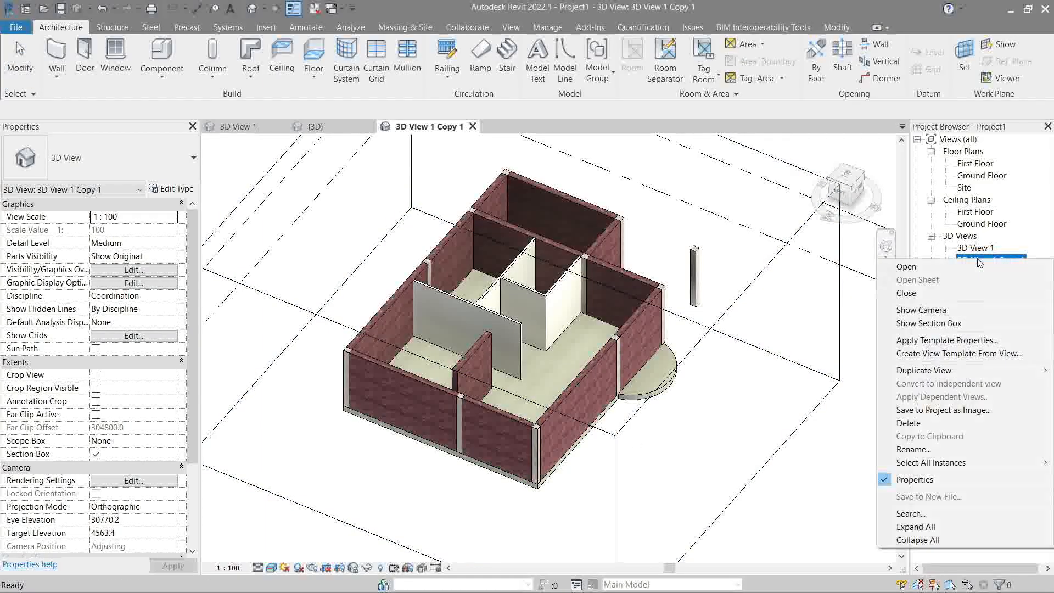
mouse_move(925, 370)
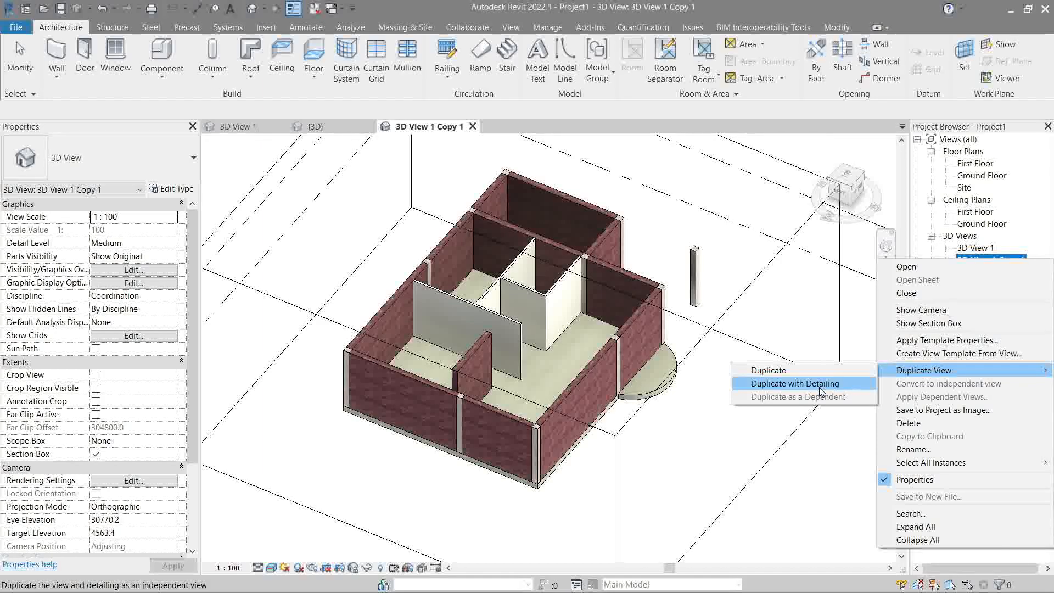
click(799, 383)
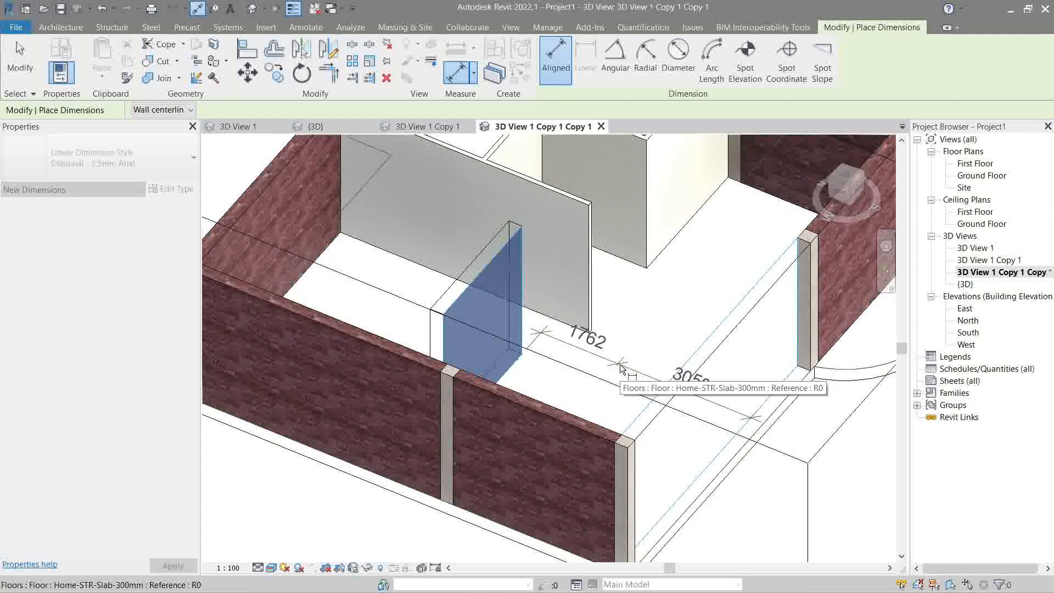
Open the Ground Floor plan, return to 3D View 1, and add another copy showing the 4812 dimension
click(61, 26)
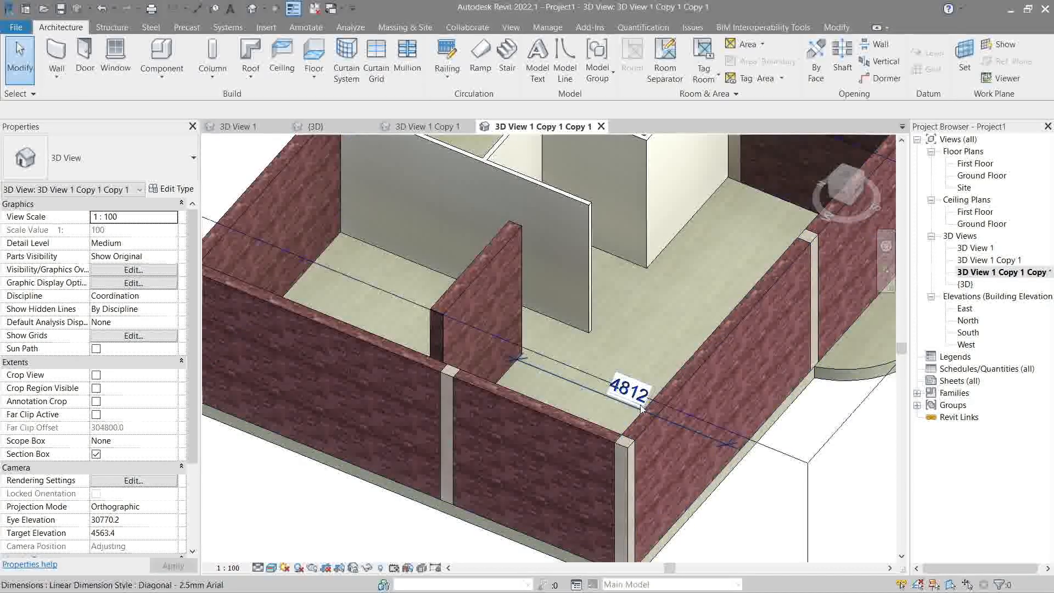
double_click(981, 176)
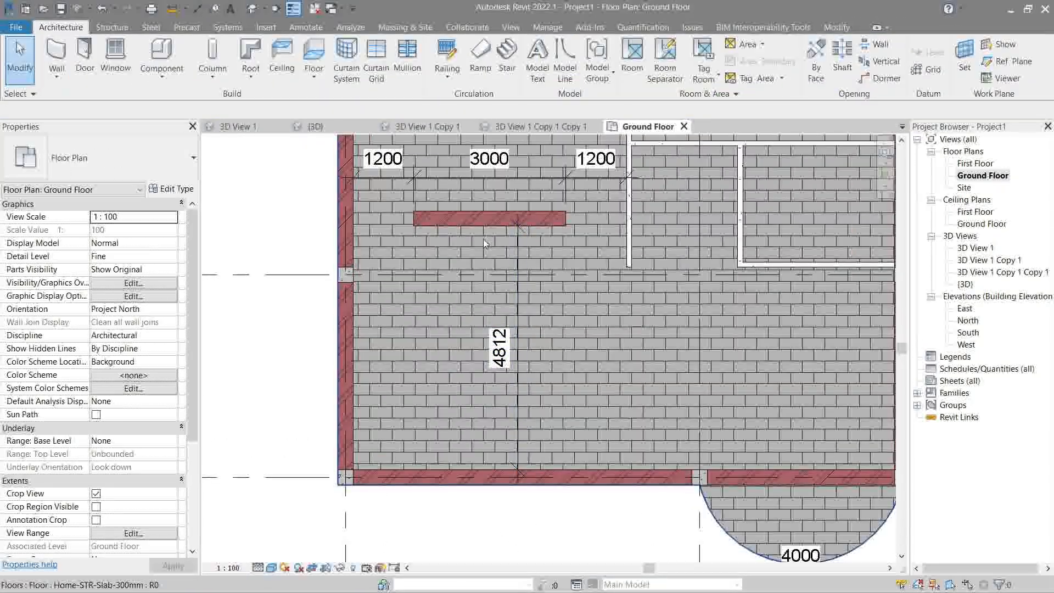
click(236, 126)
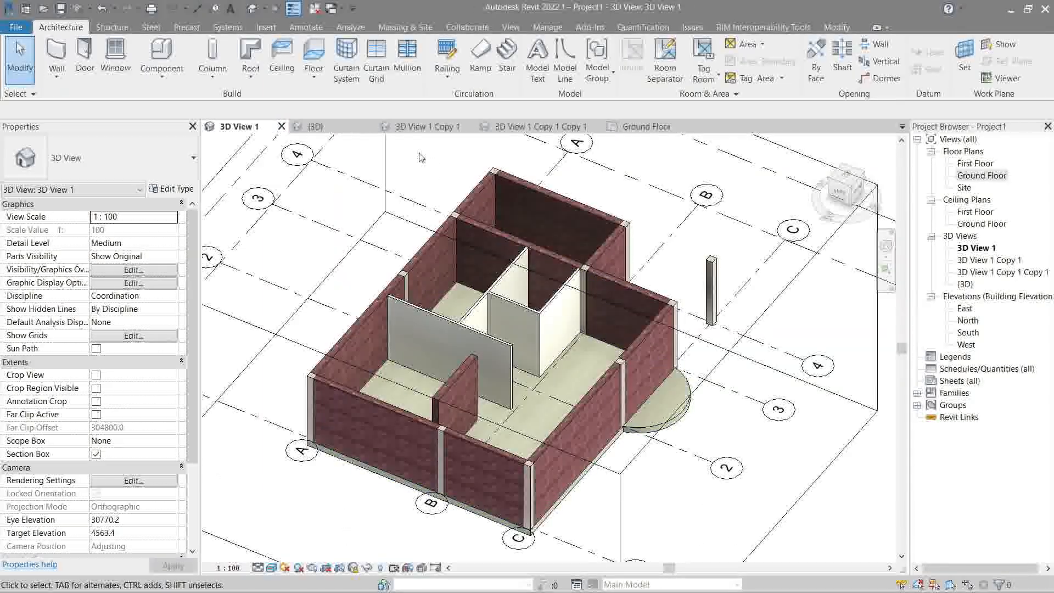
click(313, 126)
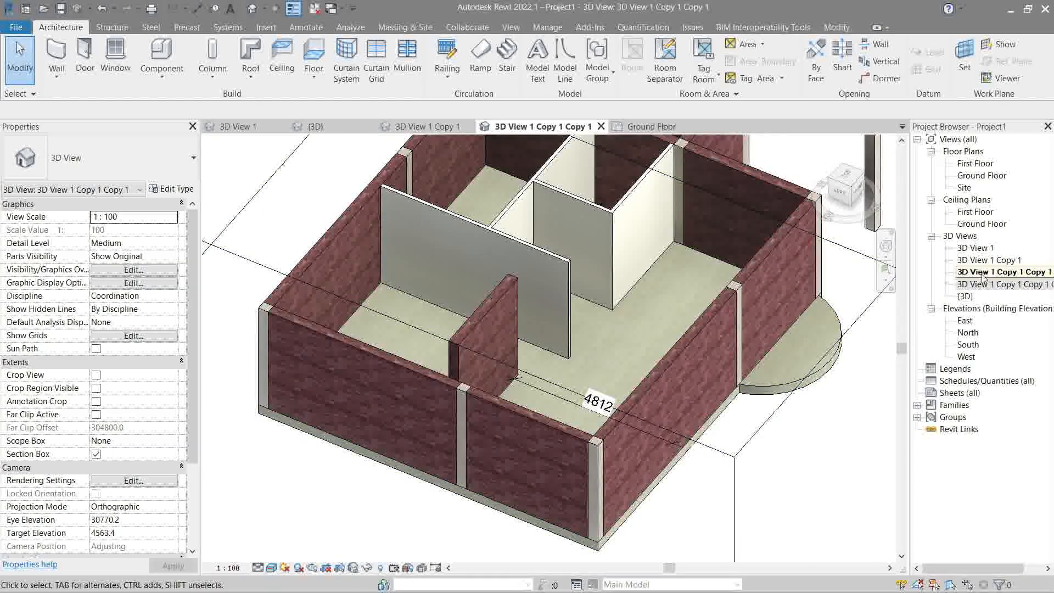
Delete the copied 3D views from the Project Browser and return to 3D View 1
right_click(1001, 271)
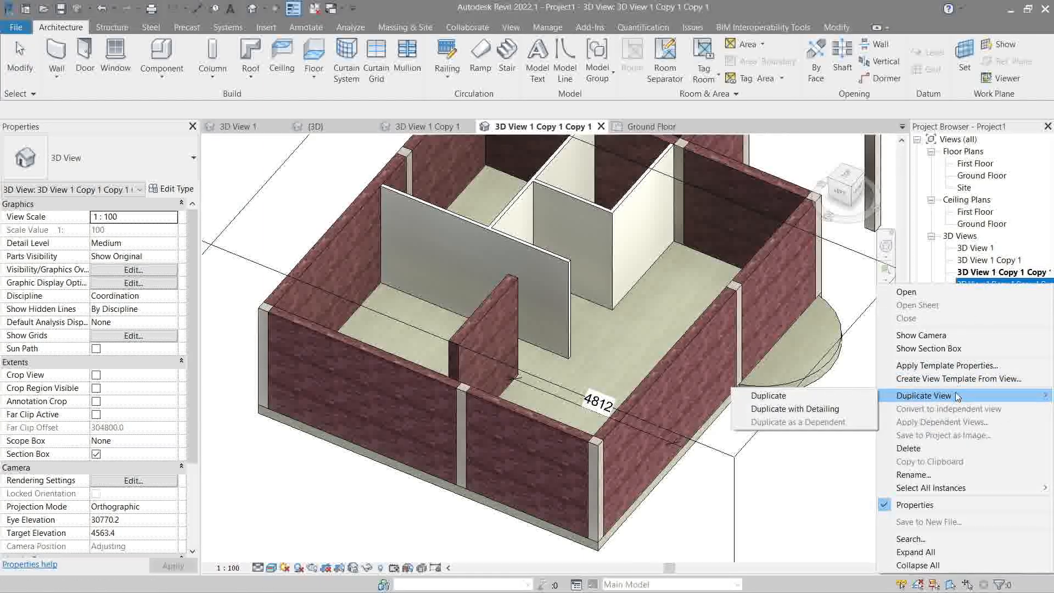
click(924, 395)
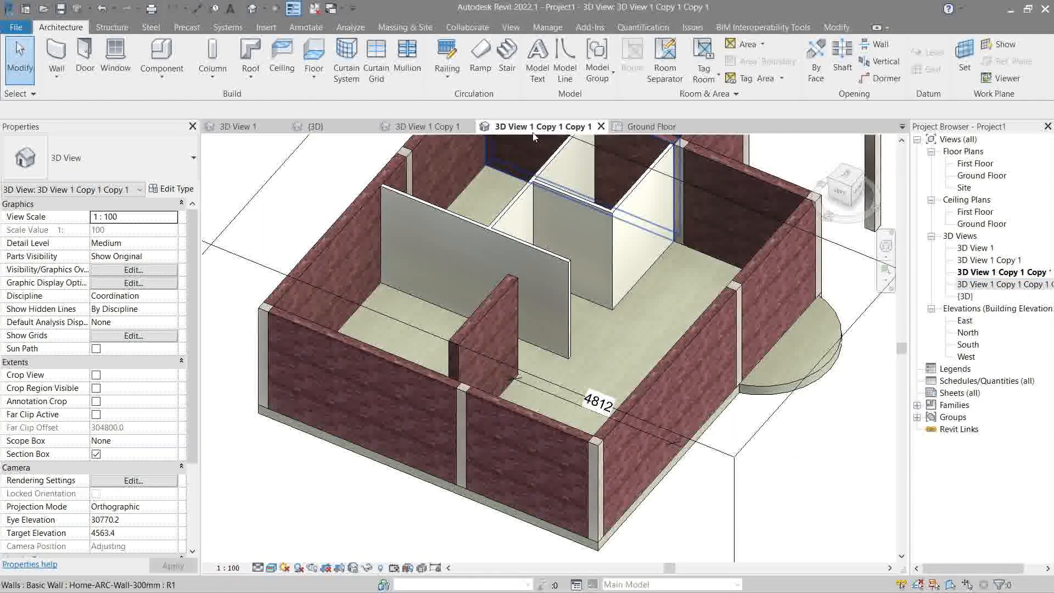
click(427, 126)
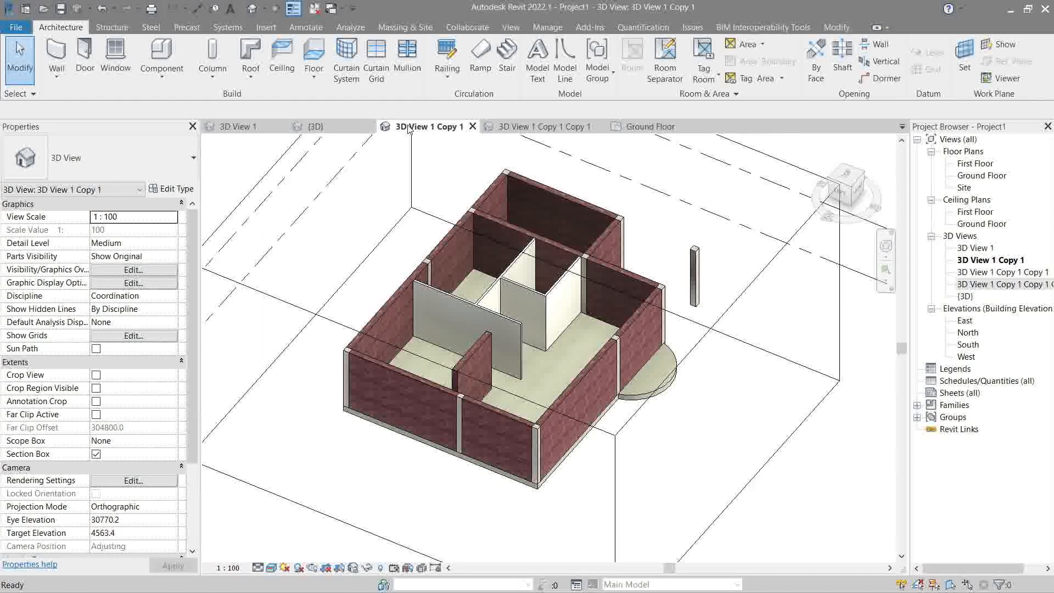
click(1001, 272)
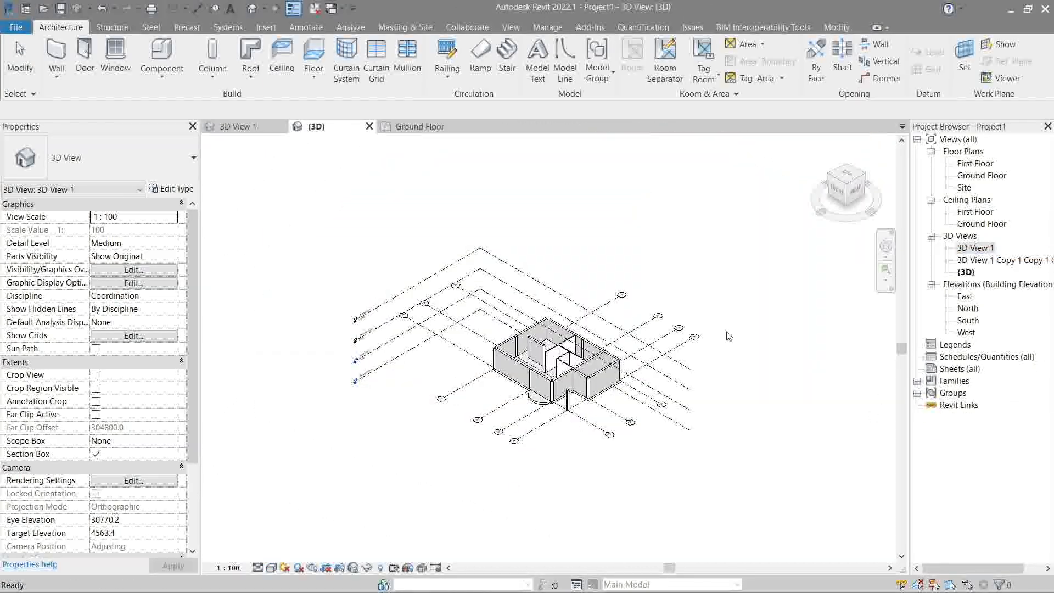
click(993, 260)
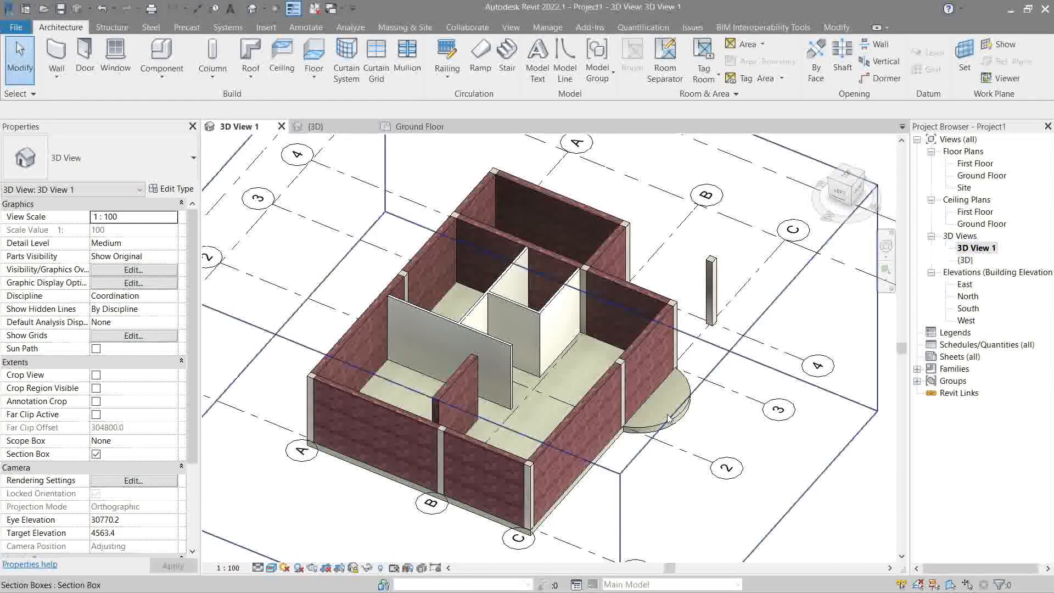
Zoom in, duplicate 3D View 1 from the Project Browser, and open the resulting copy
scroll(up, 3)
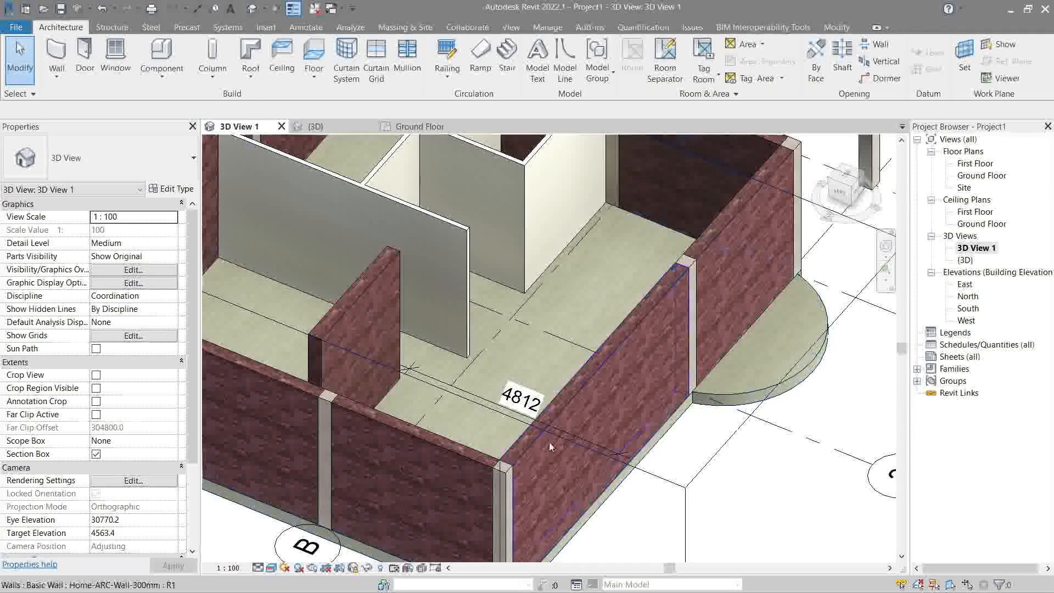
right_click(976, 248)
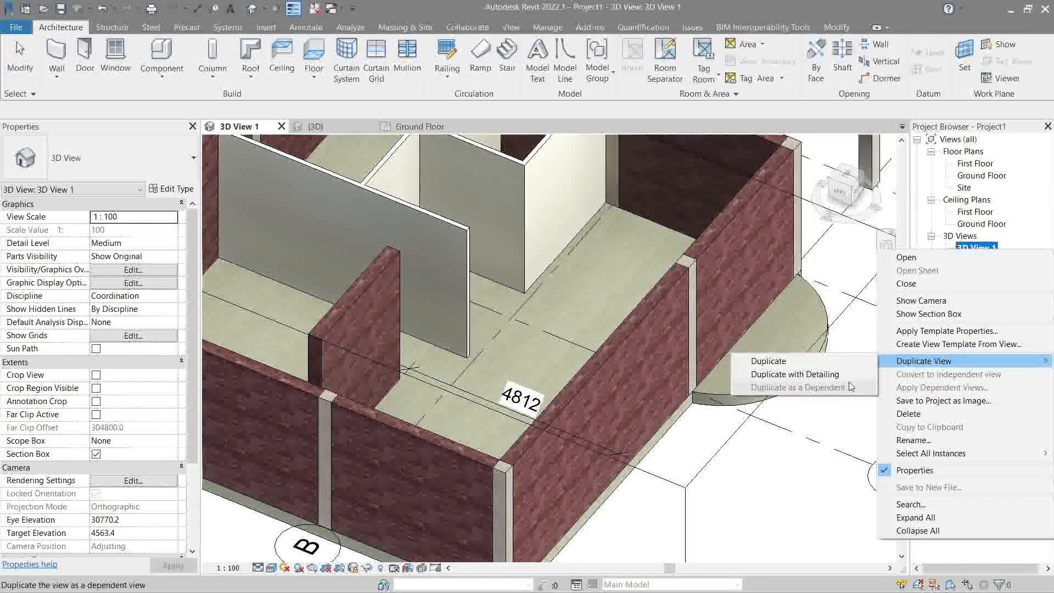
click(767, 361)
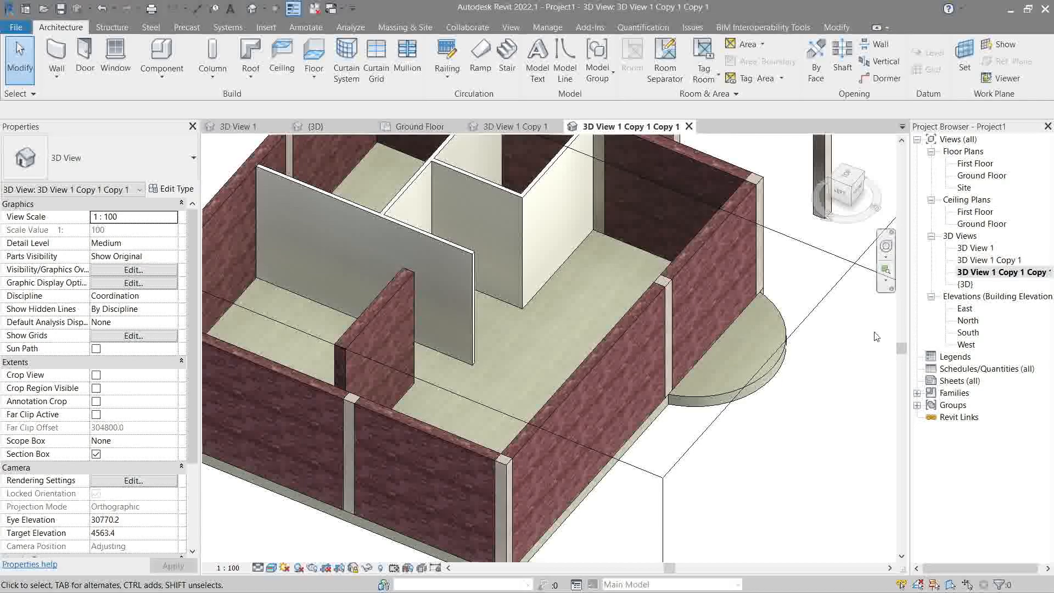
click(959, 236)
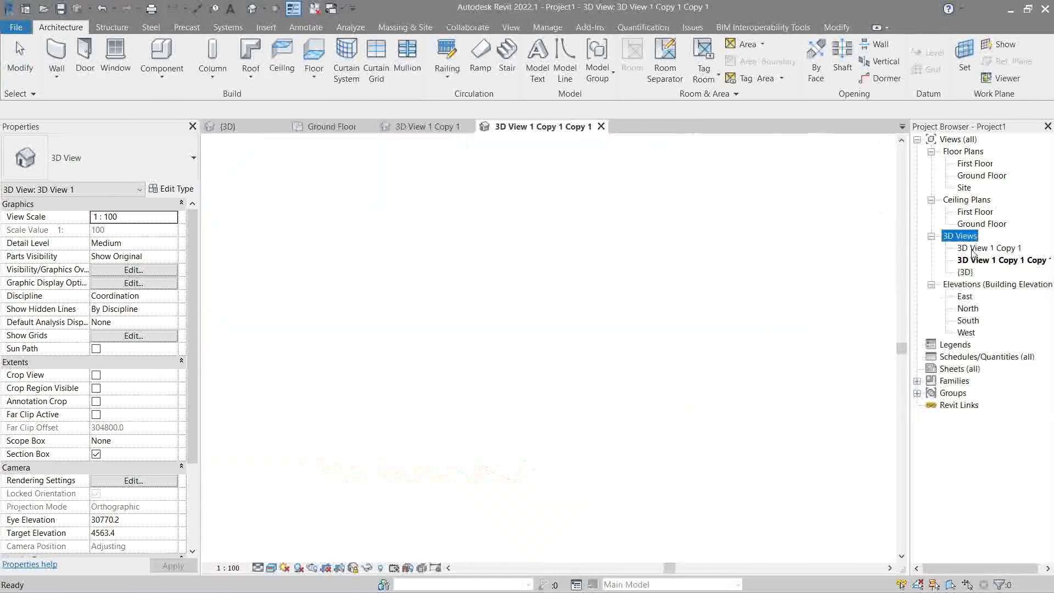
double_click(964, 247)
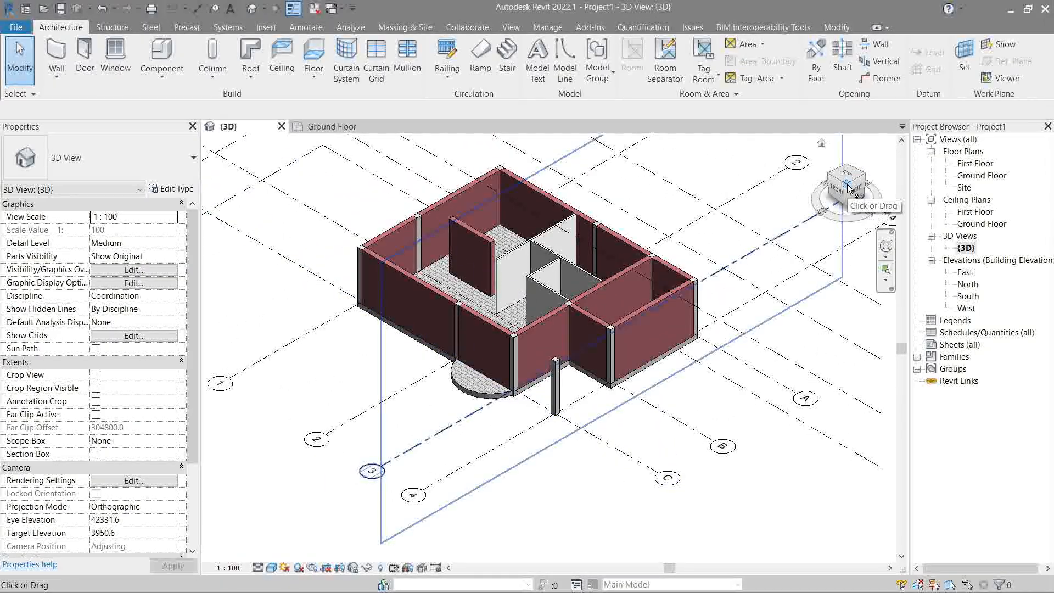
Right-click the ViewCube to show the orientation menu for the {3D} house view
right_click(845, 187)
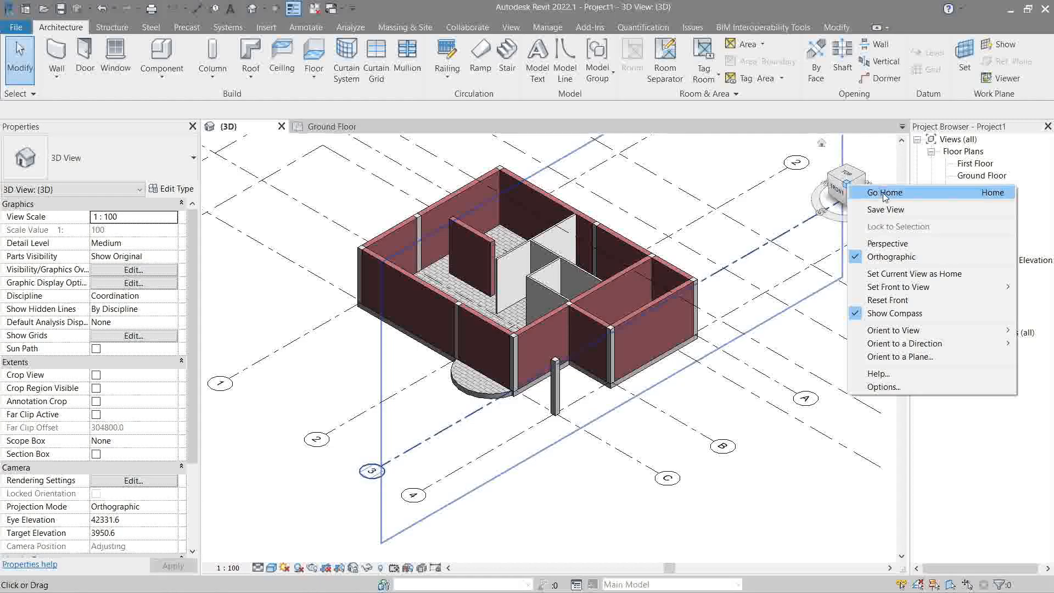
mouse_move(885, 208)
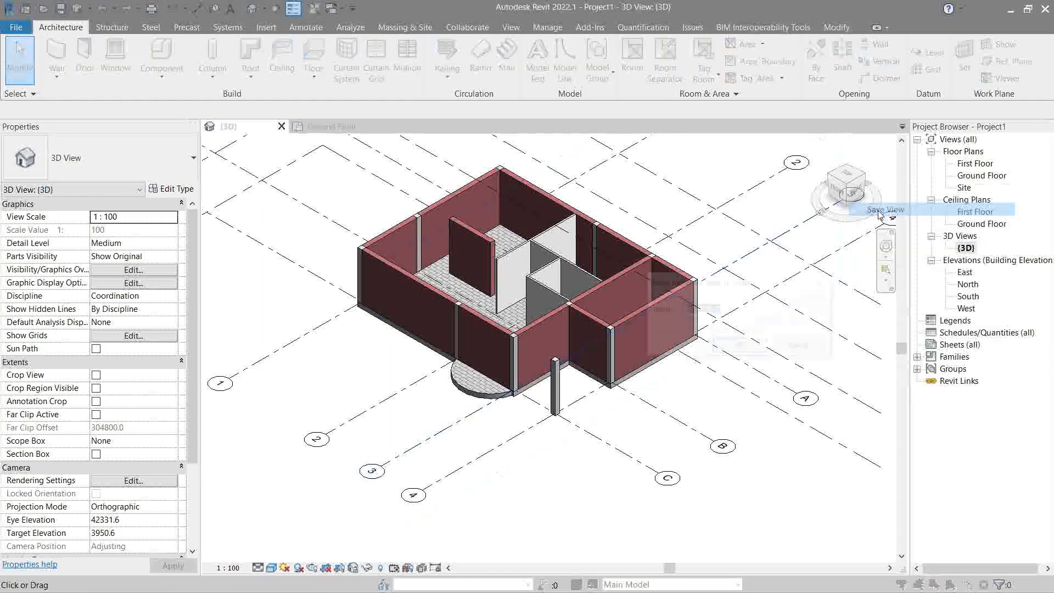
Save the orientation as view '3D Ortho 1' from the ViewCube menu and open it
click(884, 210)
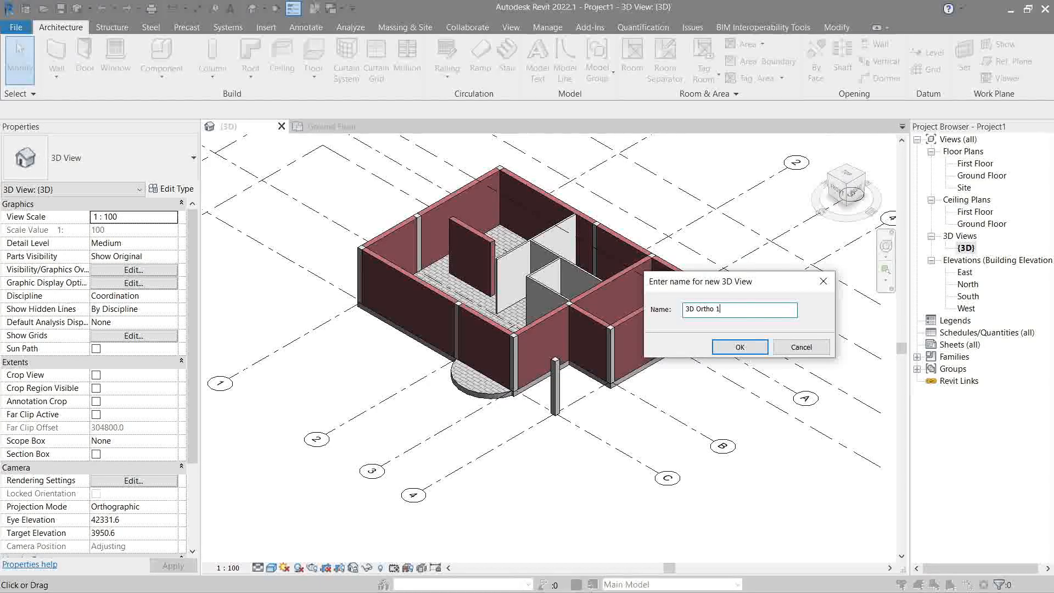
click(739, 347)
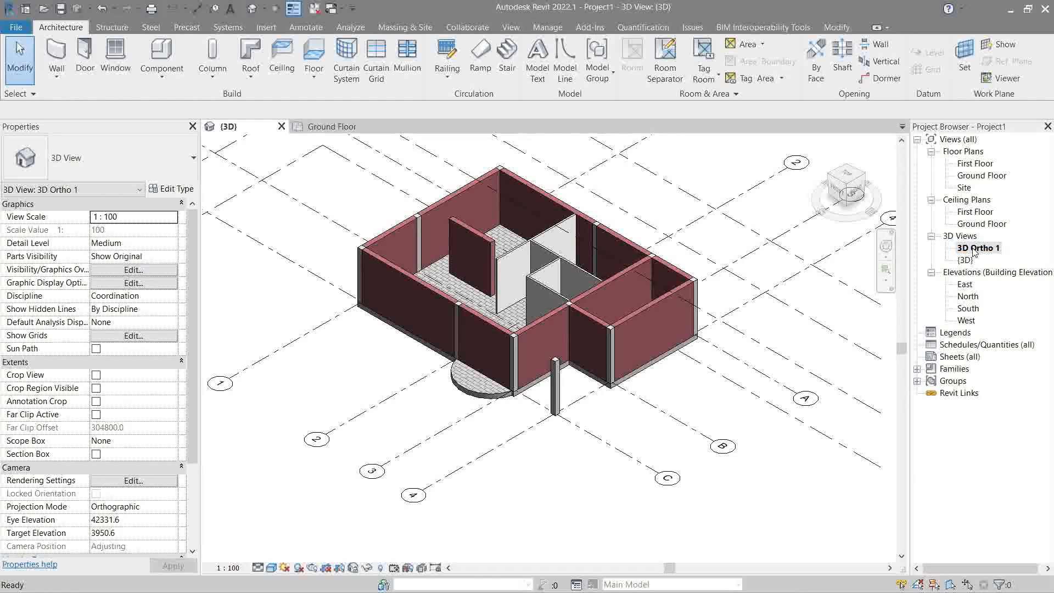
double_click(978, 247)
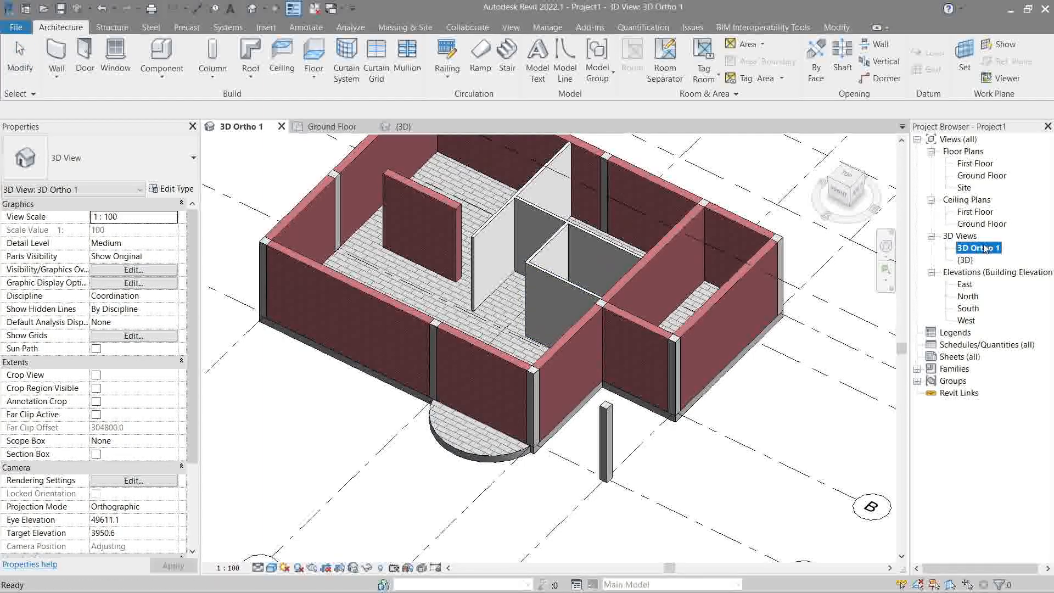
Return to the default {3D} view and set its visual style to Realistic
double_click(965, 247)
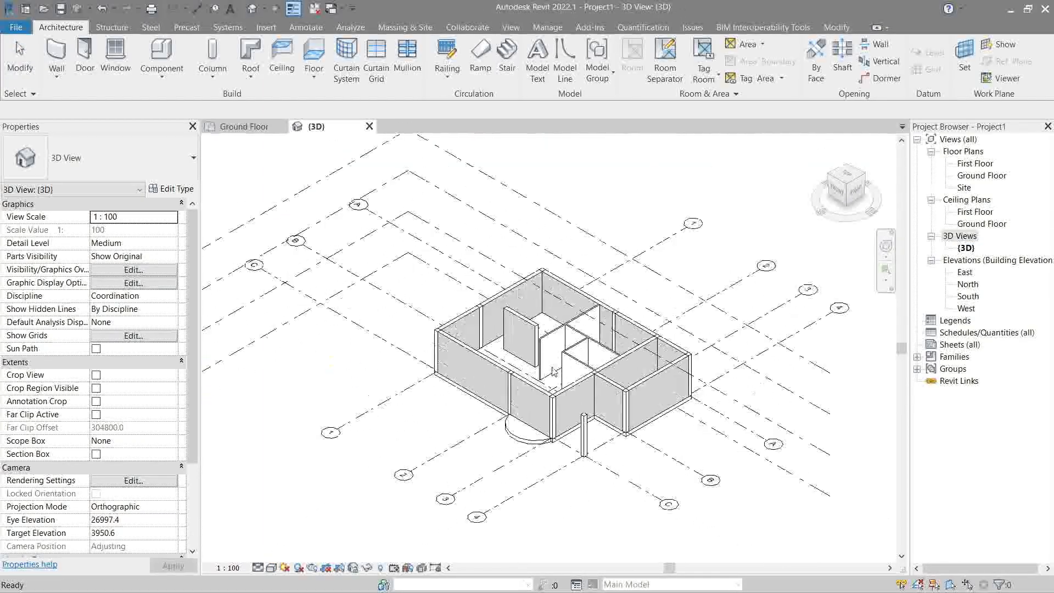
click(269, 567)
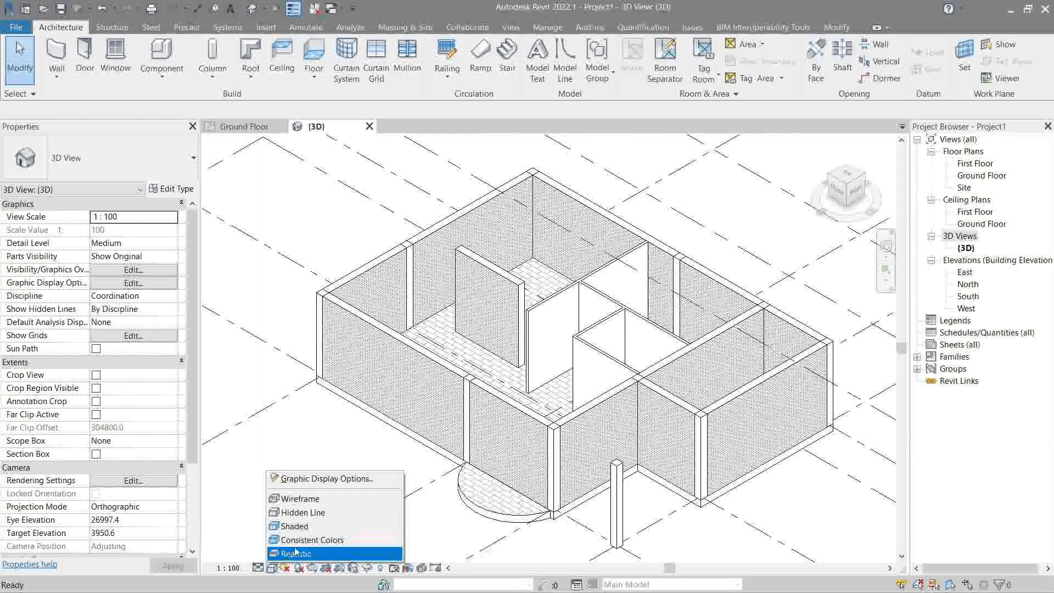
click(295, 552)
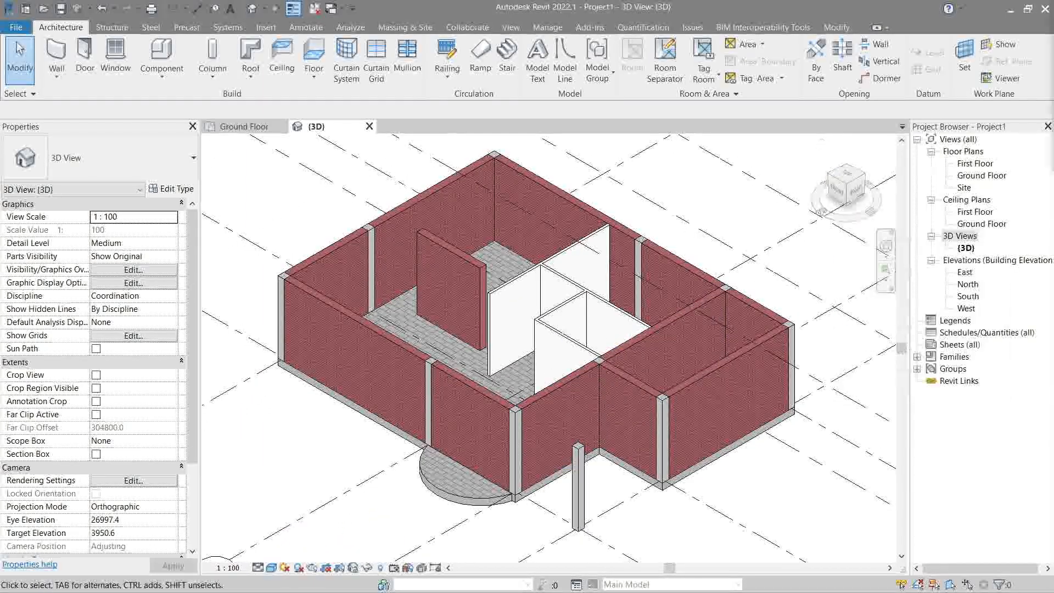
Switch the {3D} house view to perspective projection via the ViewCube menu
right_click(846, 181)
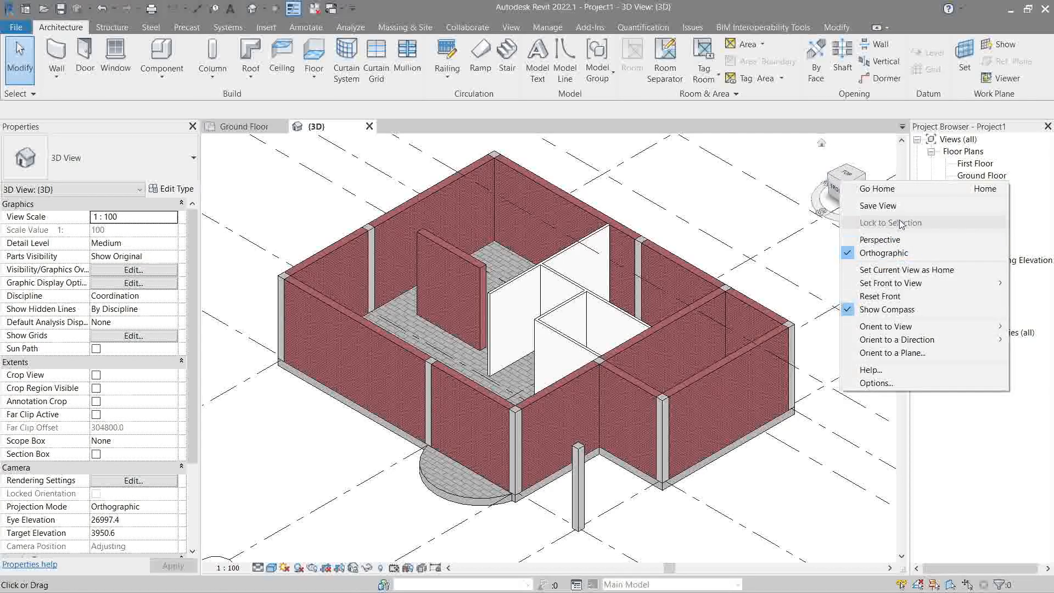
mouse_move(879, 239)
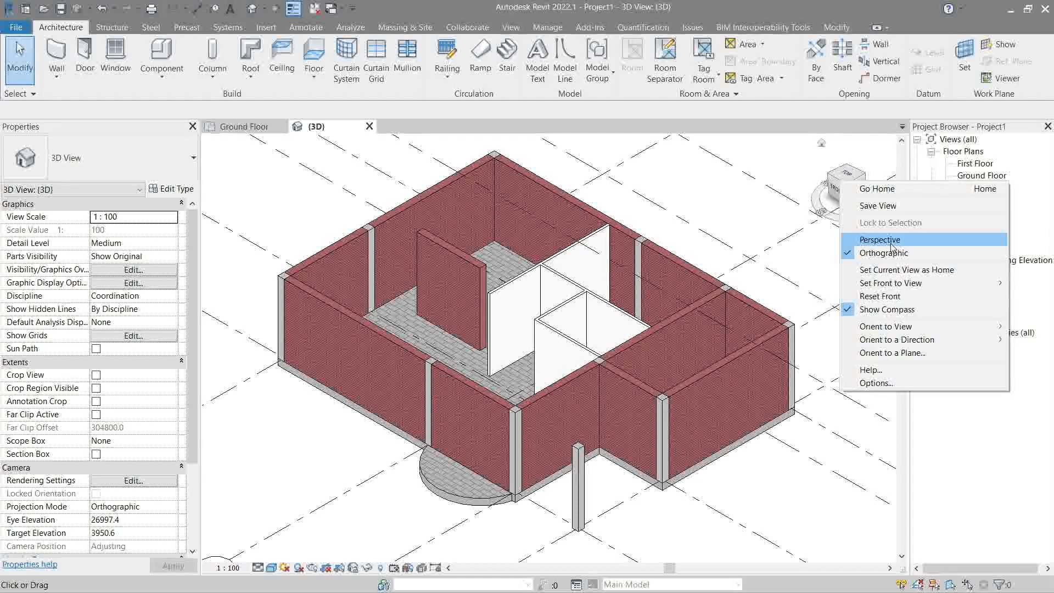
mouse_move(882, 253)
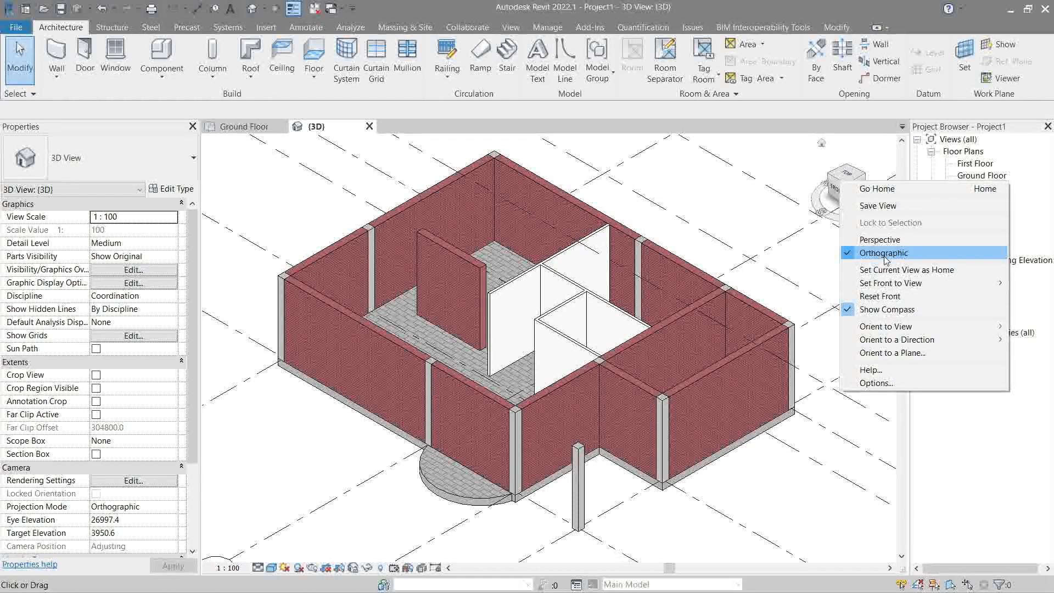
click(725, 384)
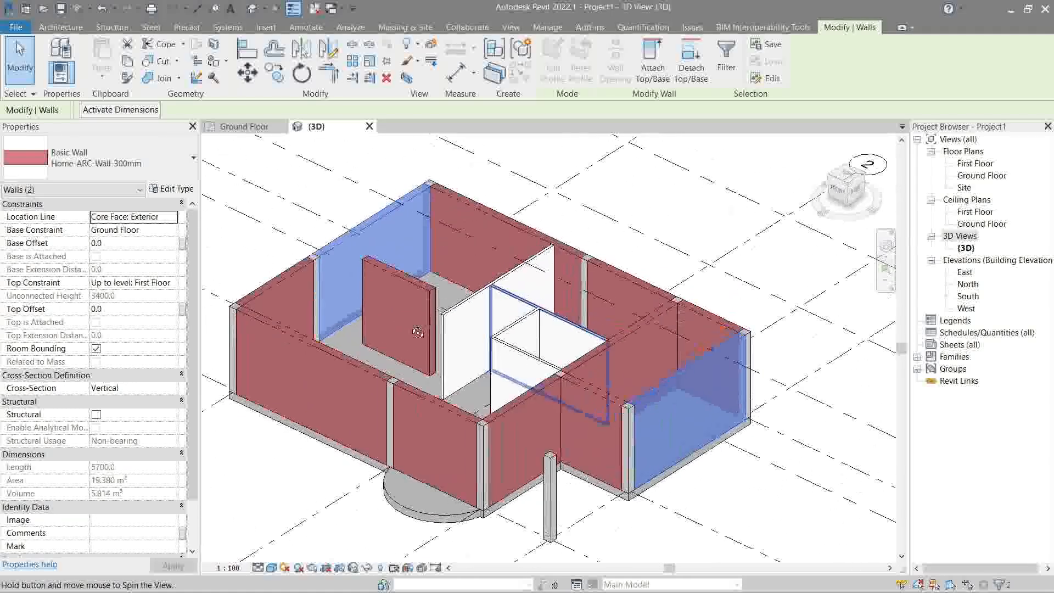
right_click(844, 180)
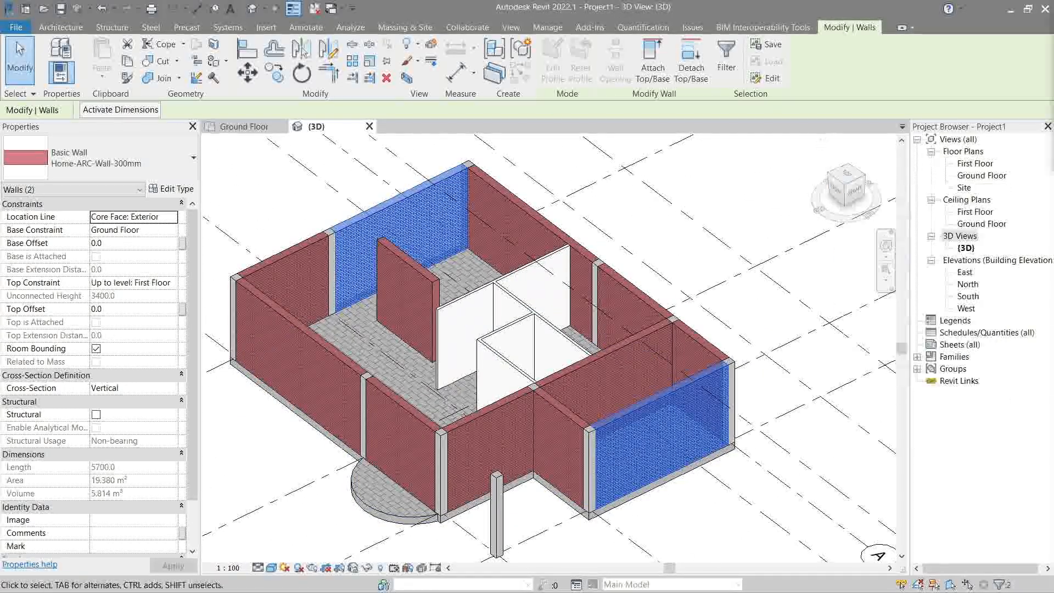
right_click(845, 190)
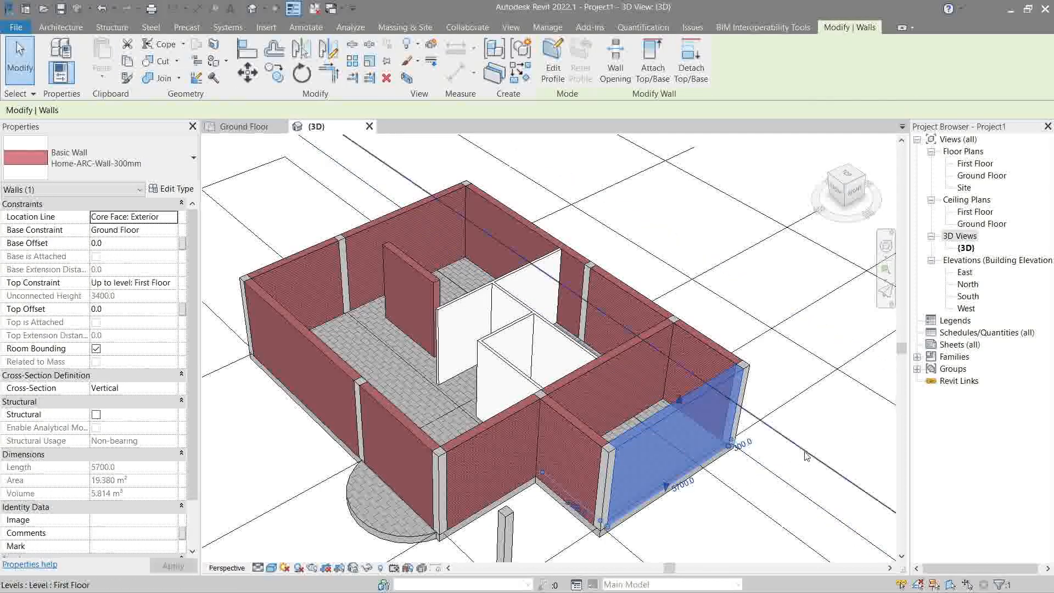
Select a rear wall and pan to recentre the house in the perspective view
click(819, 417)
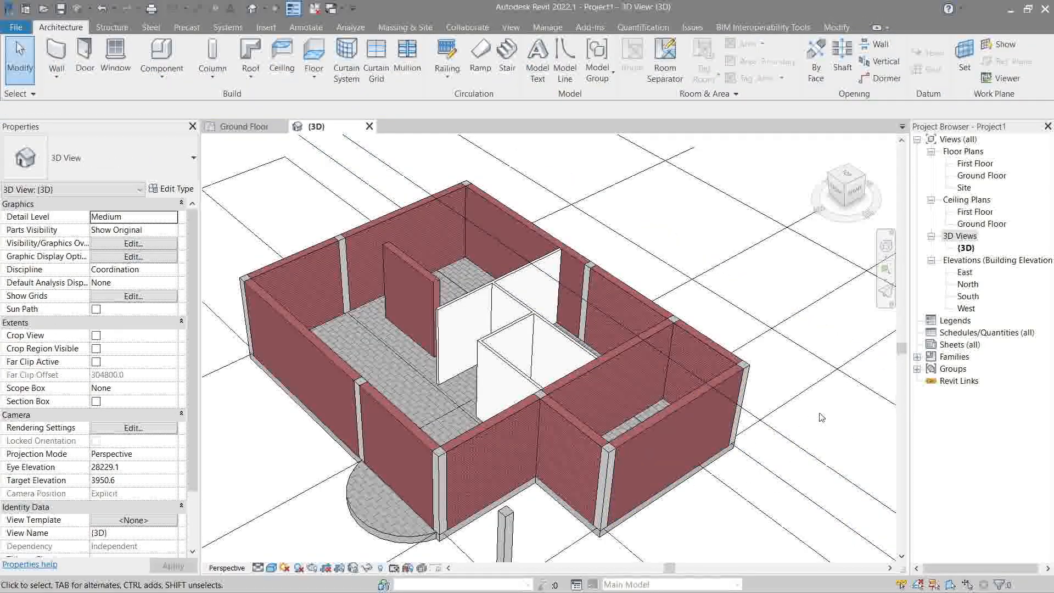
mouse_move(406, 215)
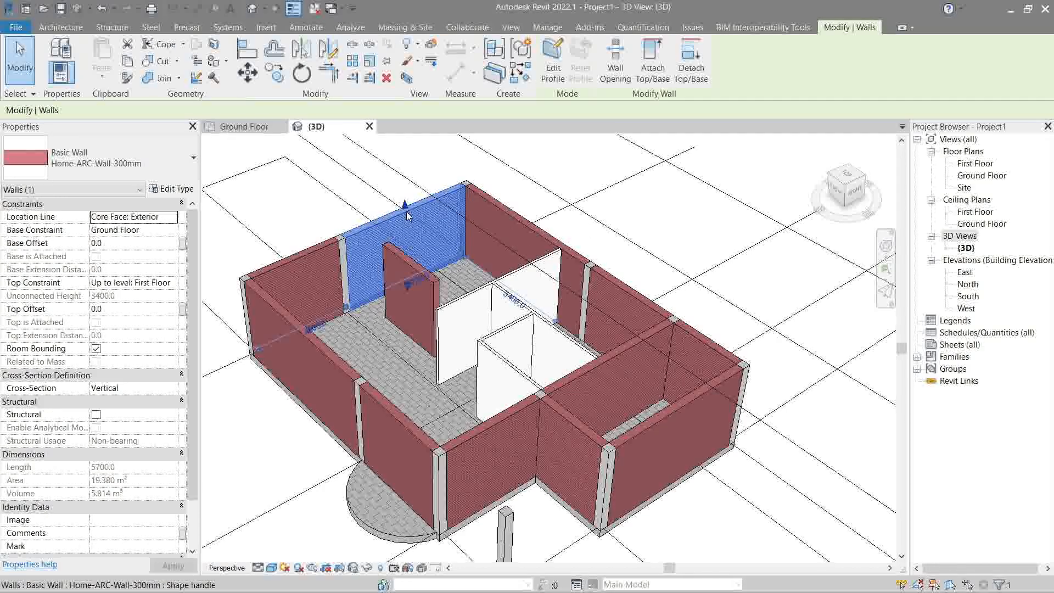
mouse_move(408, 216)
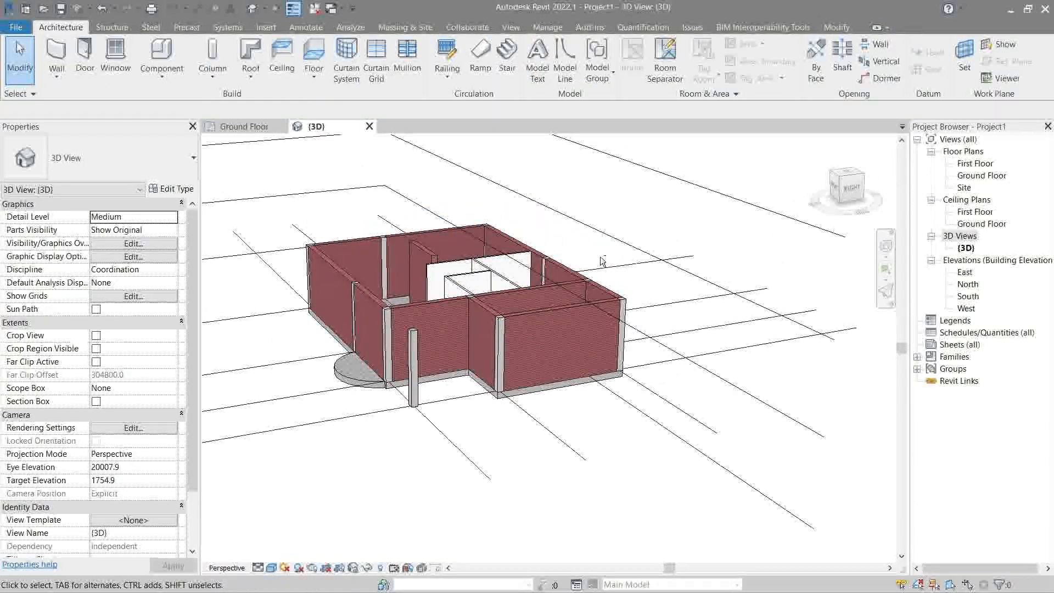
drag(602, 261, 666, 263)
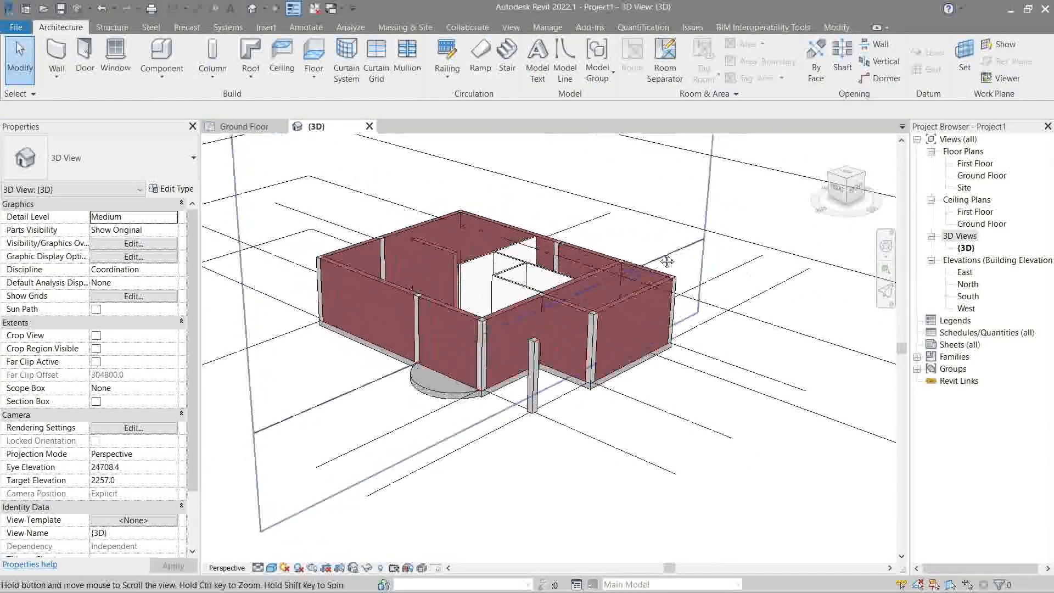
drag(667, 261, 607, 261)
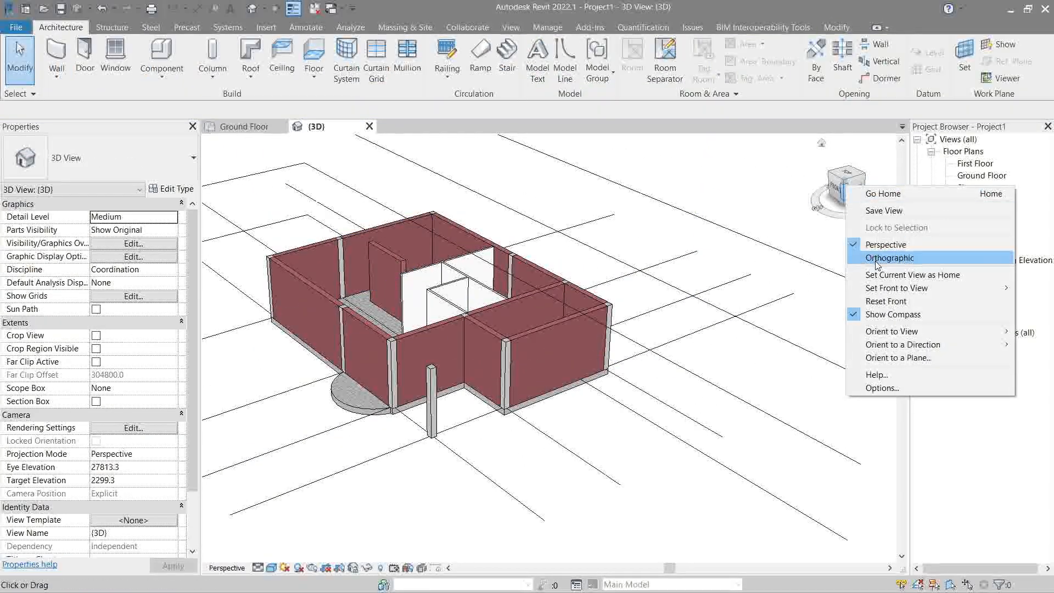
Toggle the {3D} view to orthographic and back to perspective from the ViewCube menu
click(890, 257)
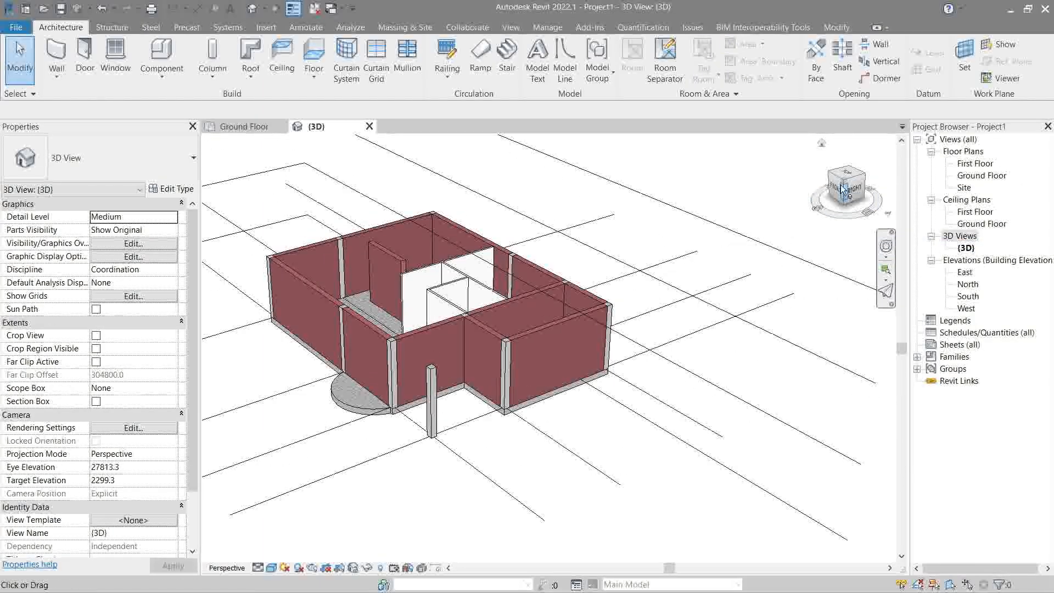
right_click(842, 188)
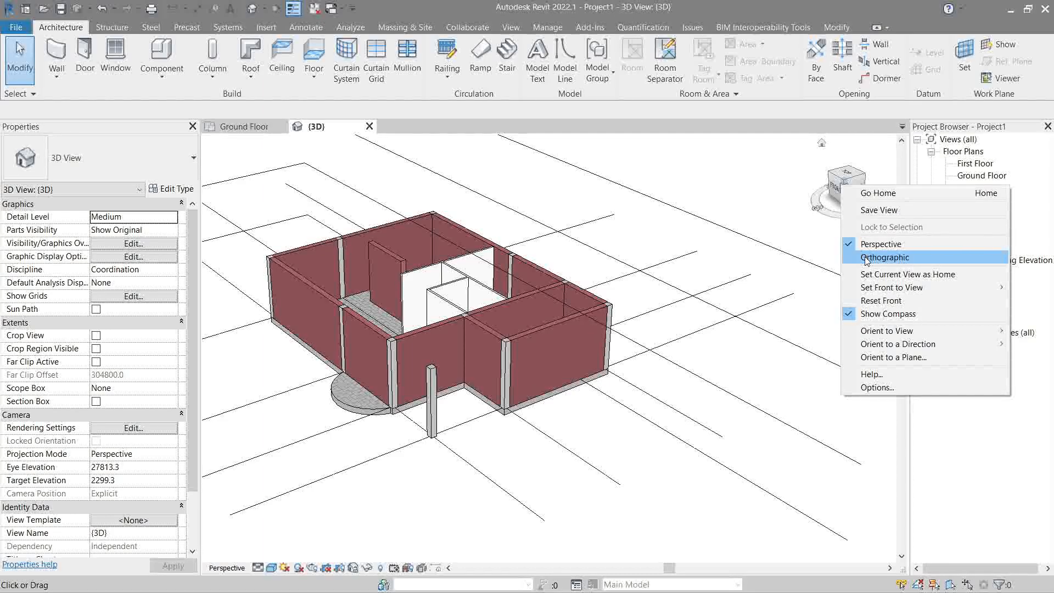
click(885, 257)
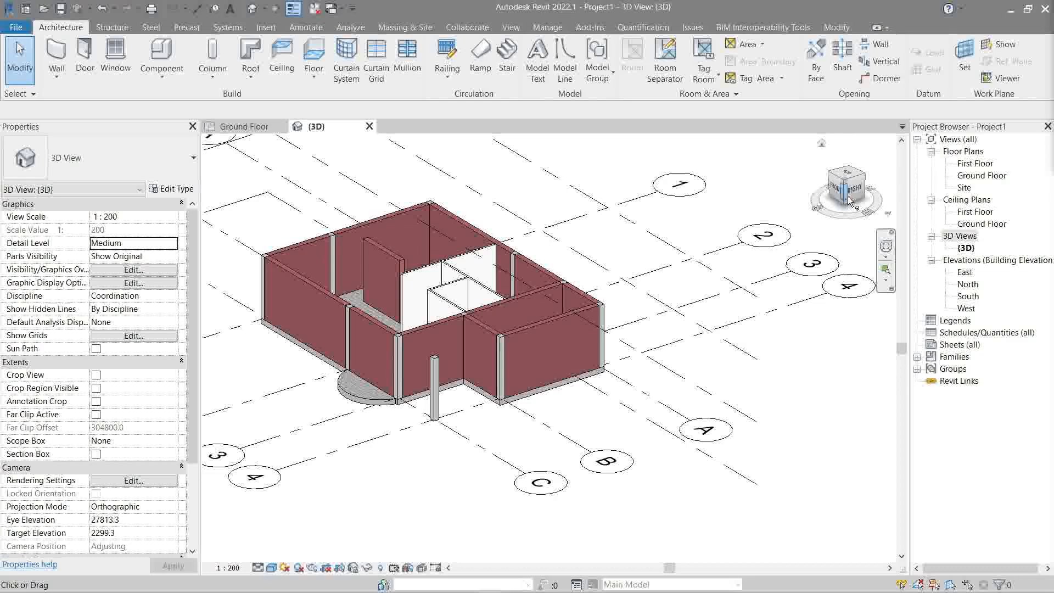
right_click(846, 190)
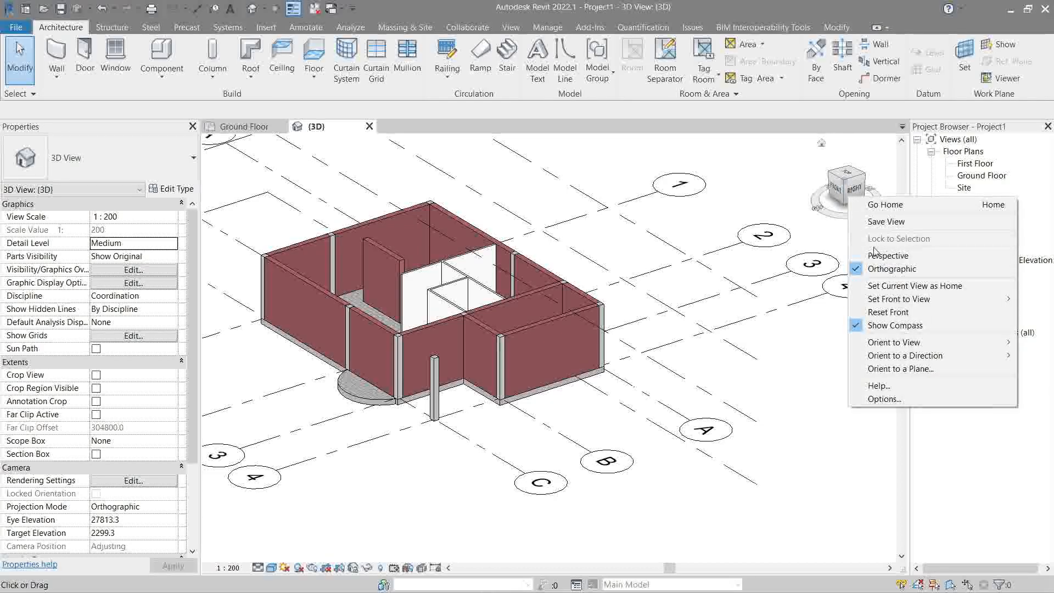
click(888, 254)
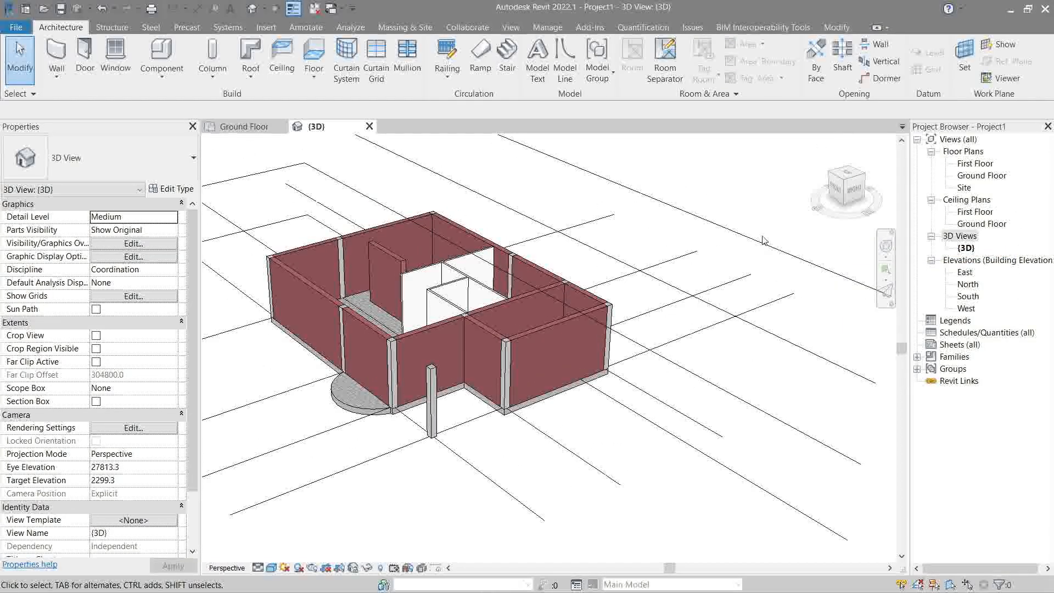
Finish on orthographic projection so the grid bubbles show in the {3D} view
right_click(843, 181)
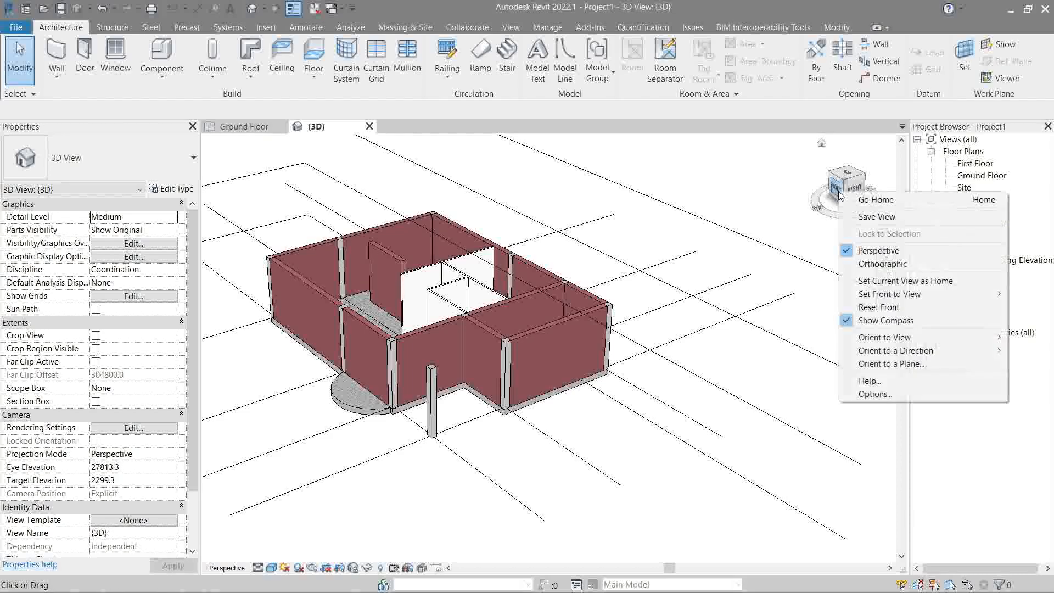
click(882, 263)
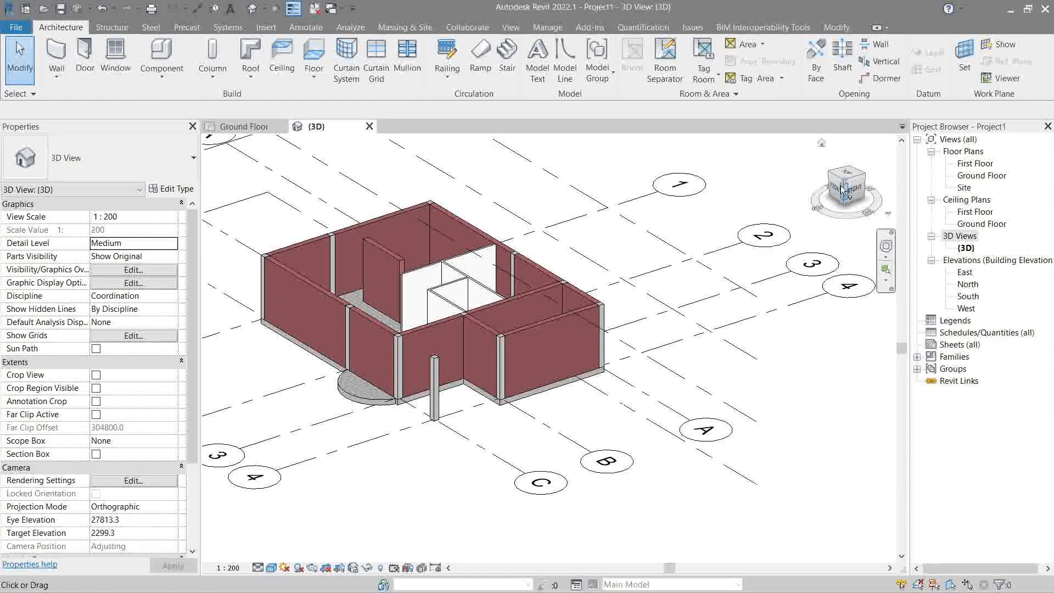
right_click(844, 183)
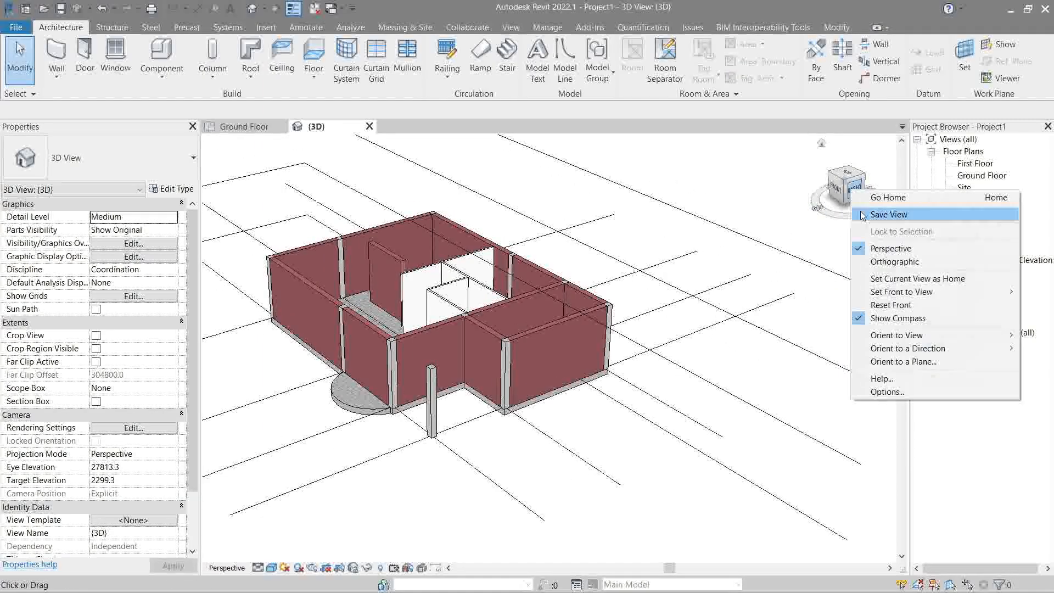
mouse_move(876, 262)
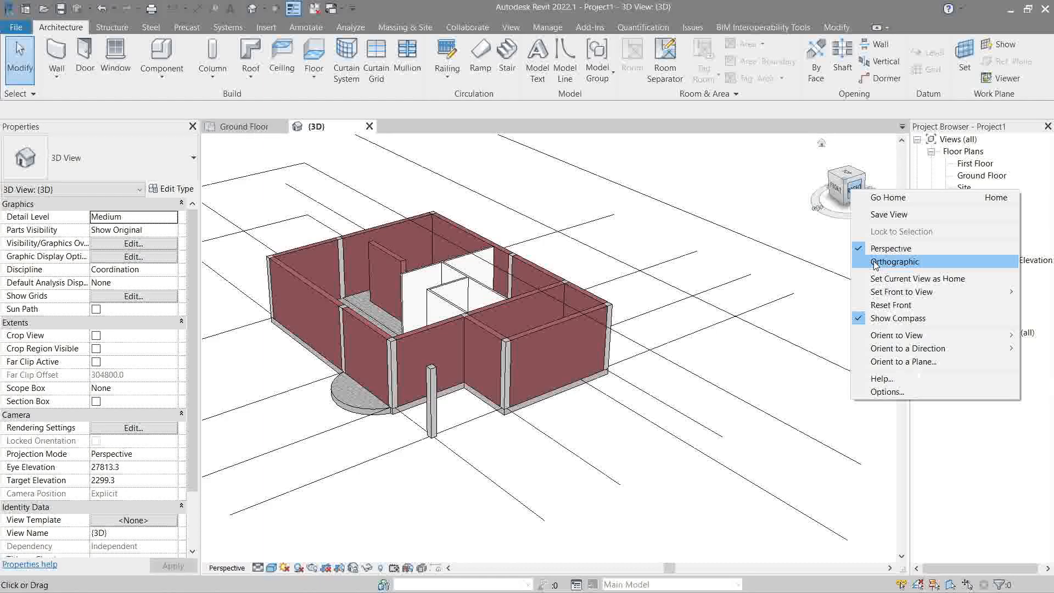
click(893, 262)
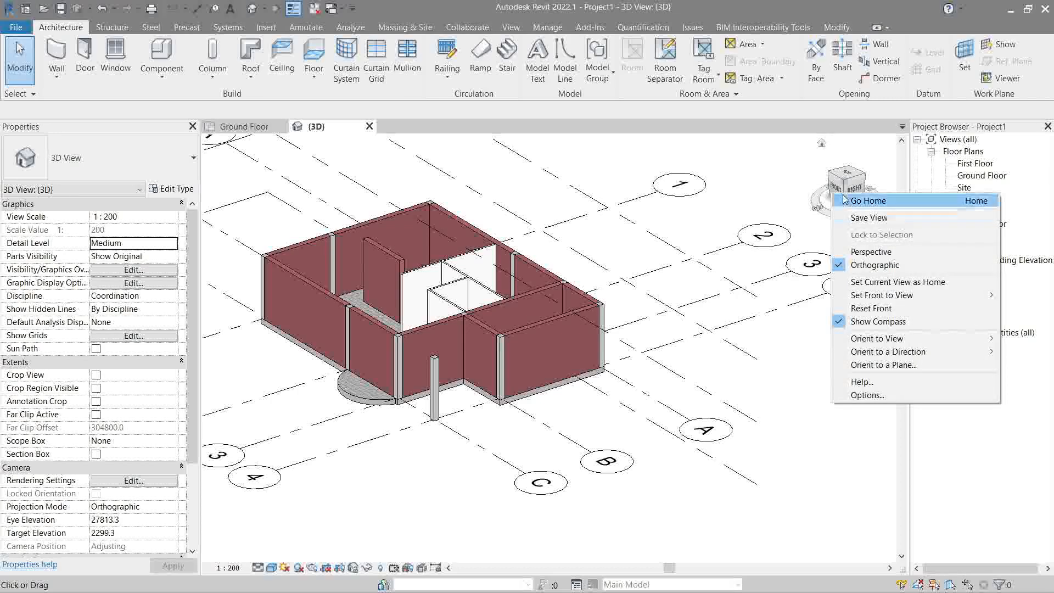
mouse_move(896, 282)
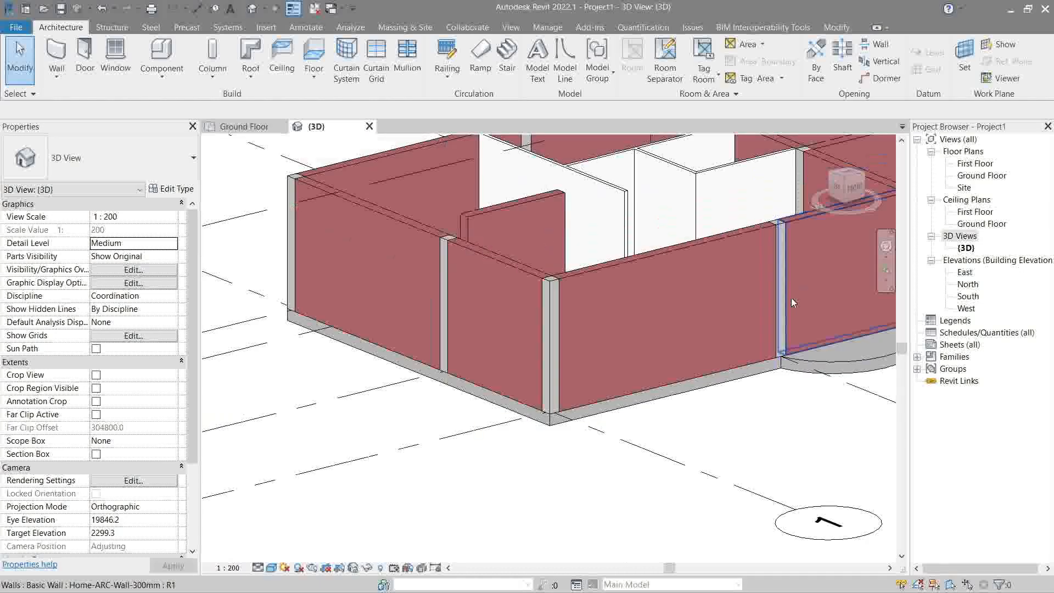
Zoom out to the whole house and bring up the ViewCube's Set Front to View choices
scroll(down, 3)
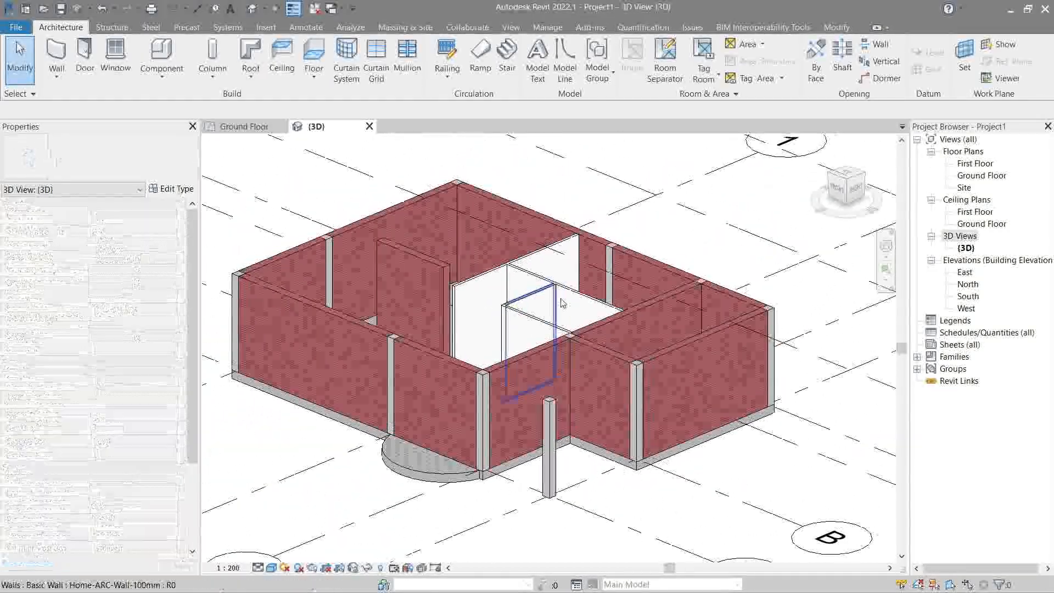
right_click(844, 175)
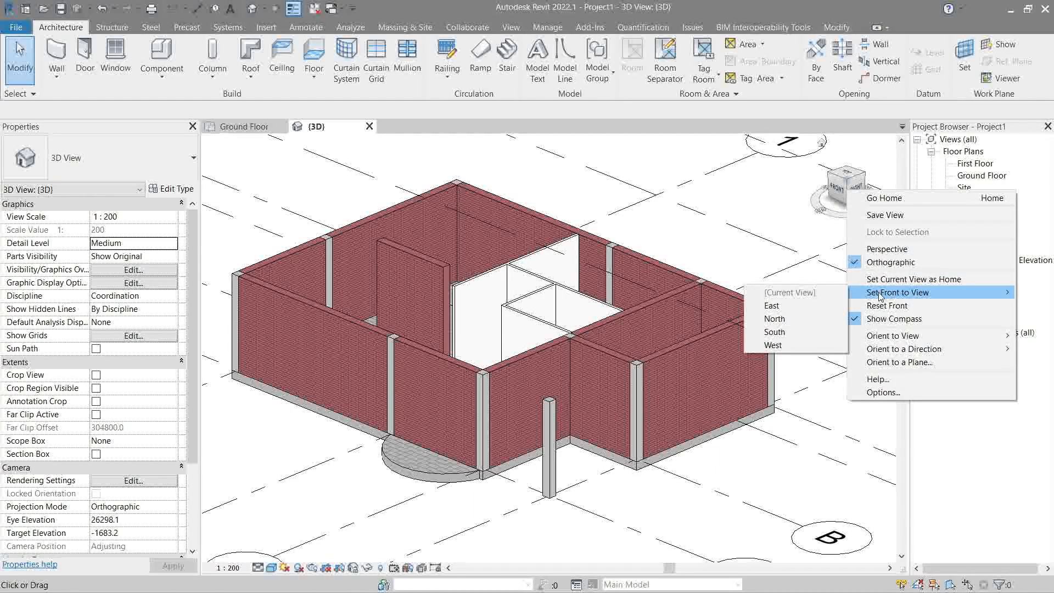
mouse_move(850, 297)
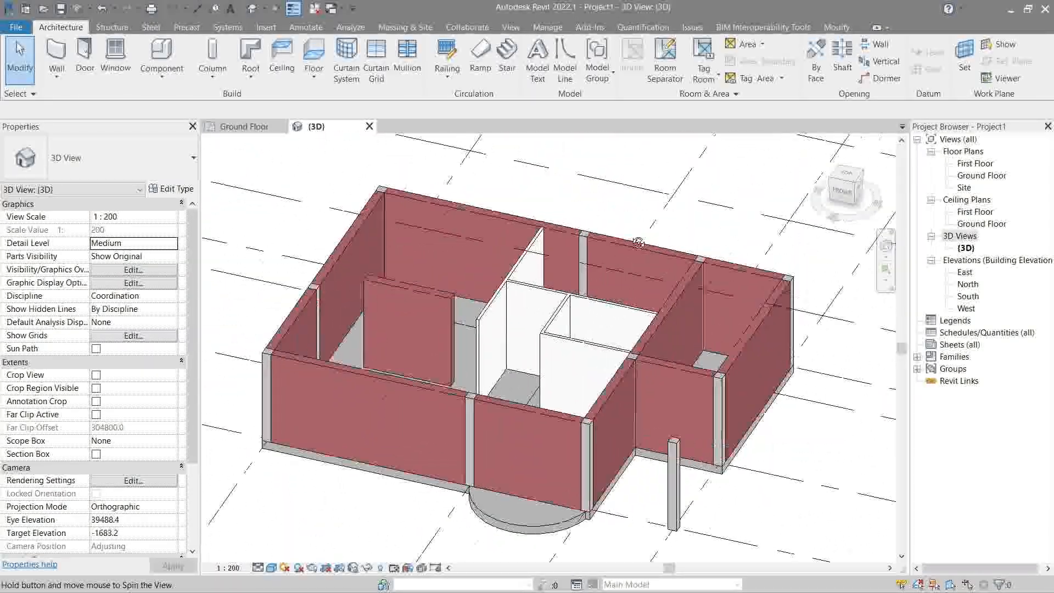
Set North as the model's front direction via Set Front to View, reorienting the house
right_click(842, 181)
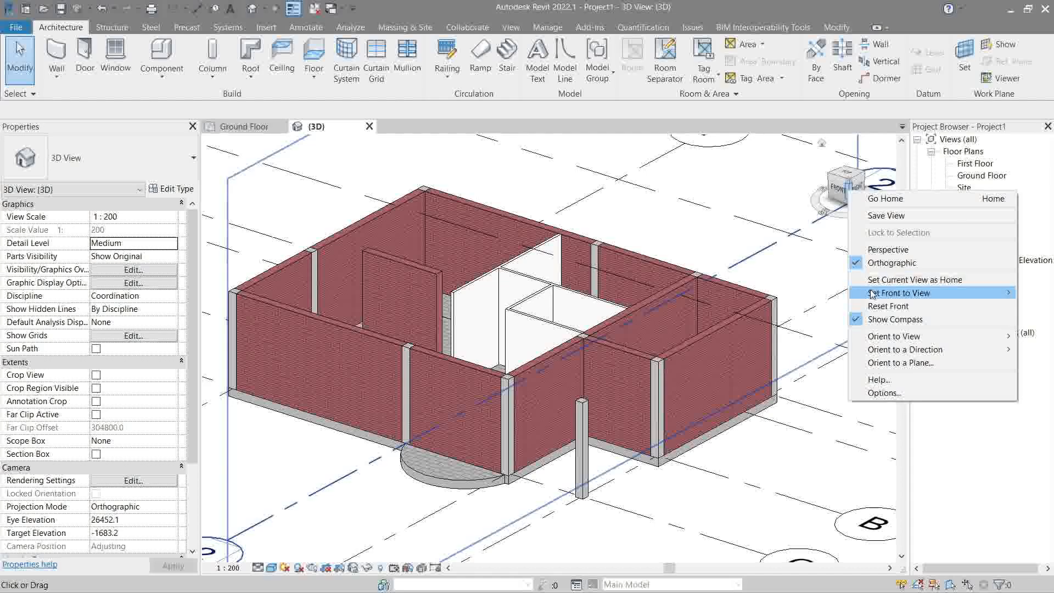
mouse_move(897, 292)
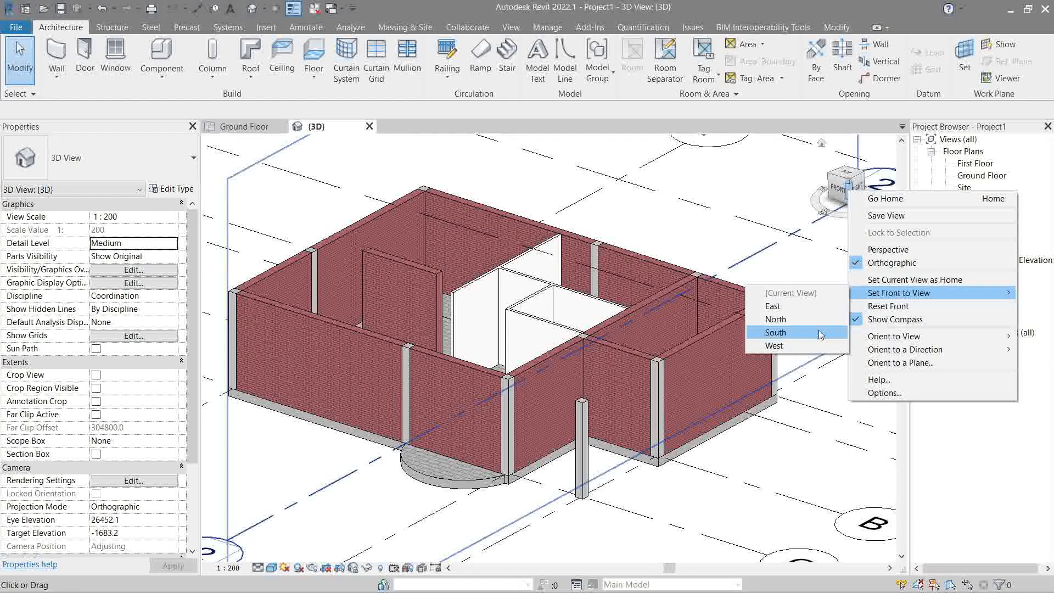
mouse_move(914, 277)
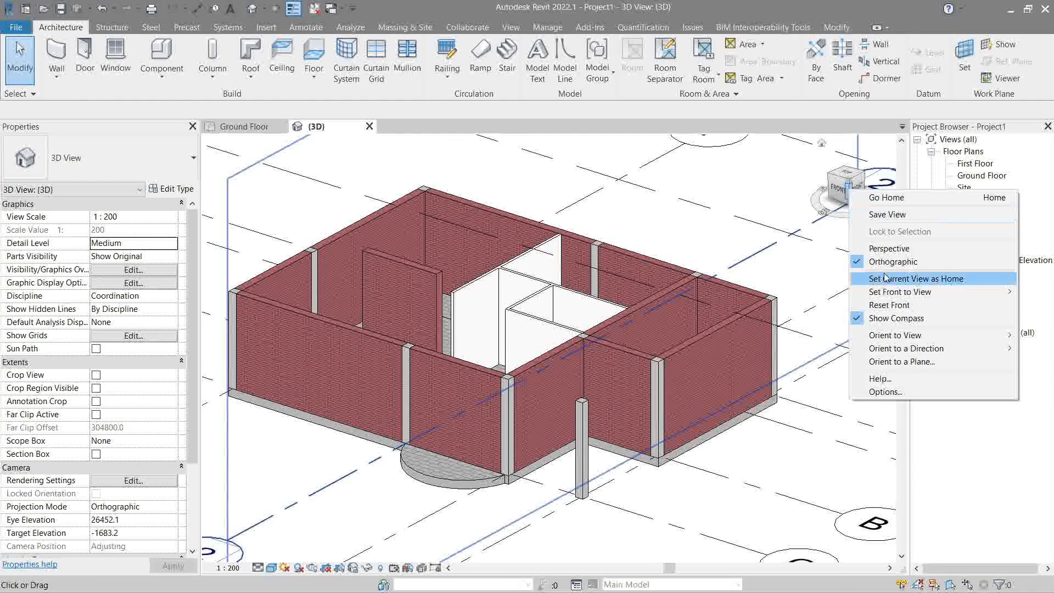
click(912, 278)
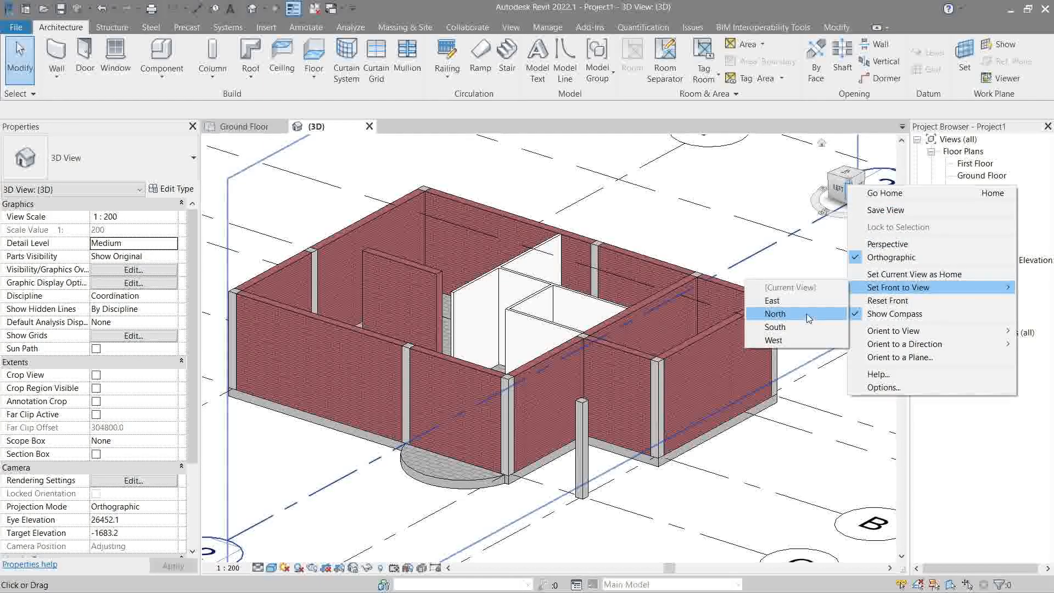
click(773, 313)
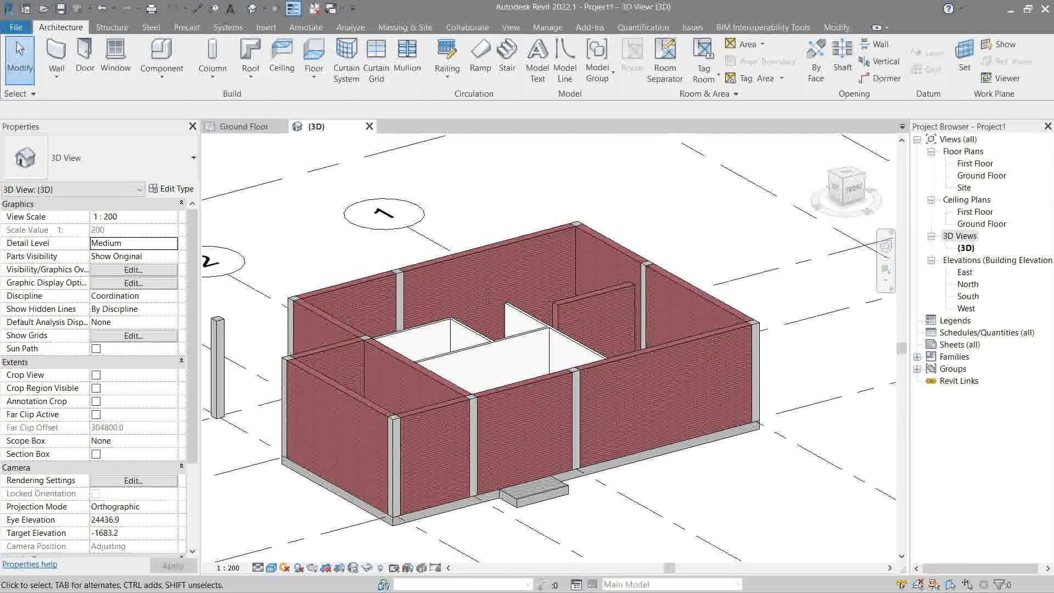
right_click(845, 176)
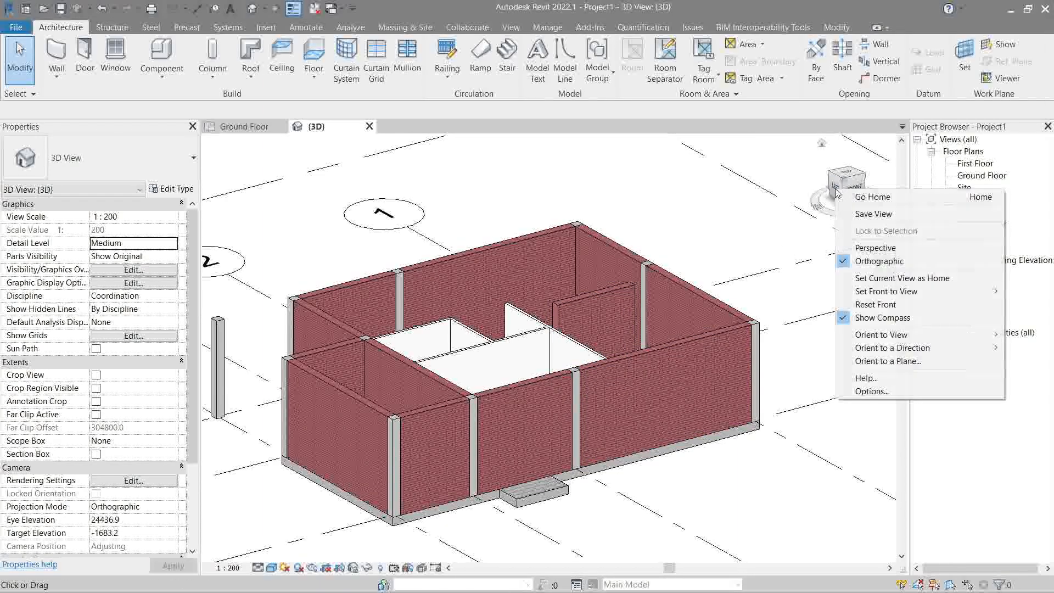
mouse_move(886, 290)
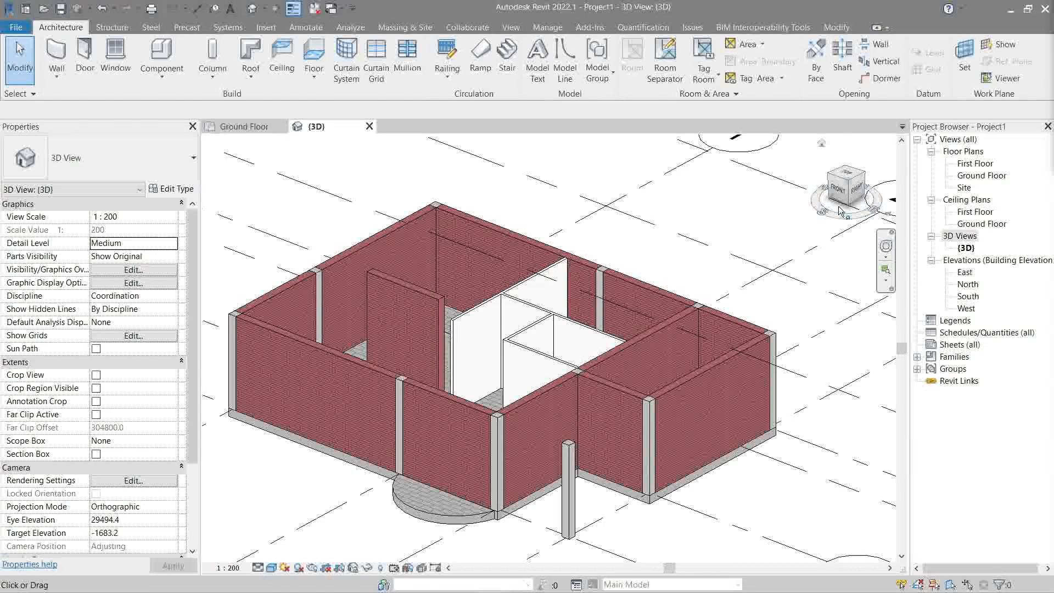
Turn on Show Compass for the ViewCube in the {3D} view
right_click(843, 195)
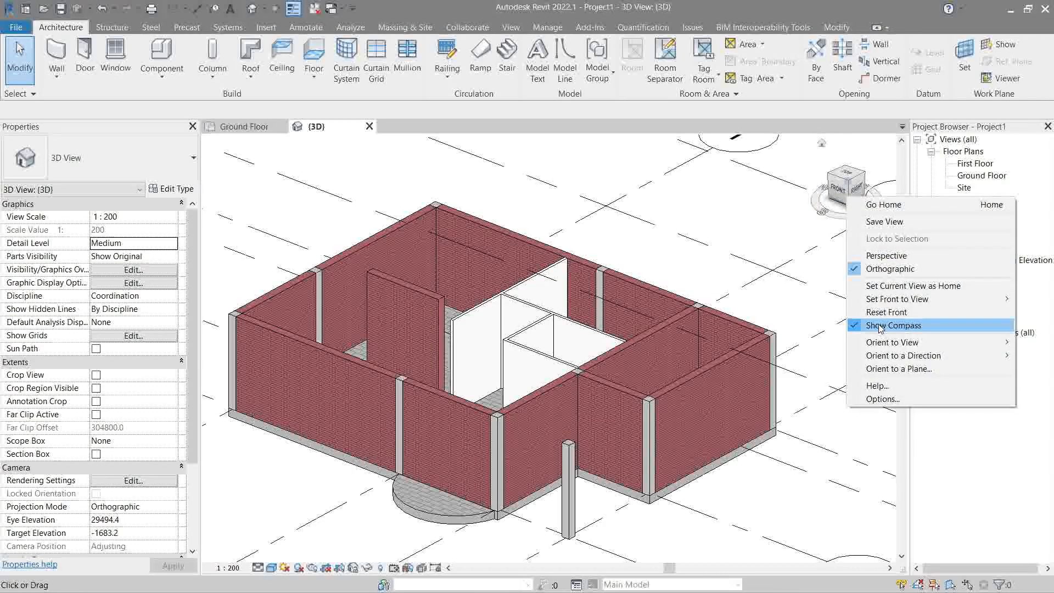
mouse_move(822, 226)
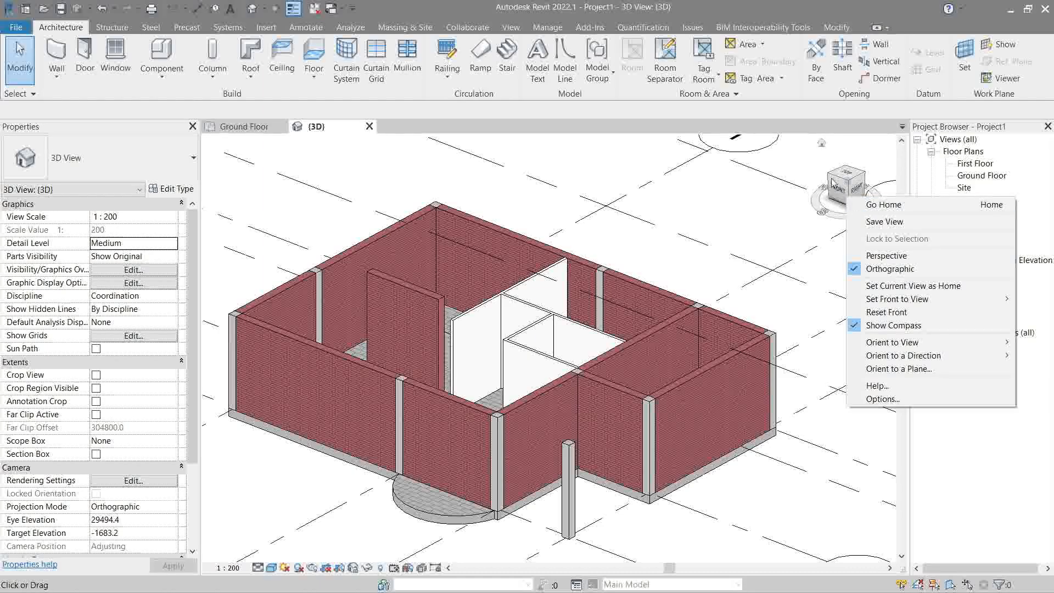
mouse_move(899, 325)
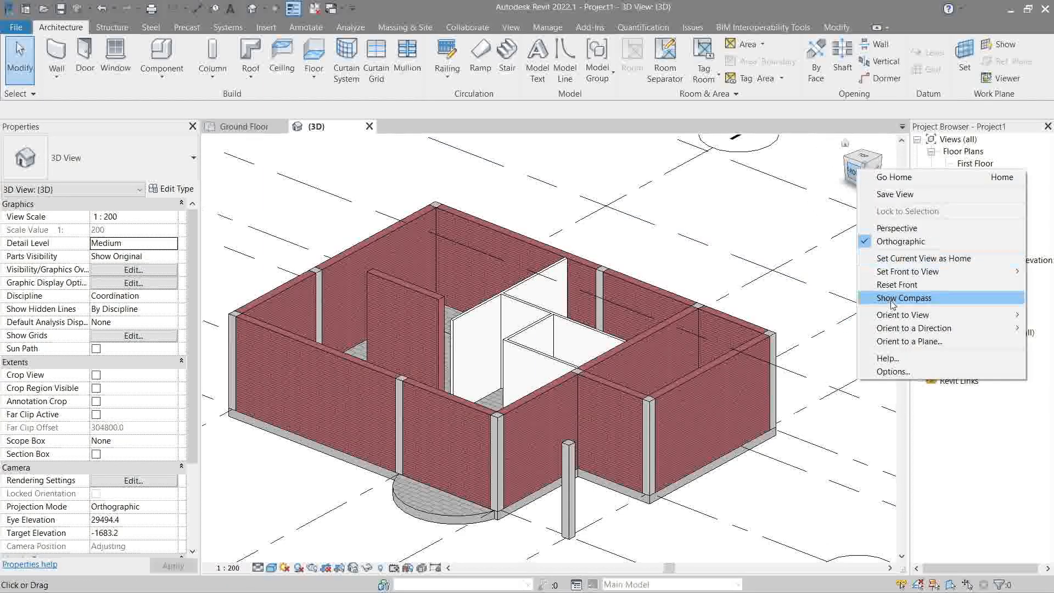
click(903, 297)
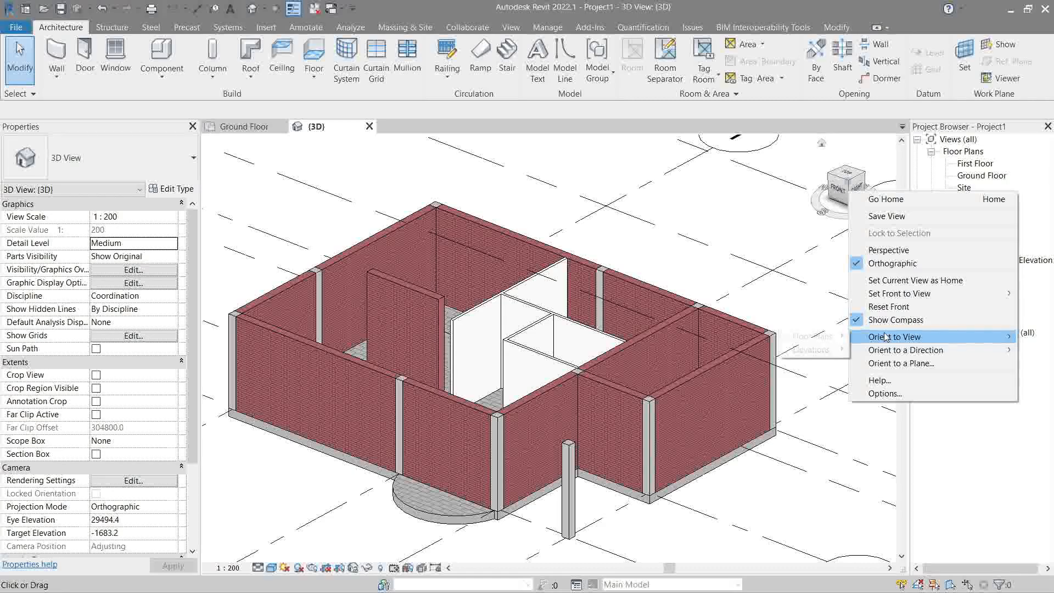
mouse_move(894, 336)
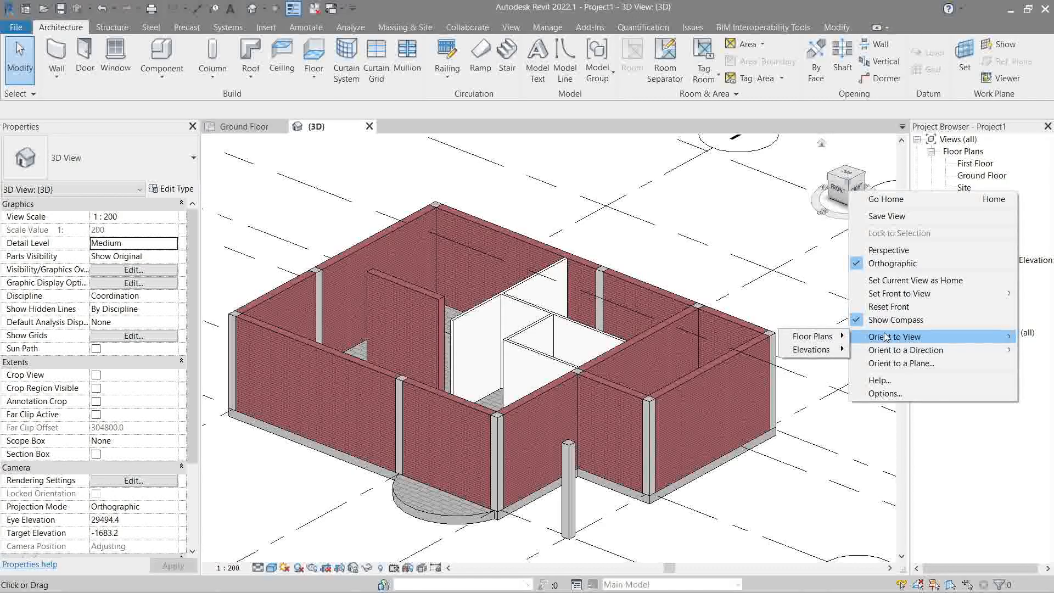
mouse_move(813, 349)
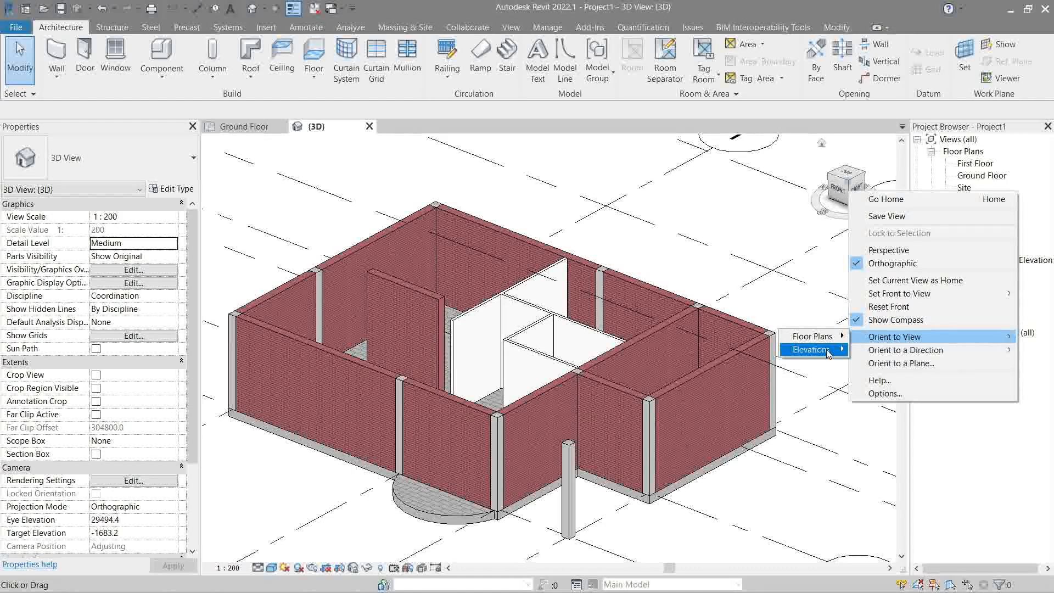
mouse_move(814, 349)
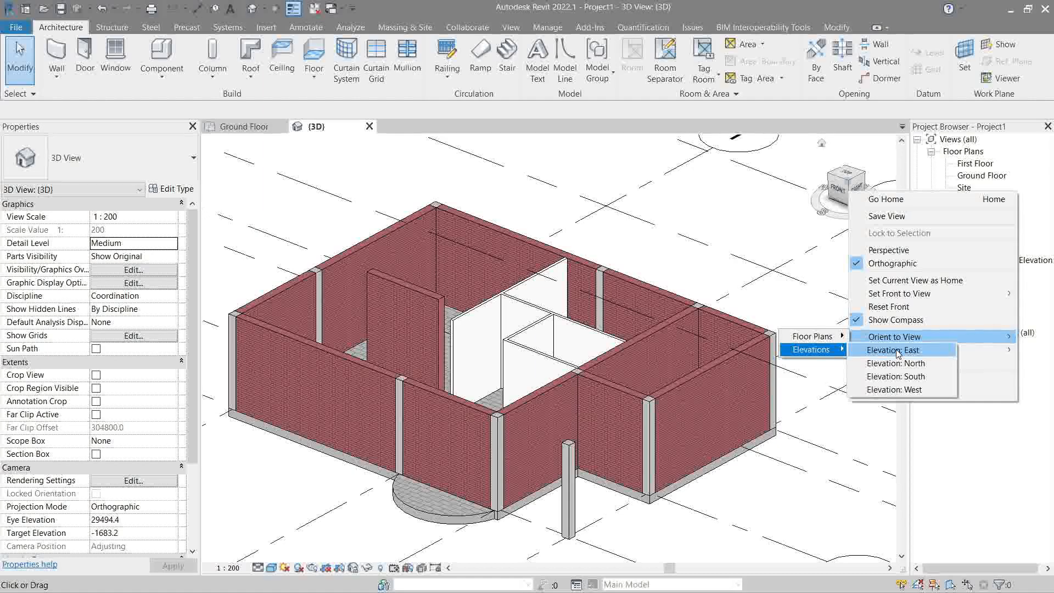
mouse_move(900, 364)
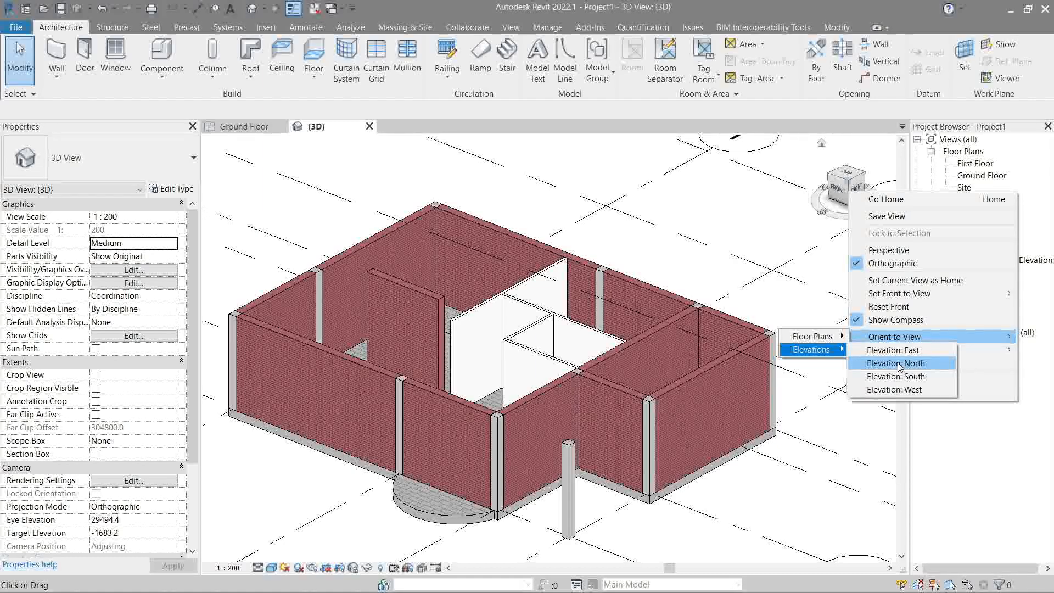
Orient the model to Elevation: North, then open the East elevation with its 3400 level dimensions
click(893, 363)
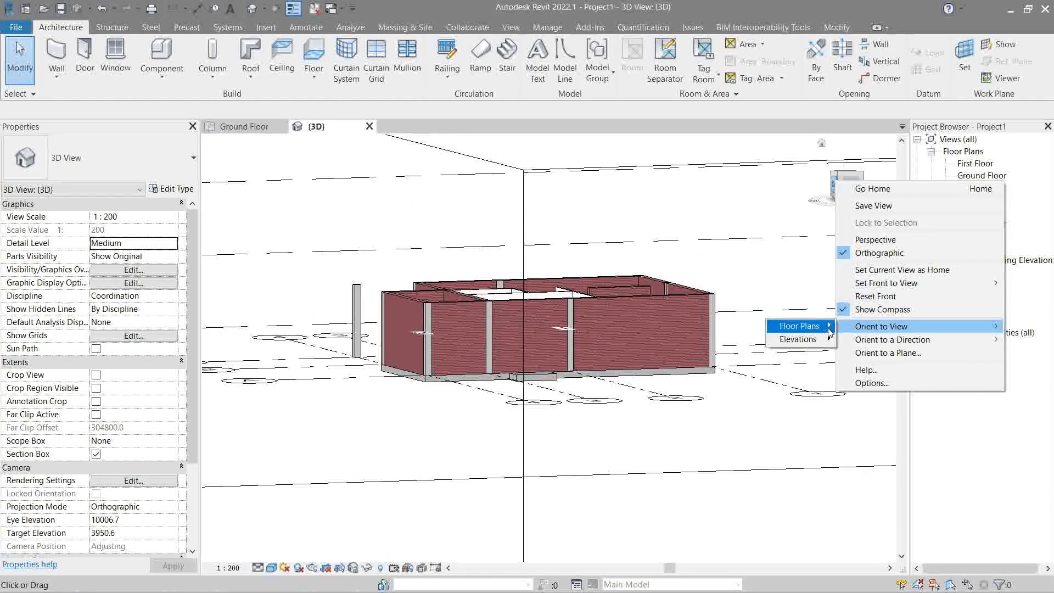
click(797, 326)
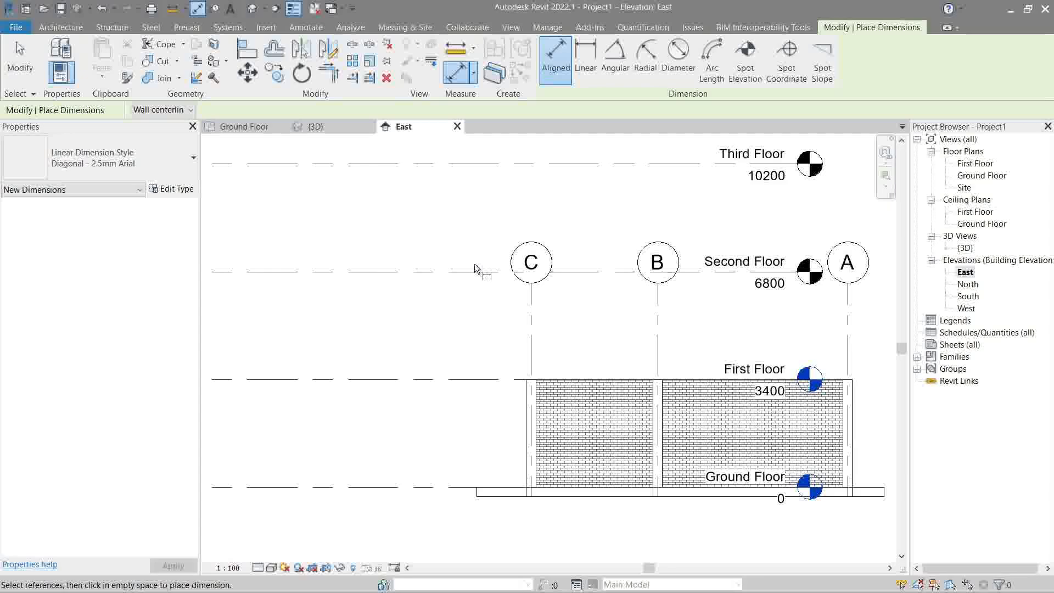
click(460, 380)
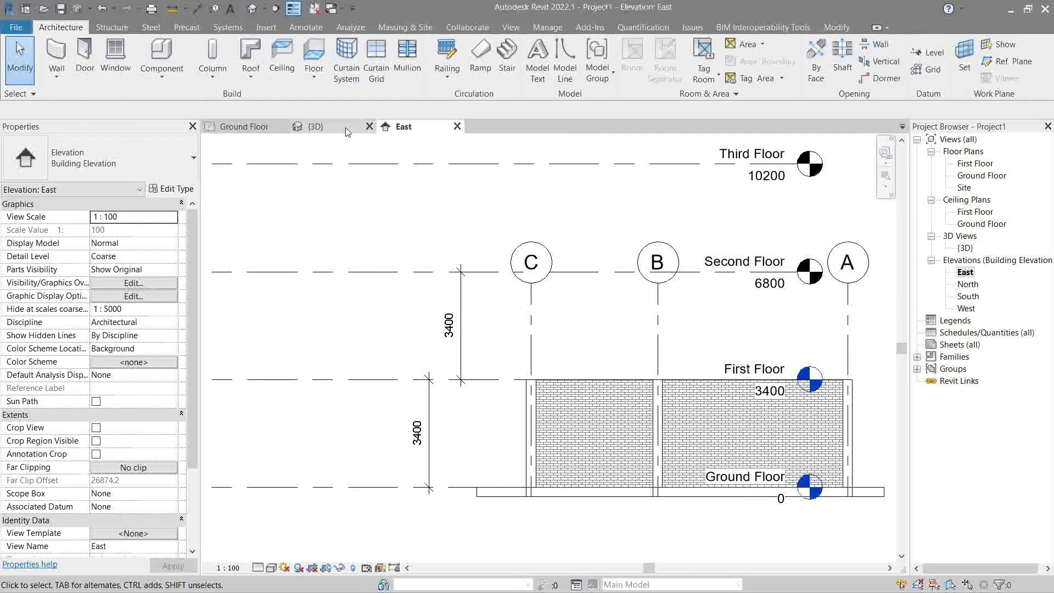
Return to the {3D} view and orient it straight to the front via the ViewCube
click(313, 126)
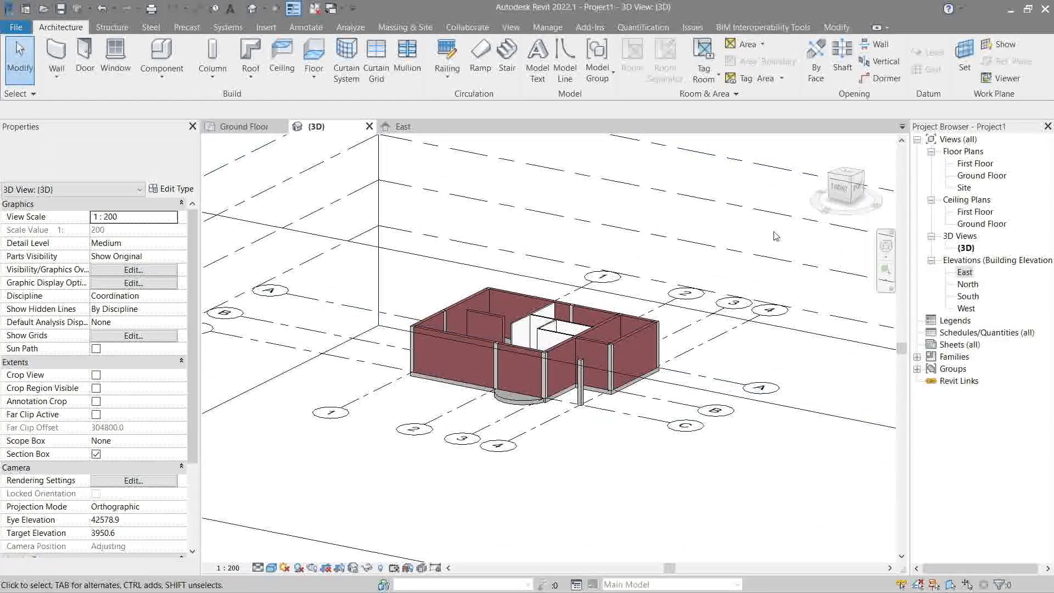
right_click(843, 182)
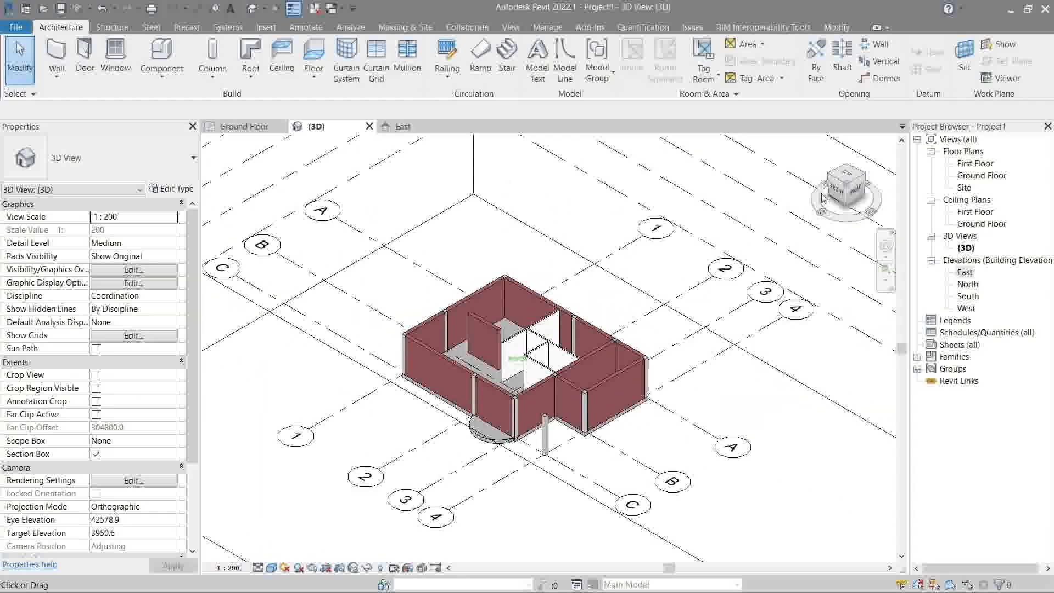
click(845, 190)
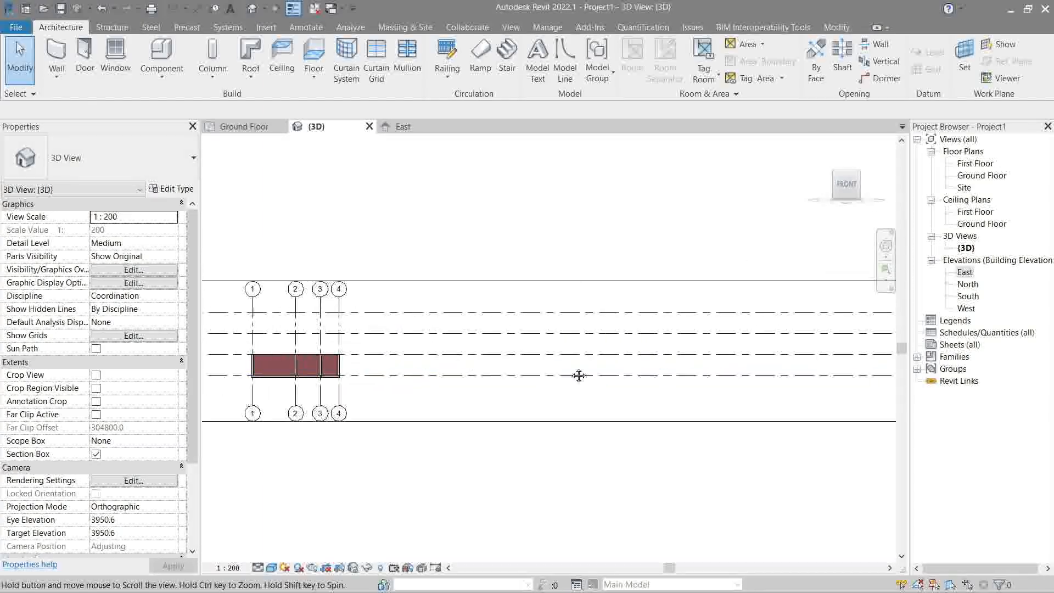
right_click(845, 184)
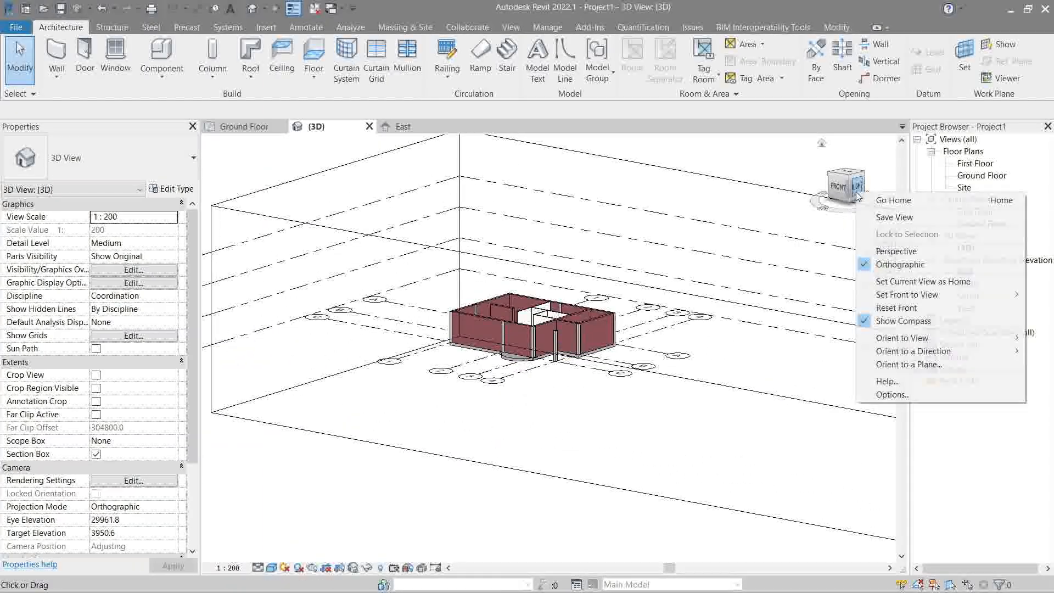
mouse_move(902, 337)
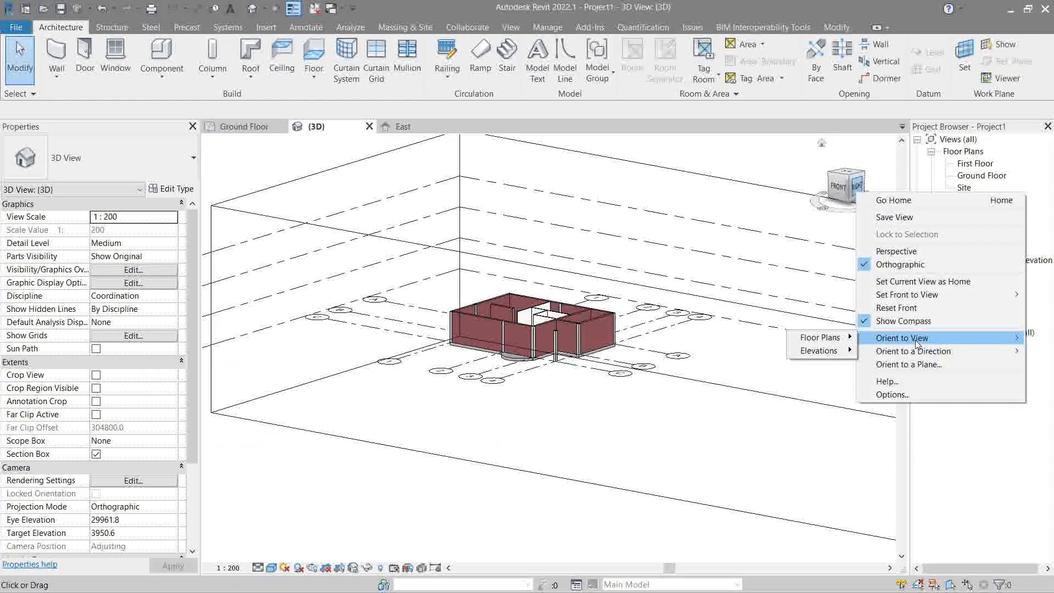
mouse_move(821, 337)
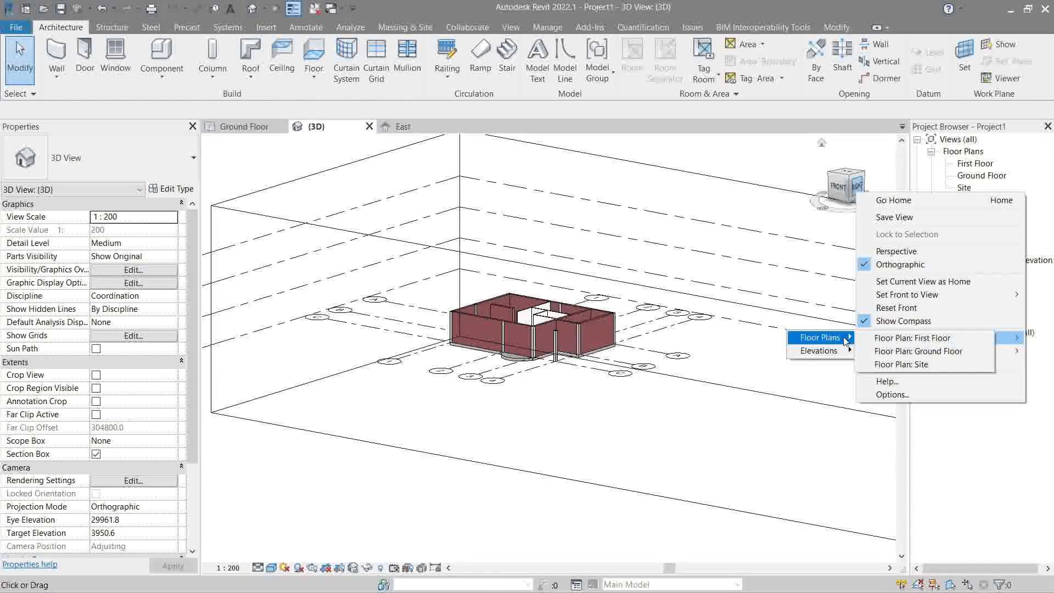
mouse_move(912, 337)
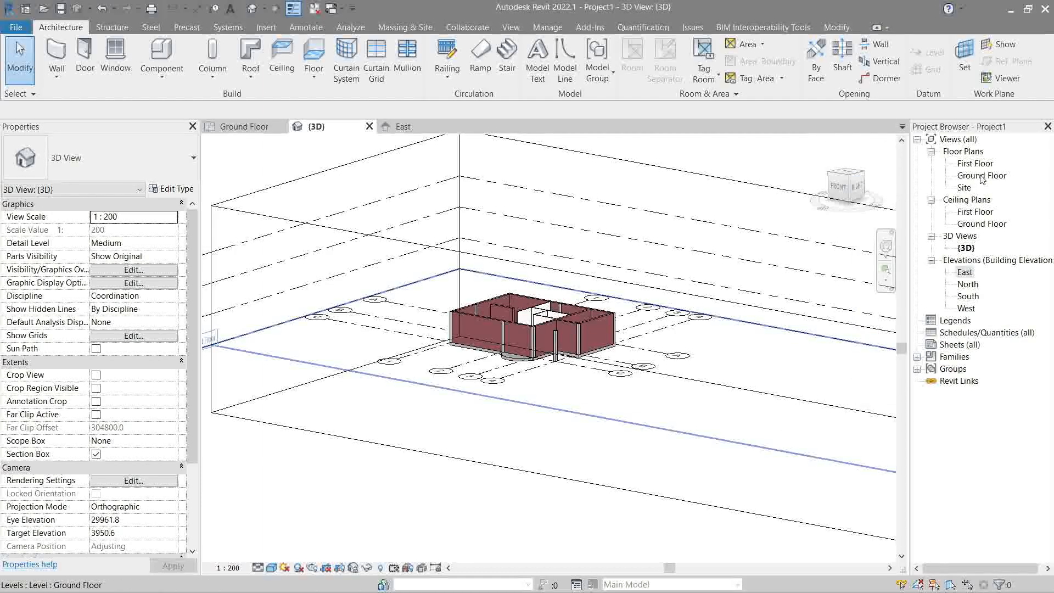
Visit the Ground Floor plan in the Project Browser, then return to the sectioned {3D} view
double_click(984, 176)
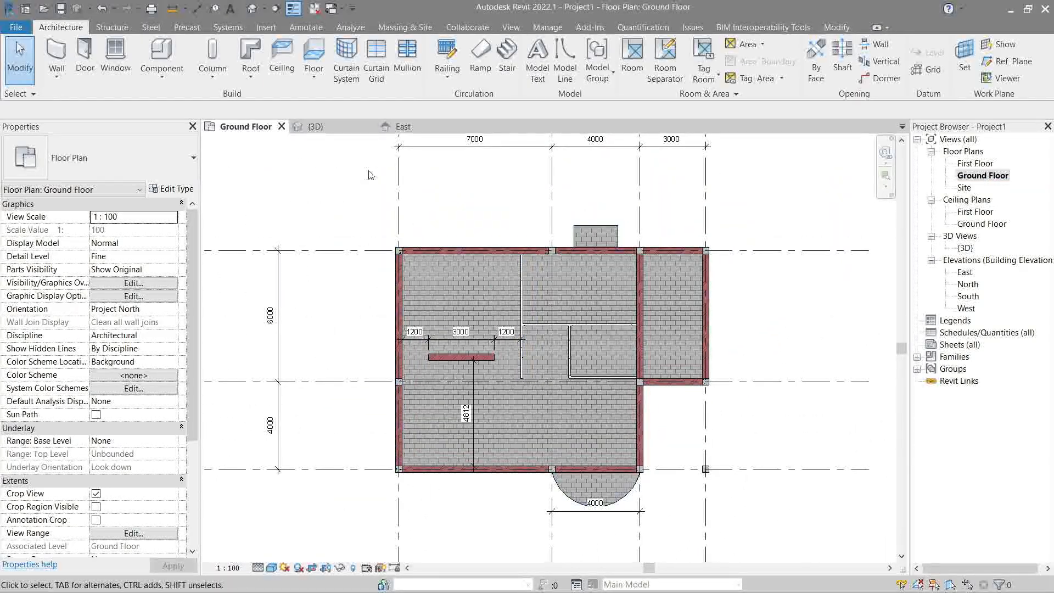
right_click(843, 183)
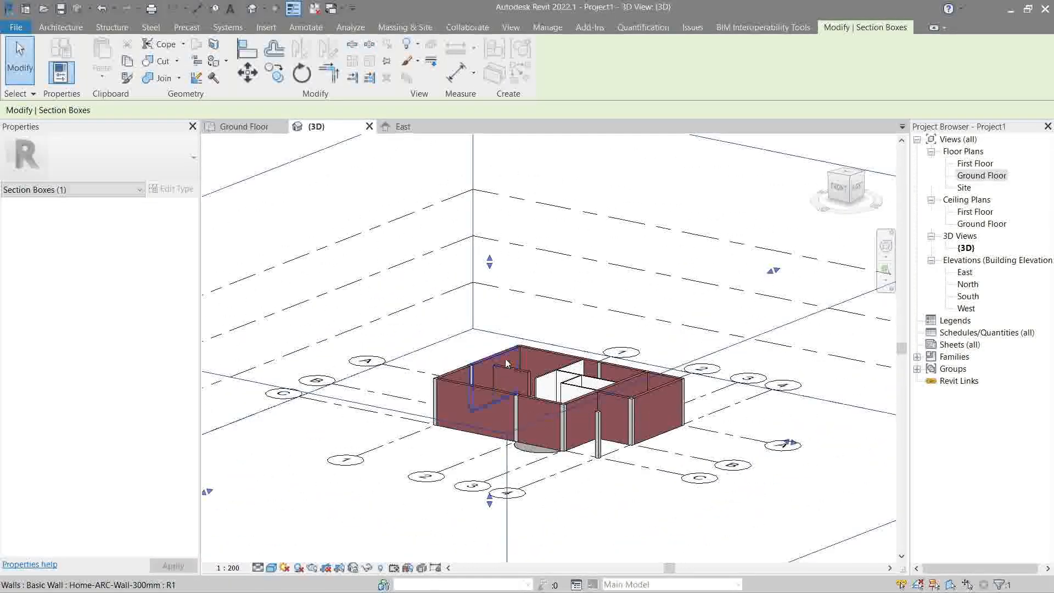
Select all instances of the wall in view and set Top Constraint Unconnected with height 10000
right_click(504, 363)
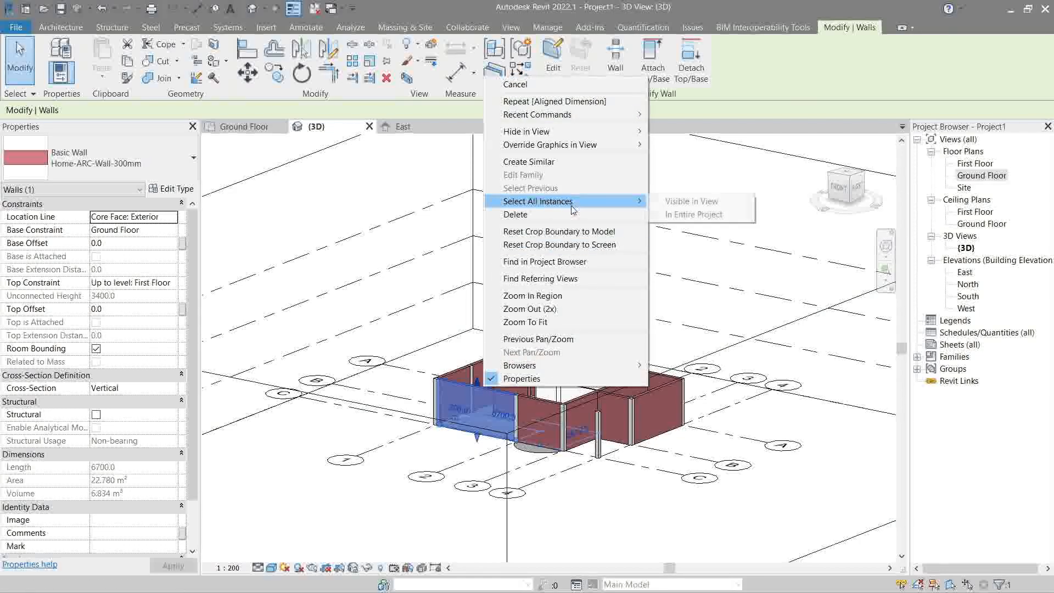
click(693, 214)
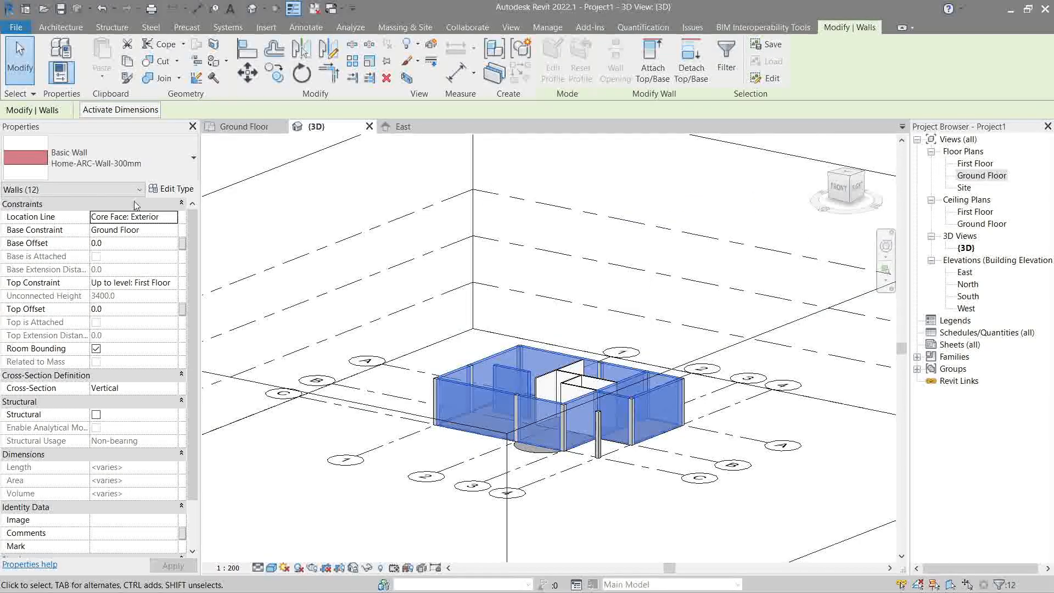
click(132, 282)
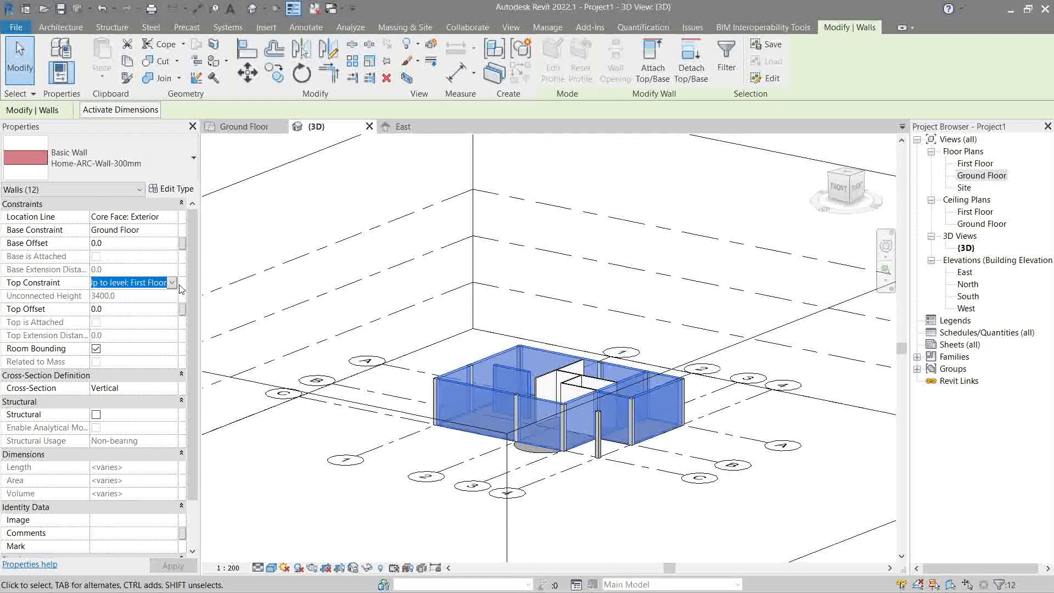
click(134, 282)
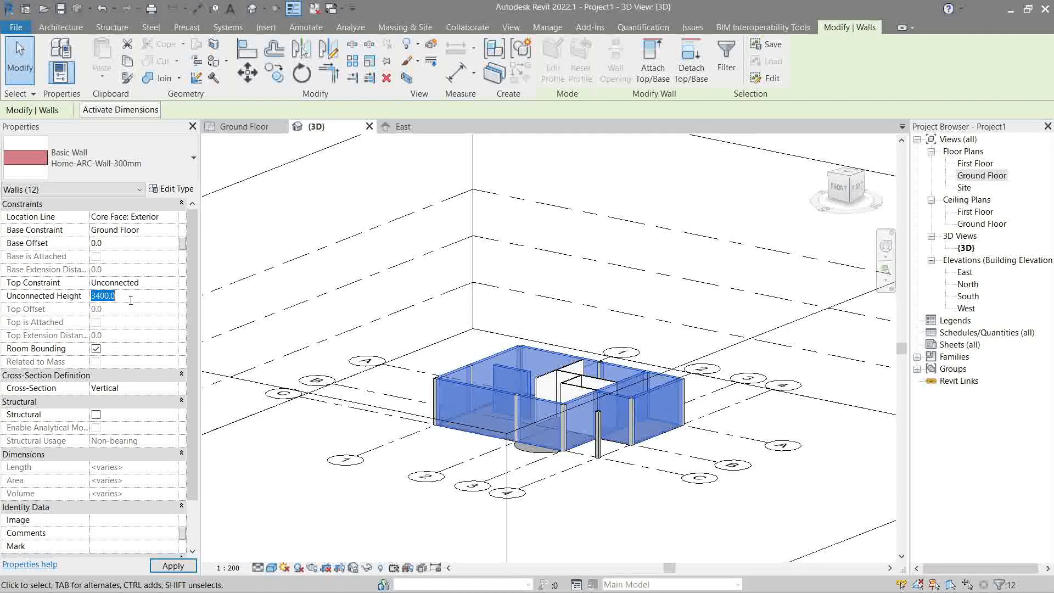
text(10000.0)
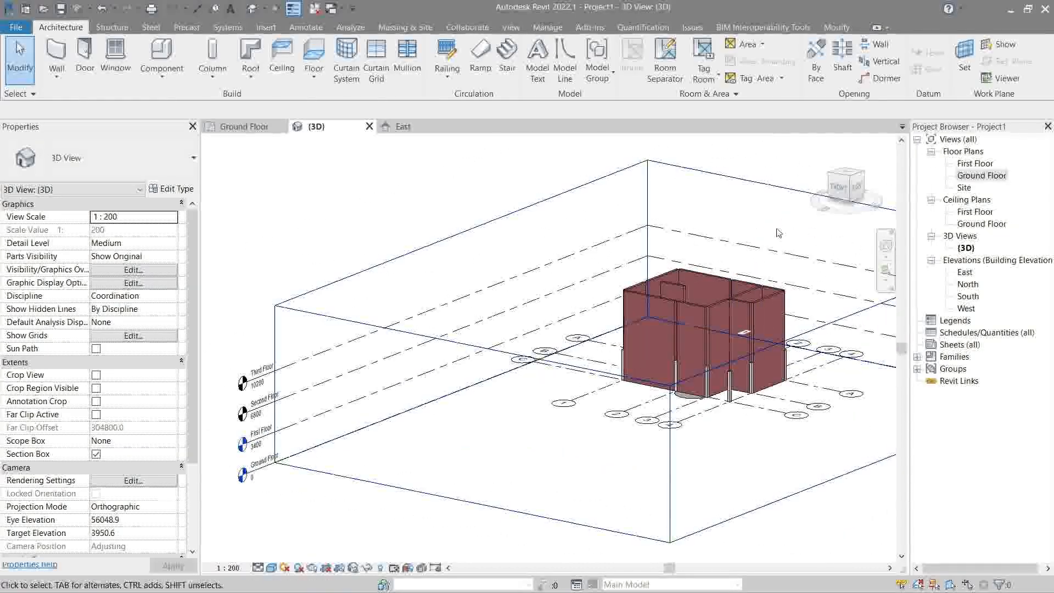
Orient the 3D view from the ViewCube menu, then orbit back to a corner view
right_click(843, 187)
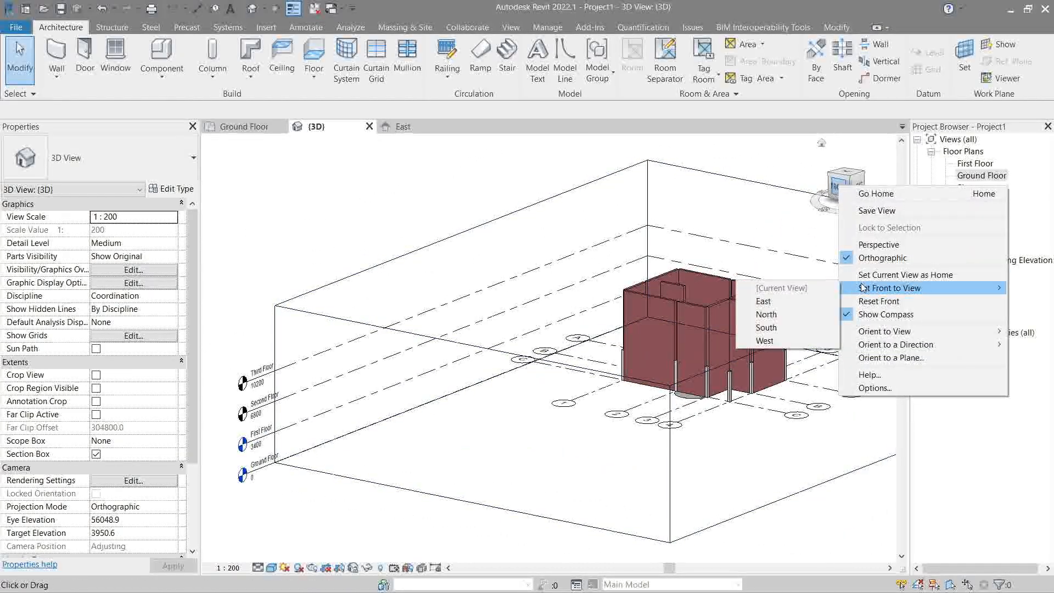
mouse_move(885, 330)
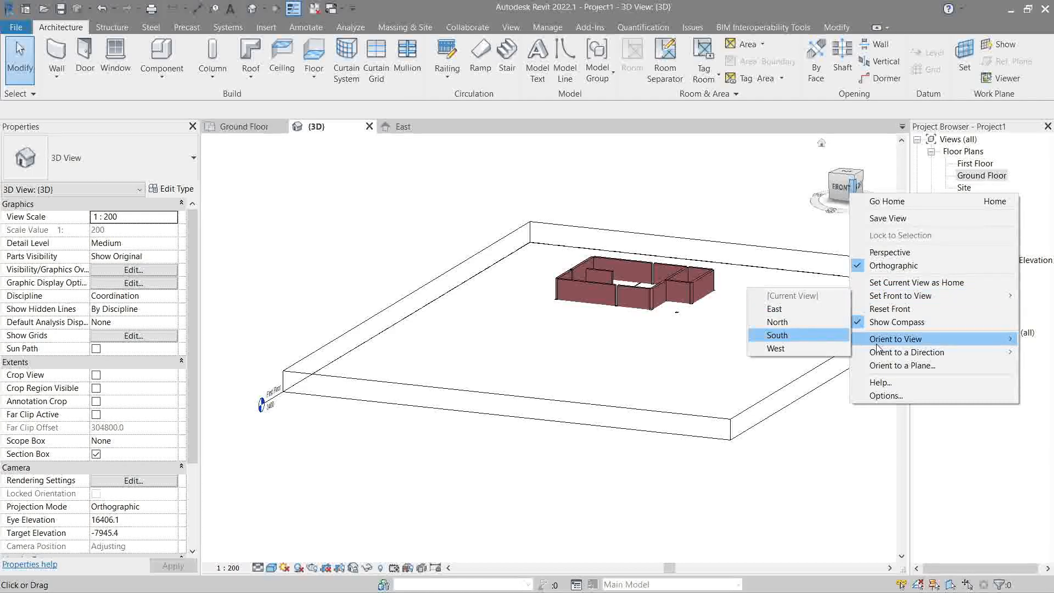
mouse_move(894, 338)
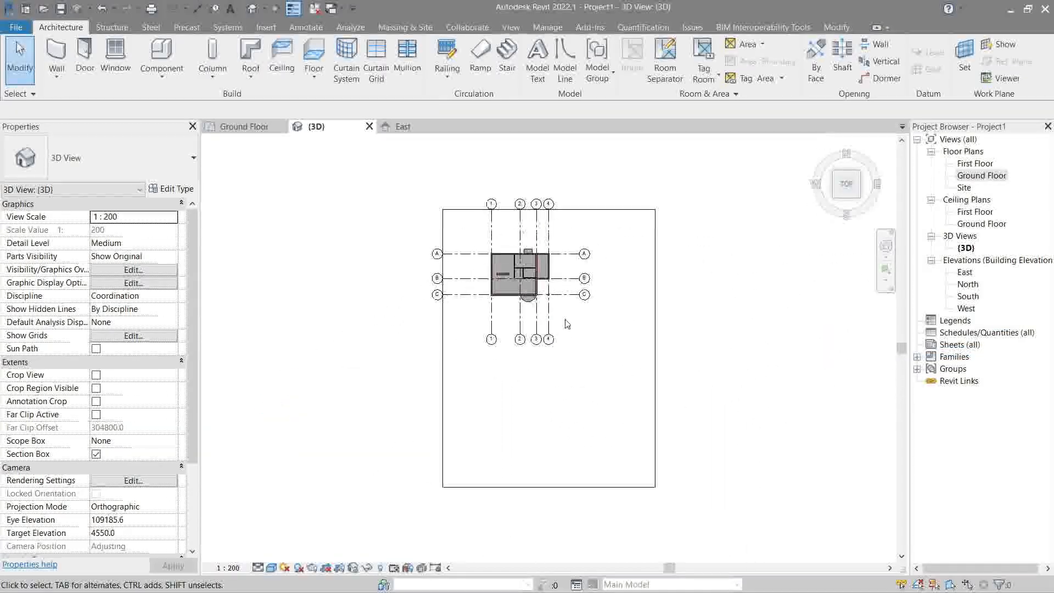
drag(547, 322, 612, 276)
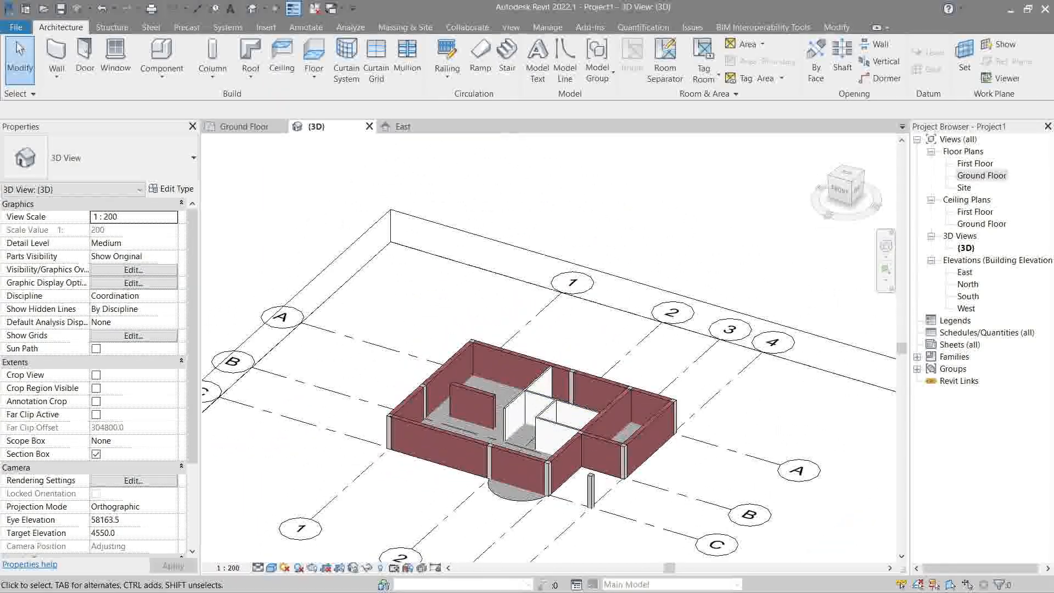
Bring up the ViewCube context menu over the cropped 3D house view
right_click(845, 184)
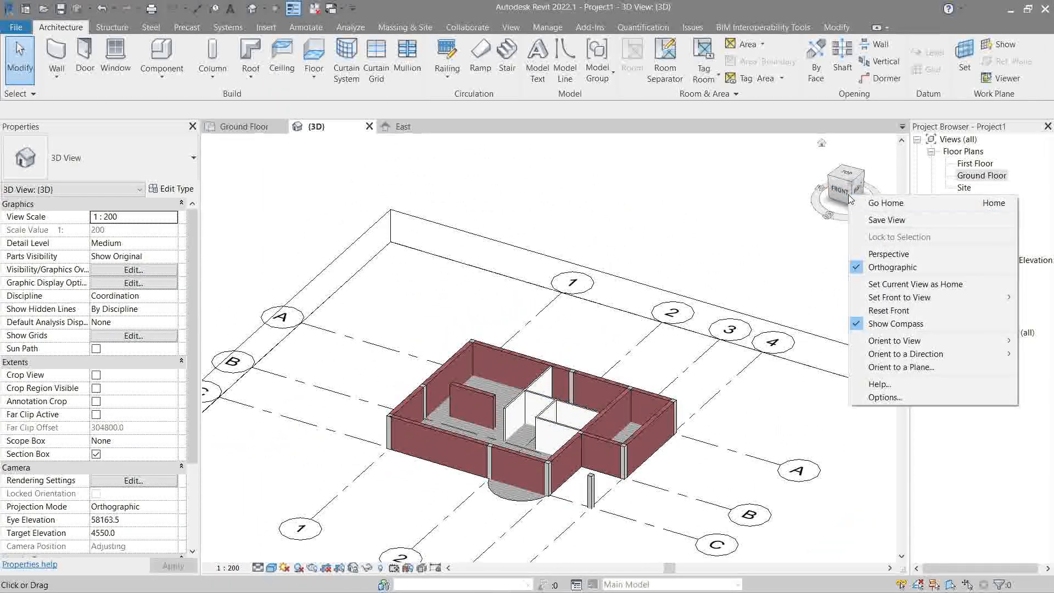
mouse_move(913, 343)
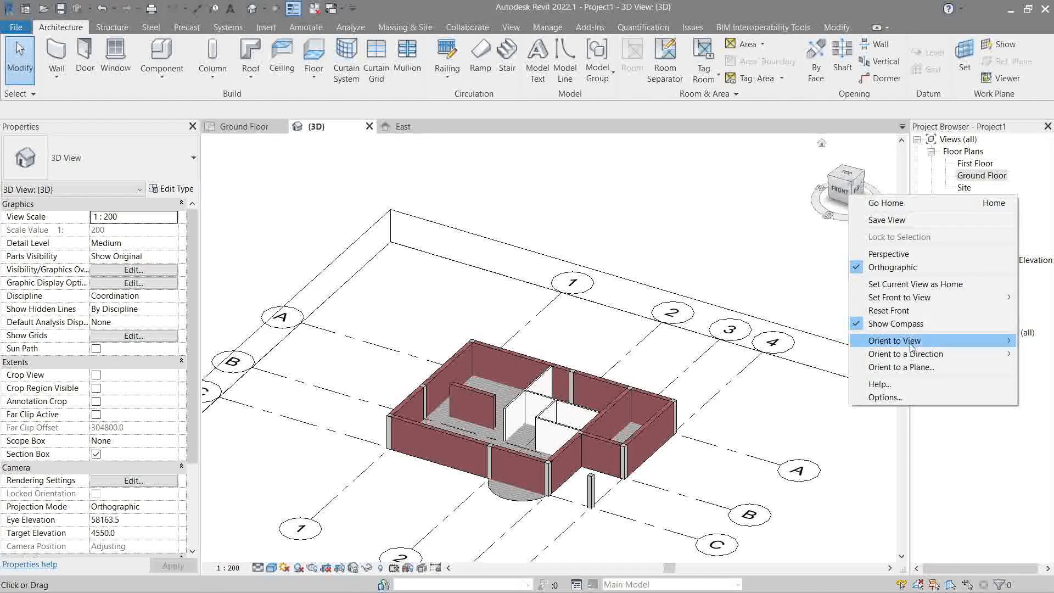
mouse_move(908, 354)
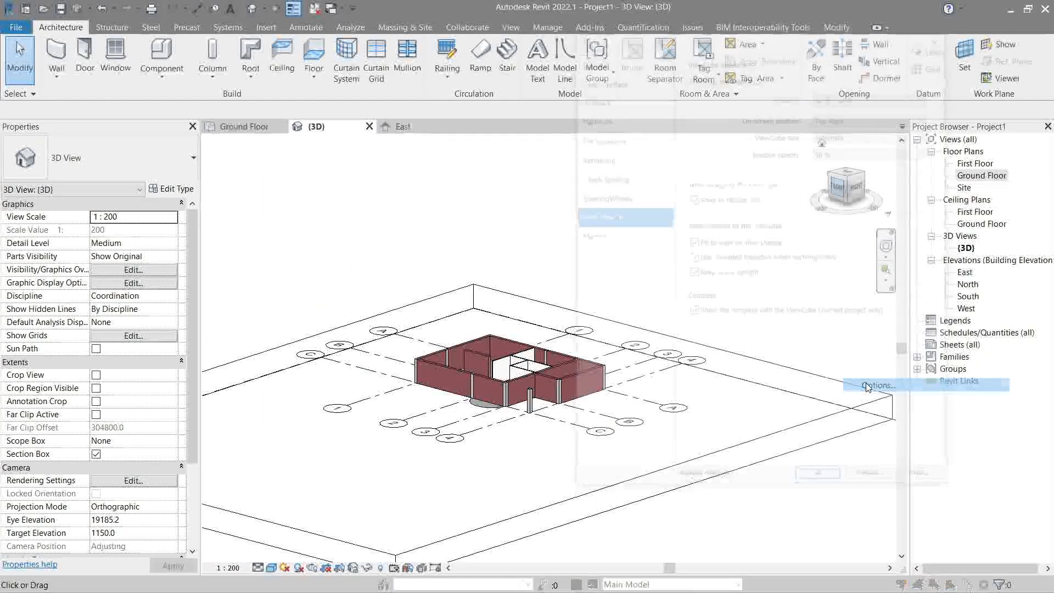
Reach the Options dialog's ViewCube page from the File menu
click(875, 385)
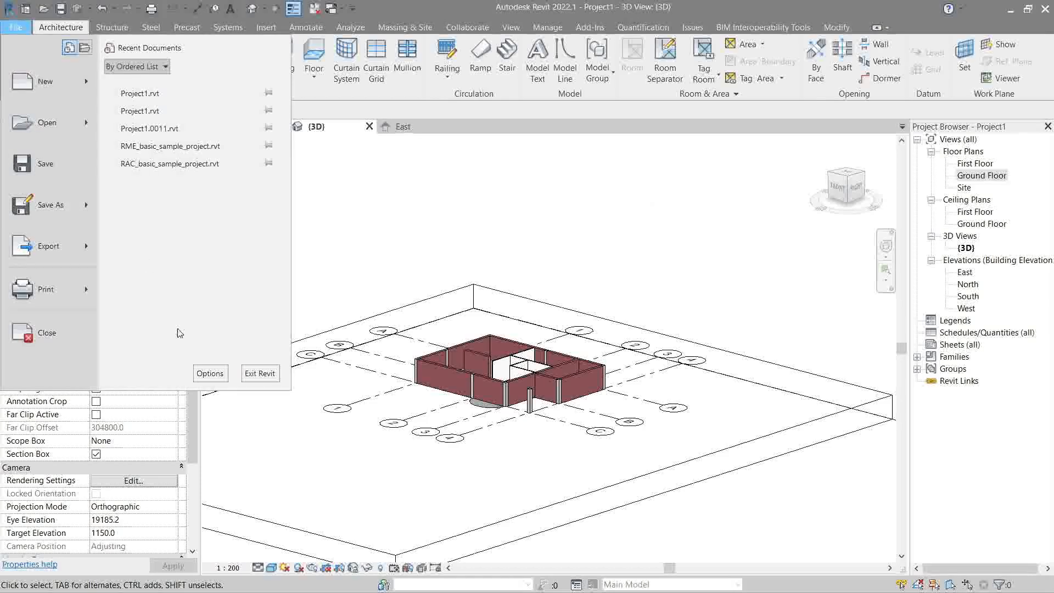
click(210, 374)
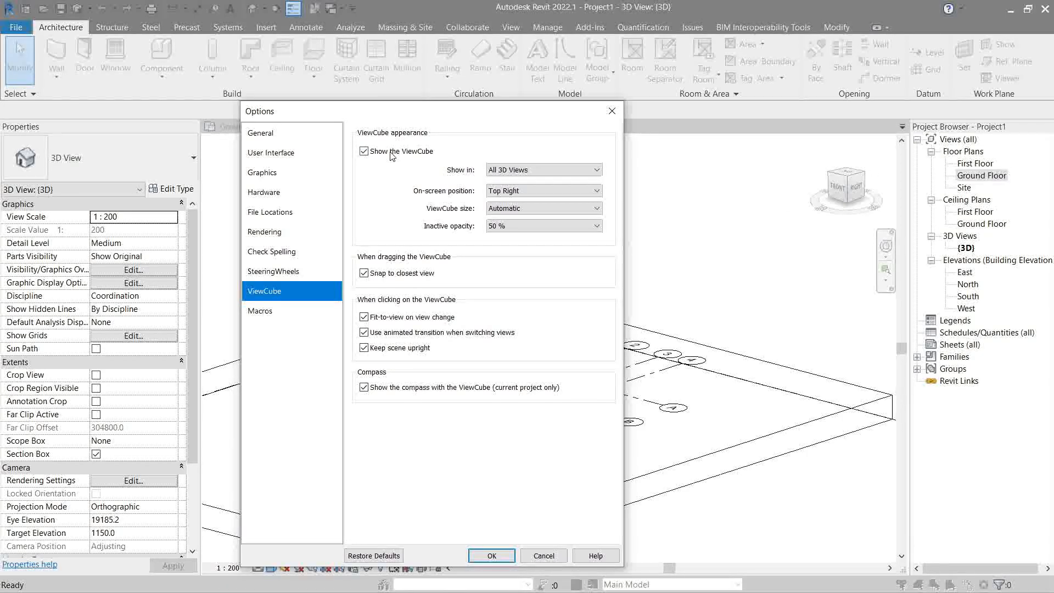
Keep the ViewCube position Top Right, set inactive opacity to 75 % and apply
click(490, 556)
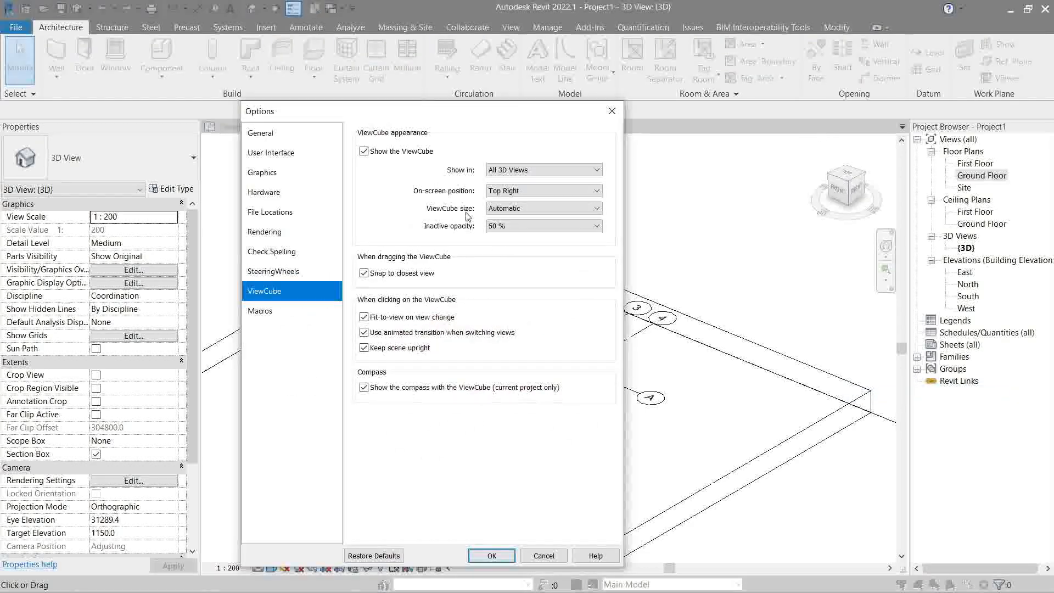
click(543, 190)
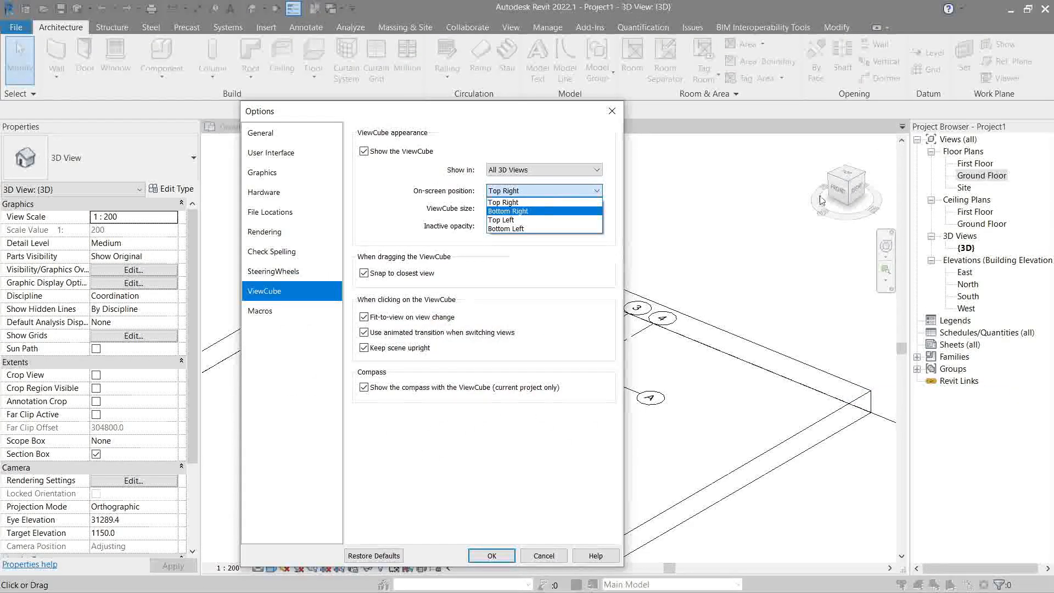
mouse_move(502, 202)
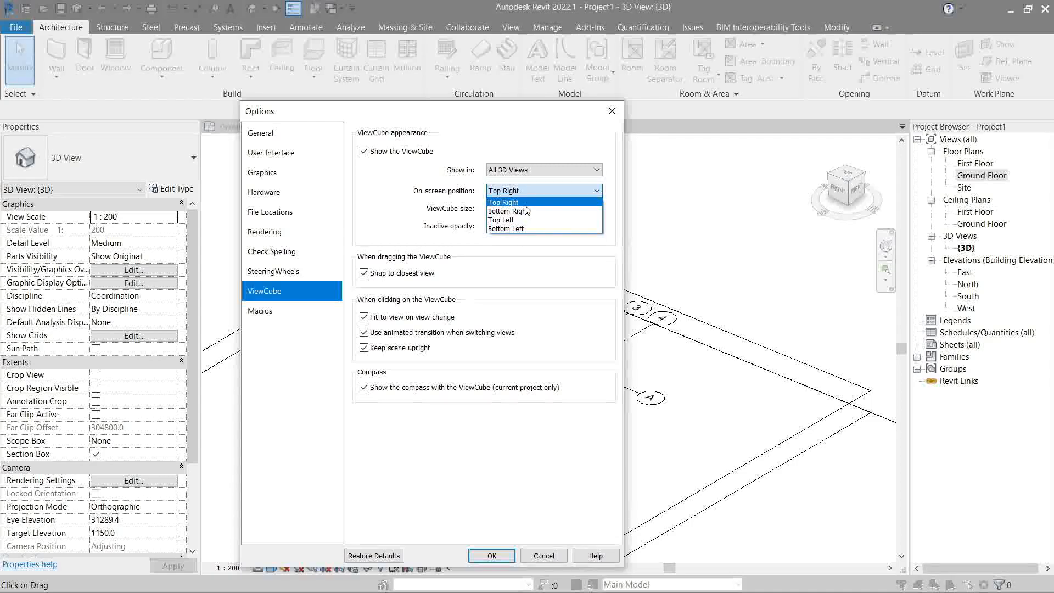
click(594, 207)
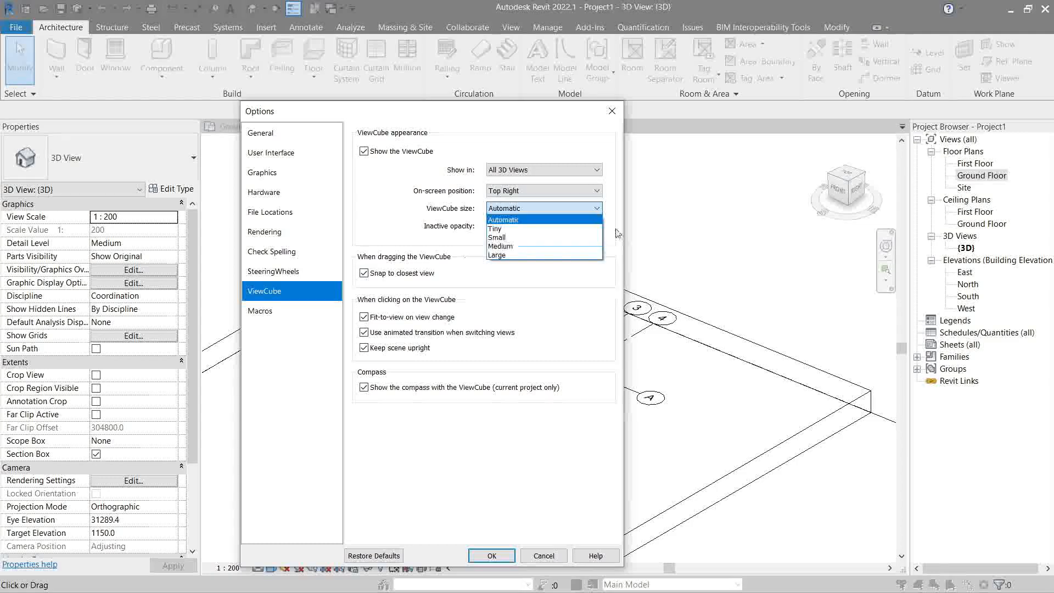
mouse_move(533, 228)
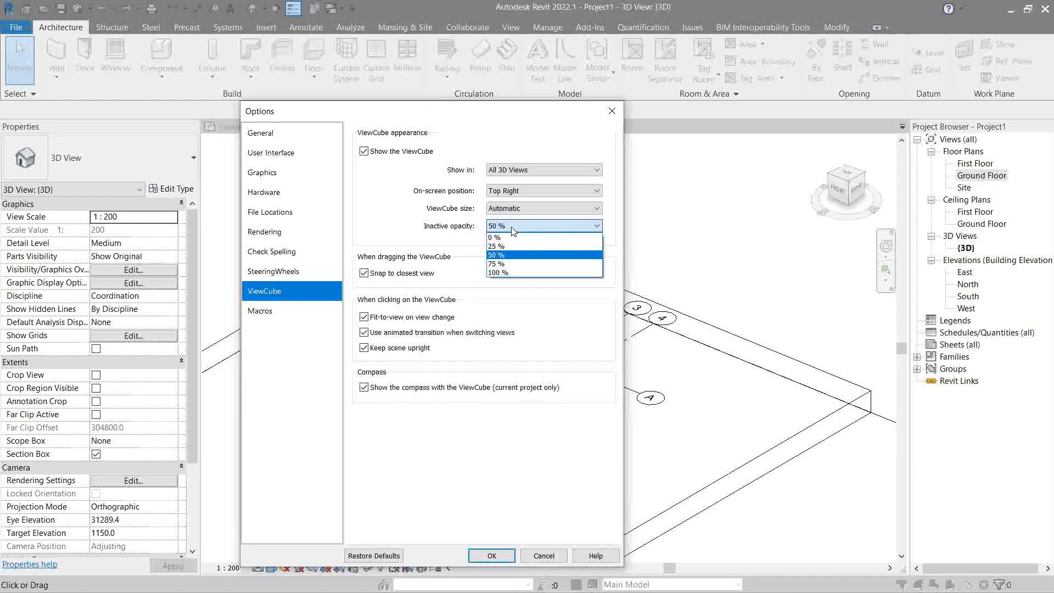
click(496, 263)
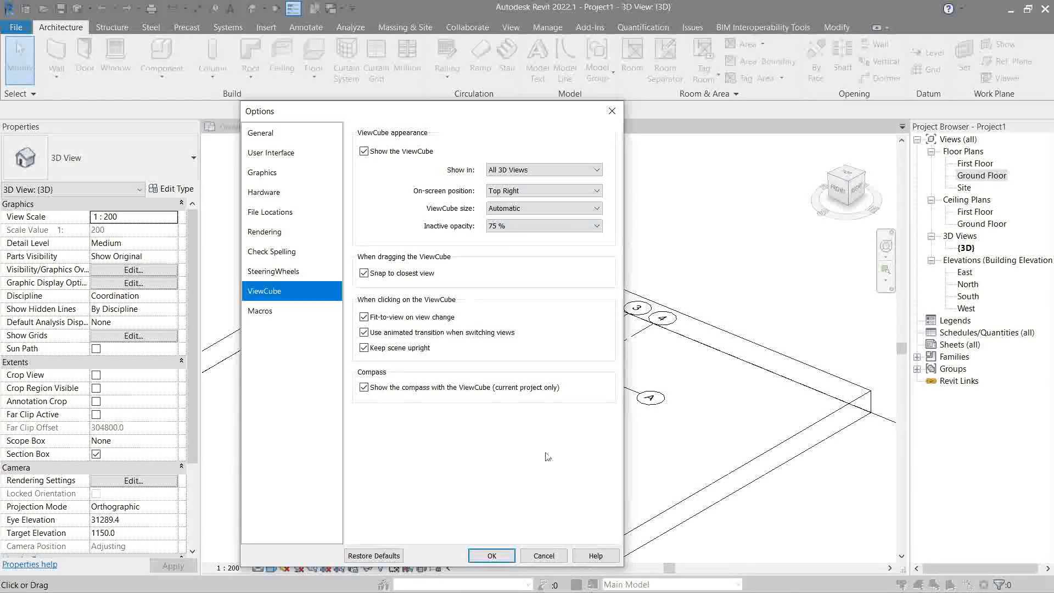
click(491, 555)
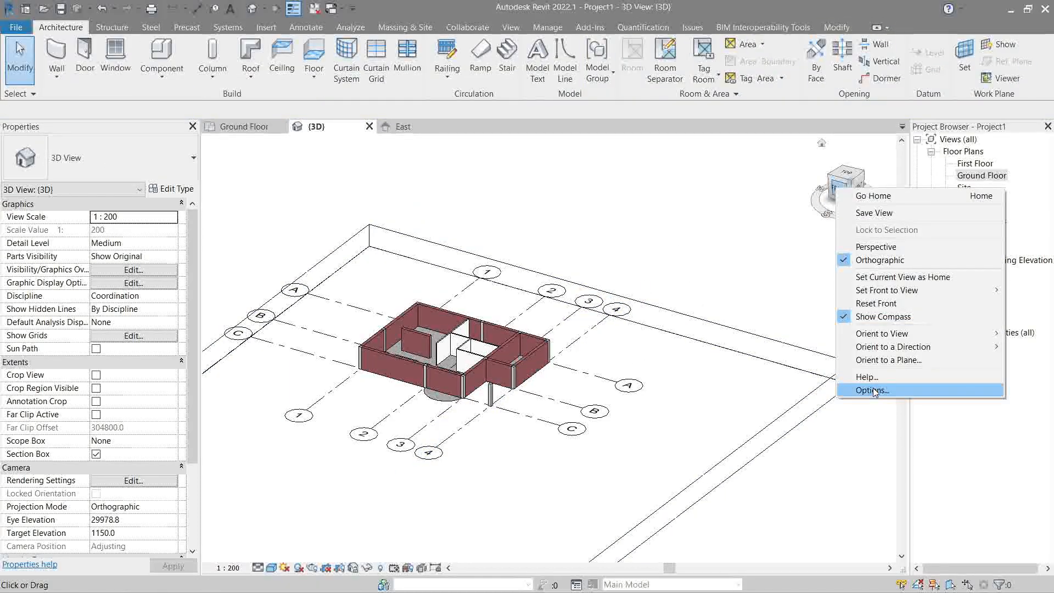
Try 100 % inactive opacity, then set it to 0 % and apply
click(871, 390)
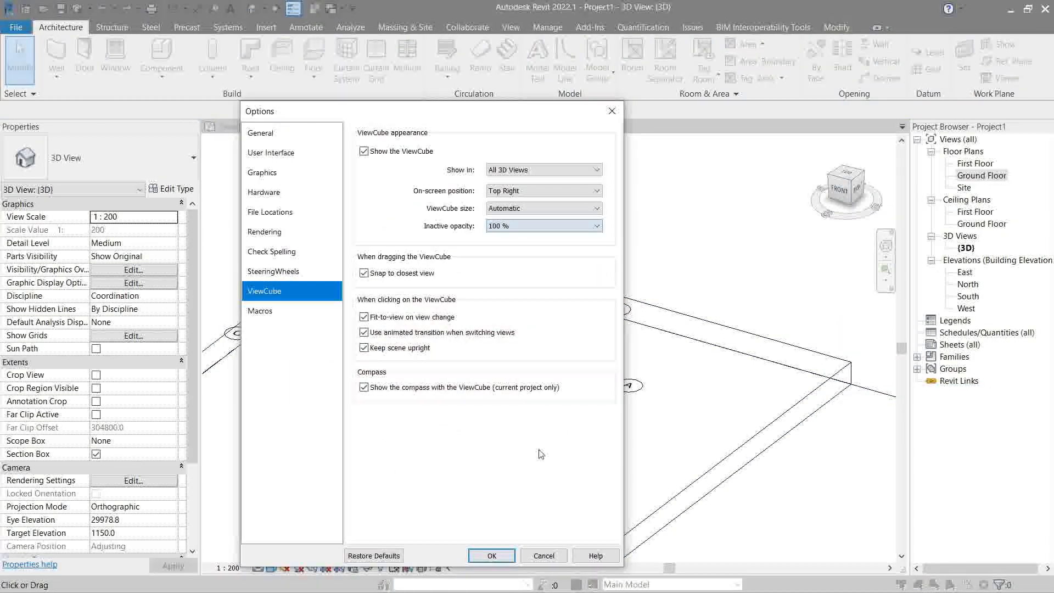
click(490, 555)
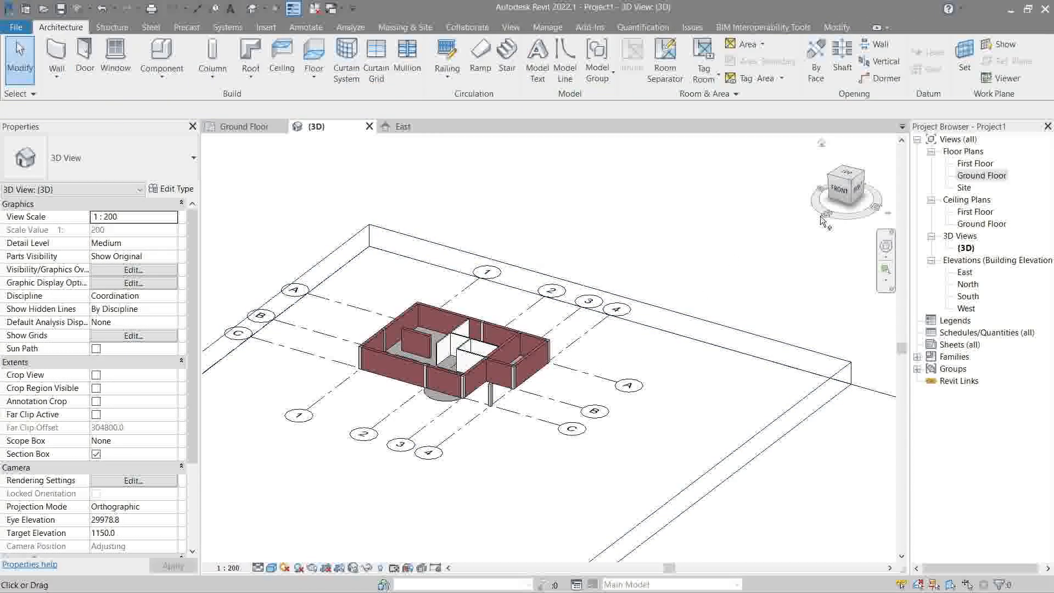
right_click(845, 174)
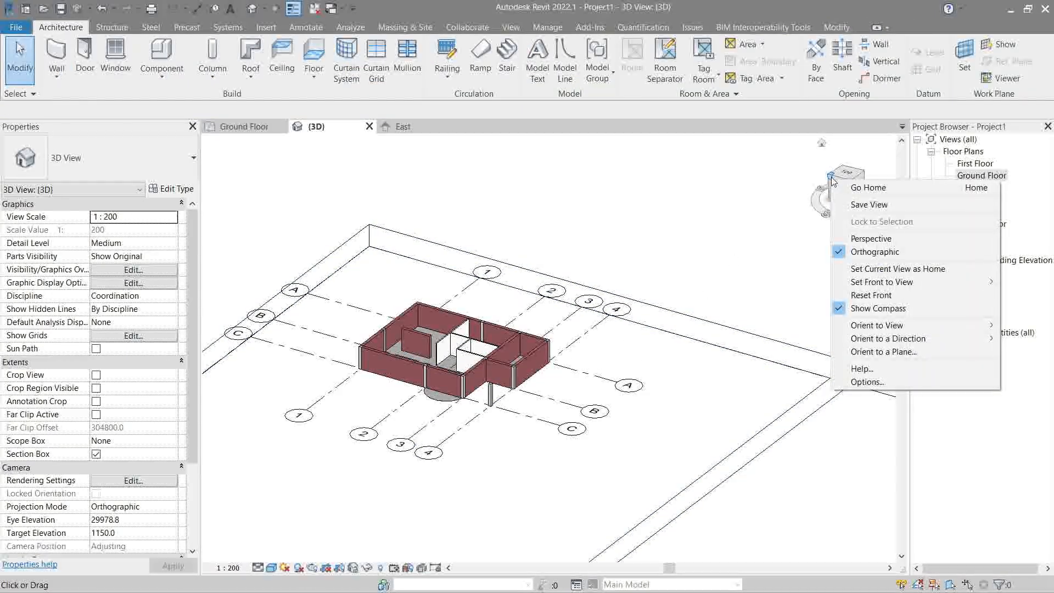
click(867, 381)
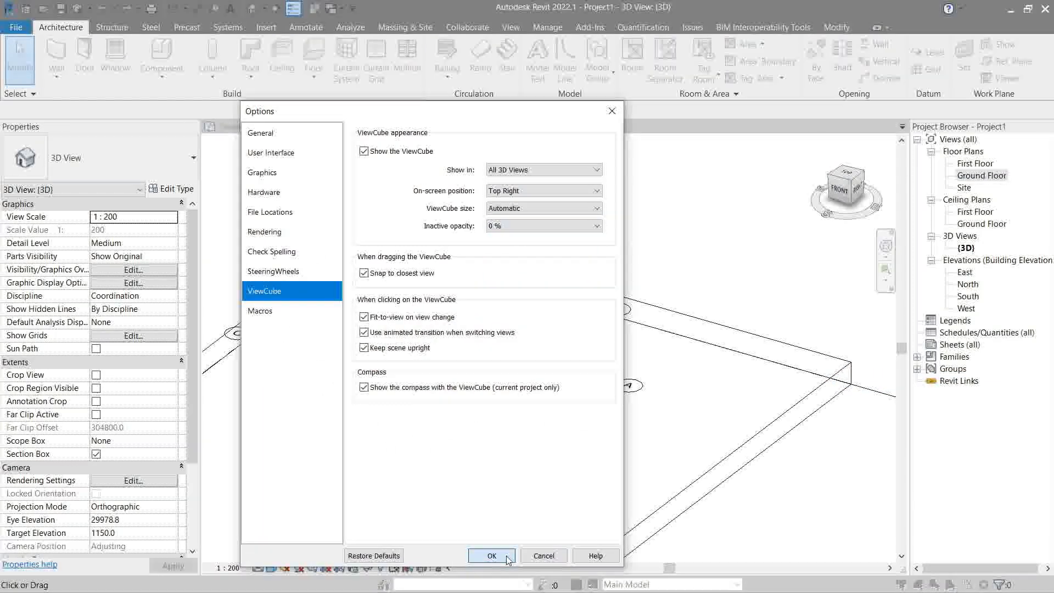
click(492, 556)
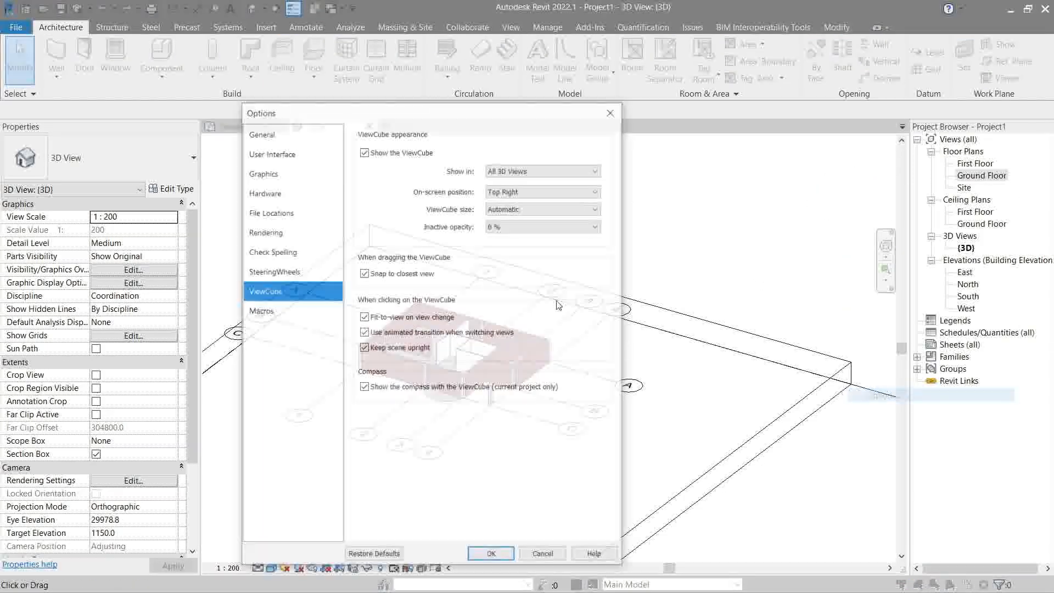
click(489, 552)
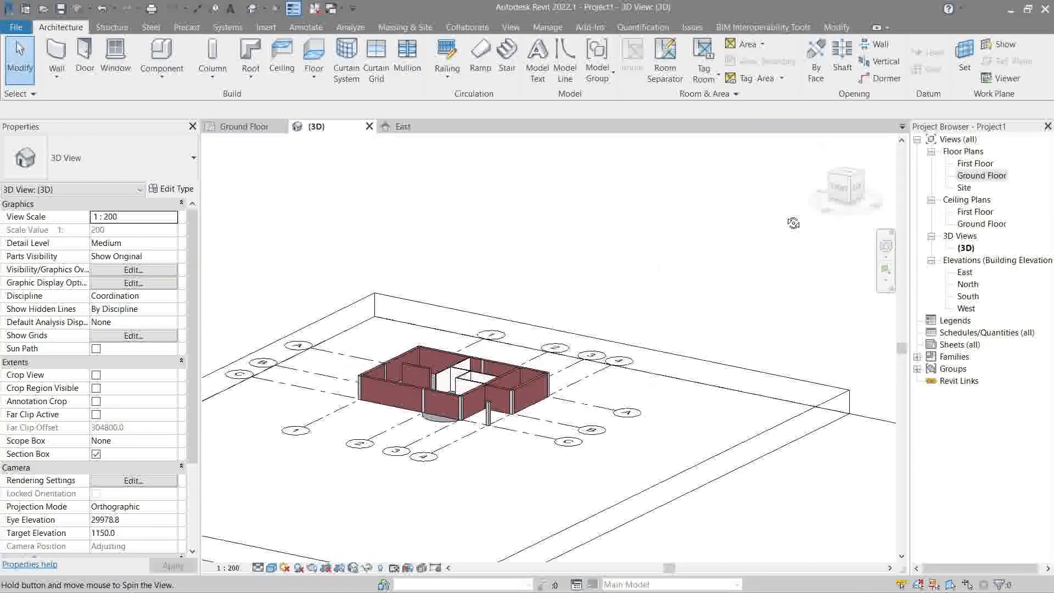
Set the ViewCube's inactive opacity to 25 % from its Options dialog and apply
right_click(845, 188)
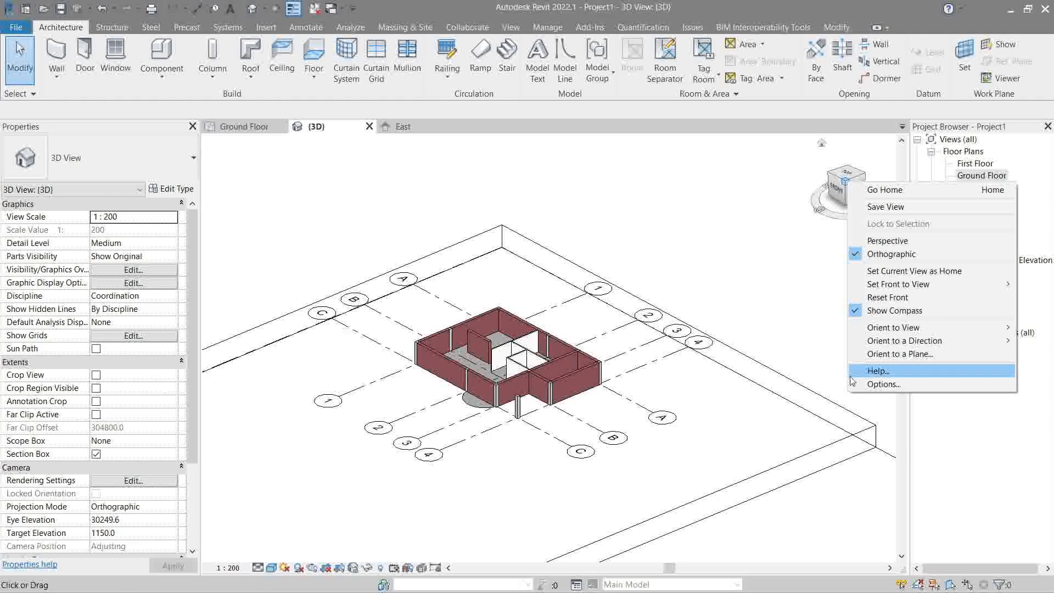
click(885, 384)
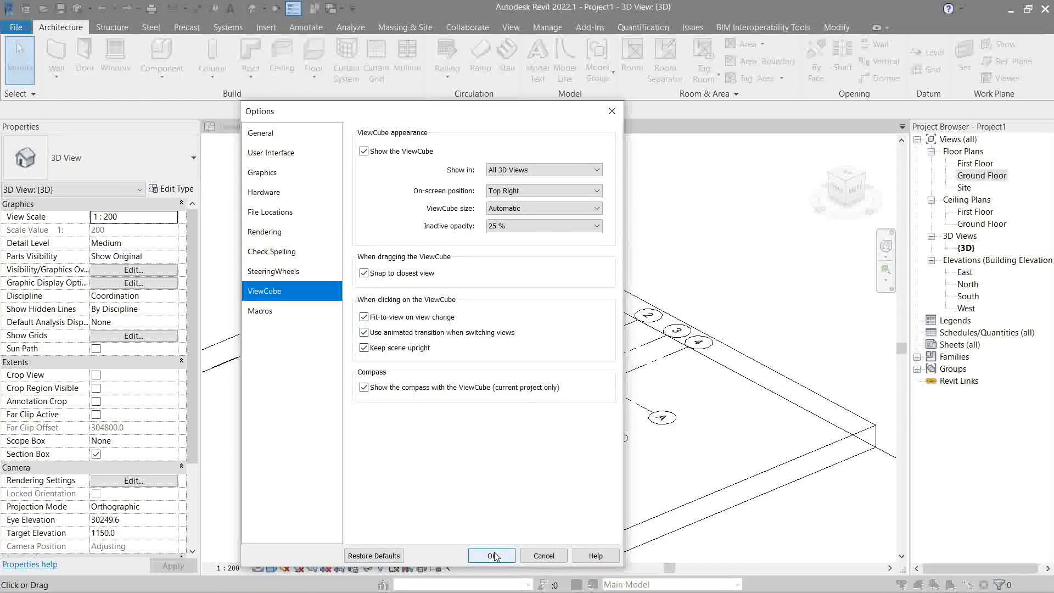
click(492, 556)
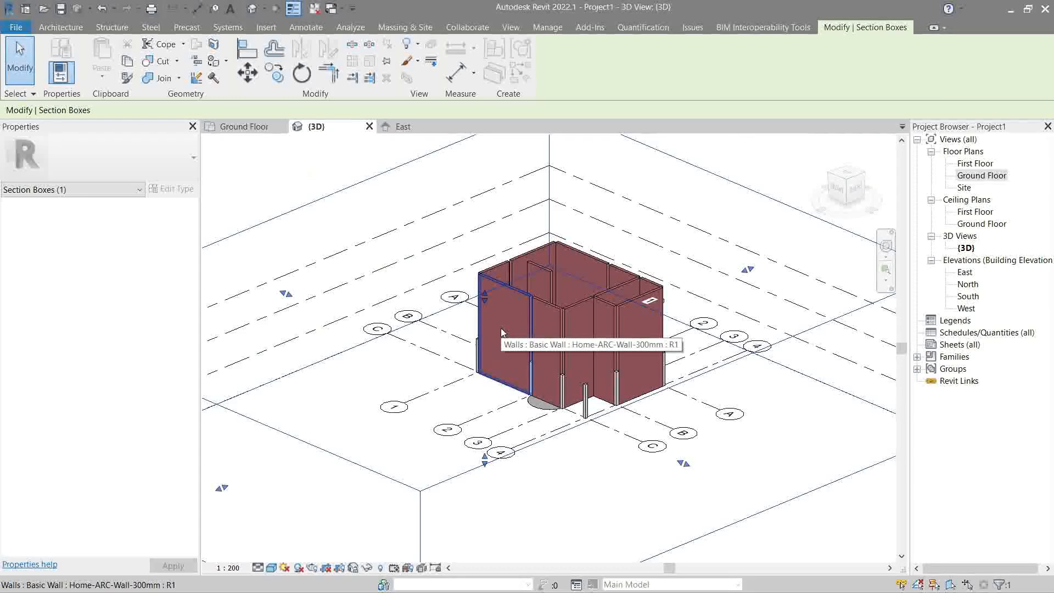
Clear the selection, close the {3D} view tab and switch to the East elevation
click(59, 26)
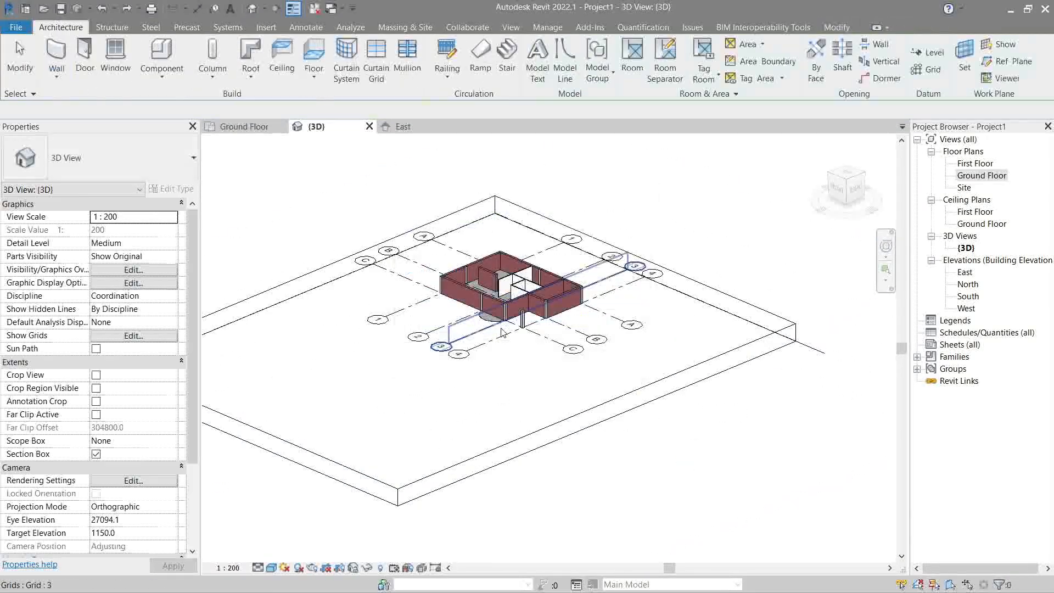
scroll(down, 3)
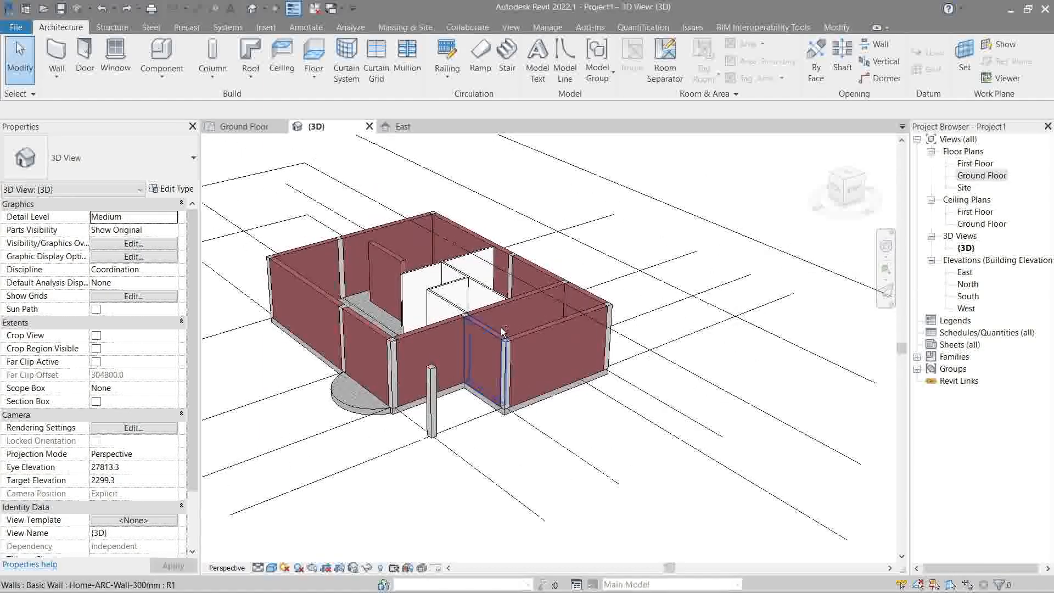
click(242, 127)
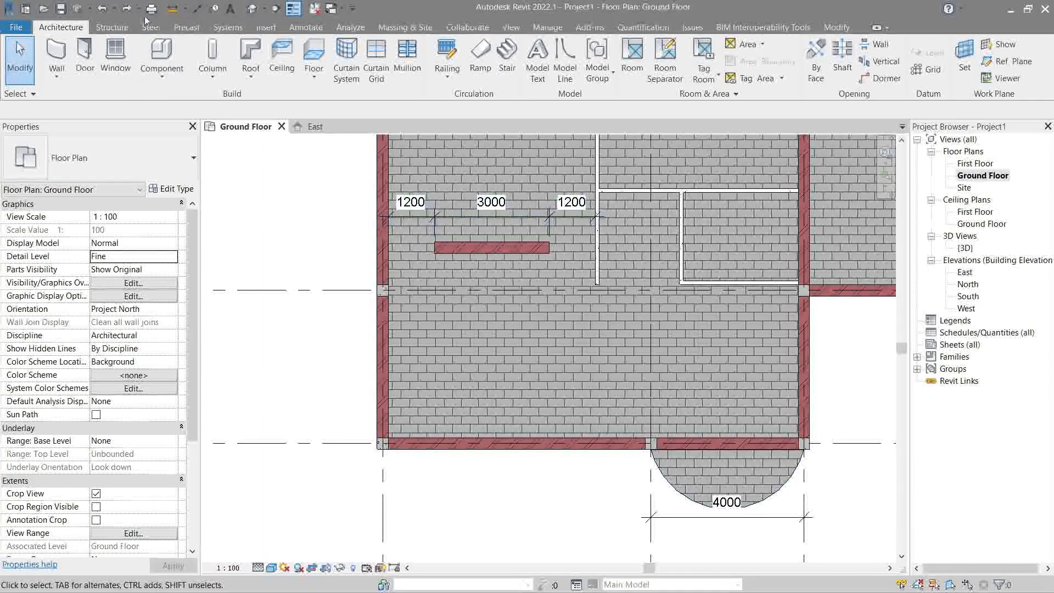
click(112, 9)
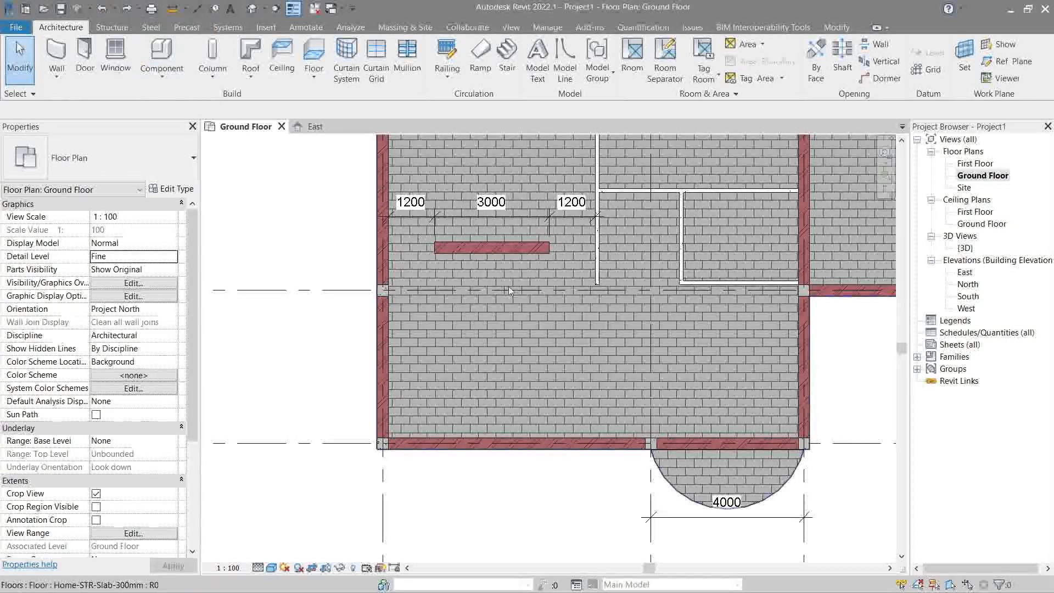
click(313, 126)
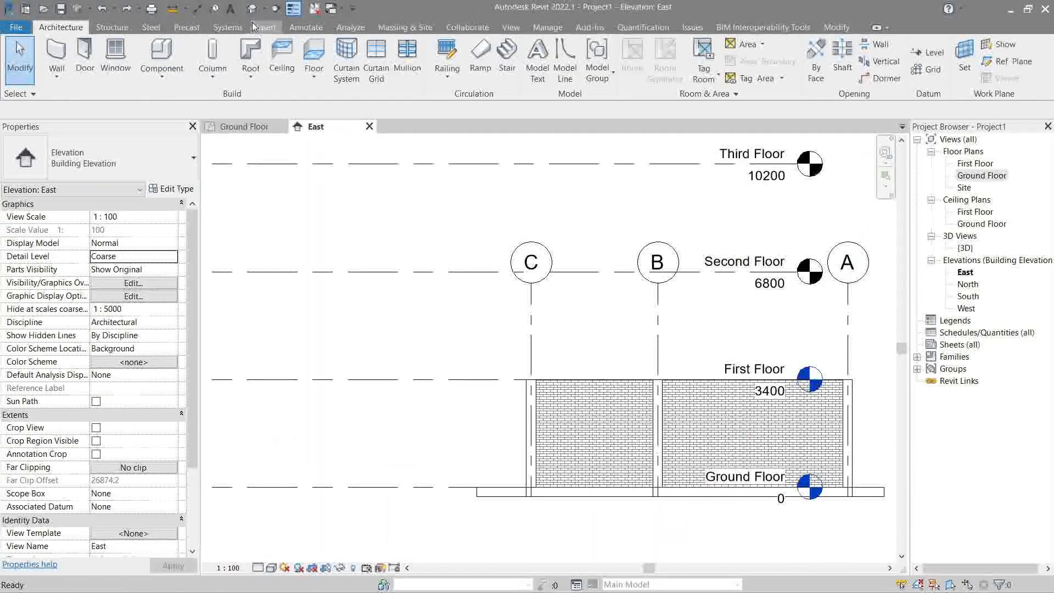